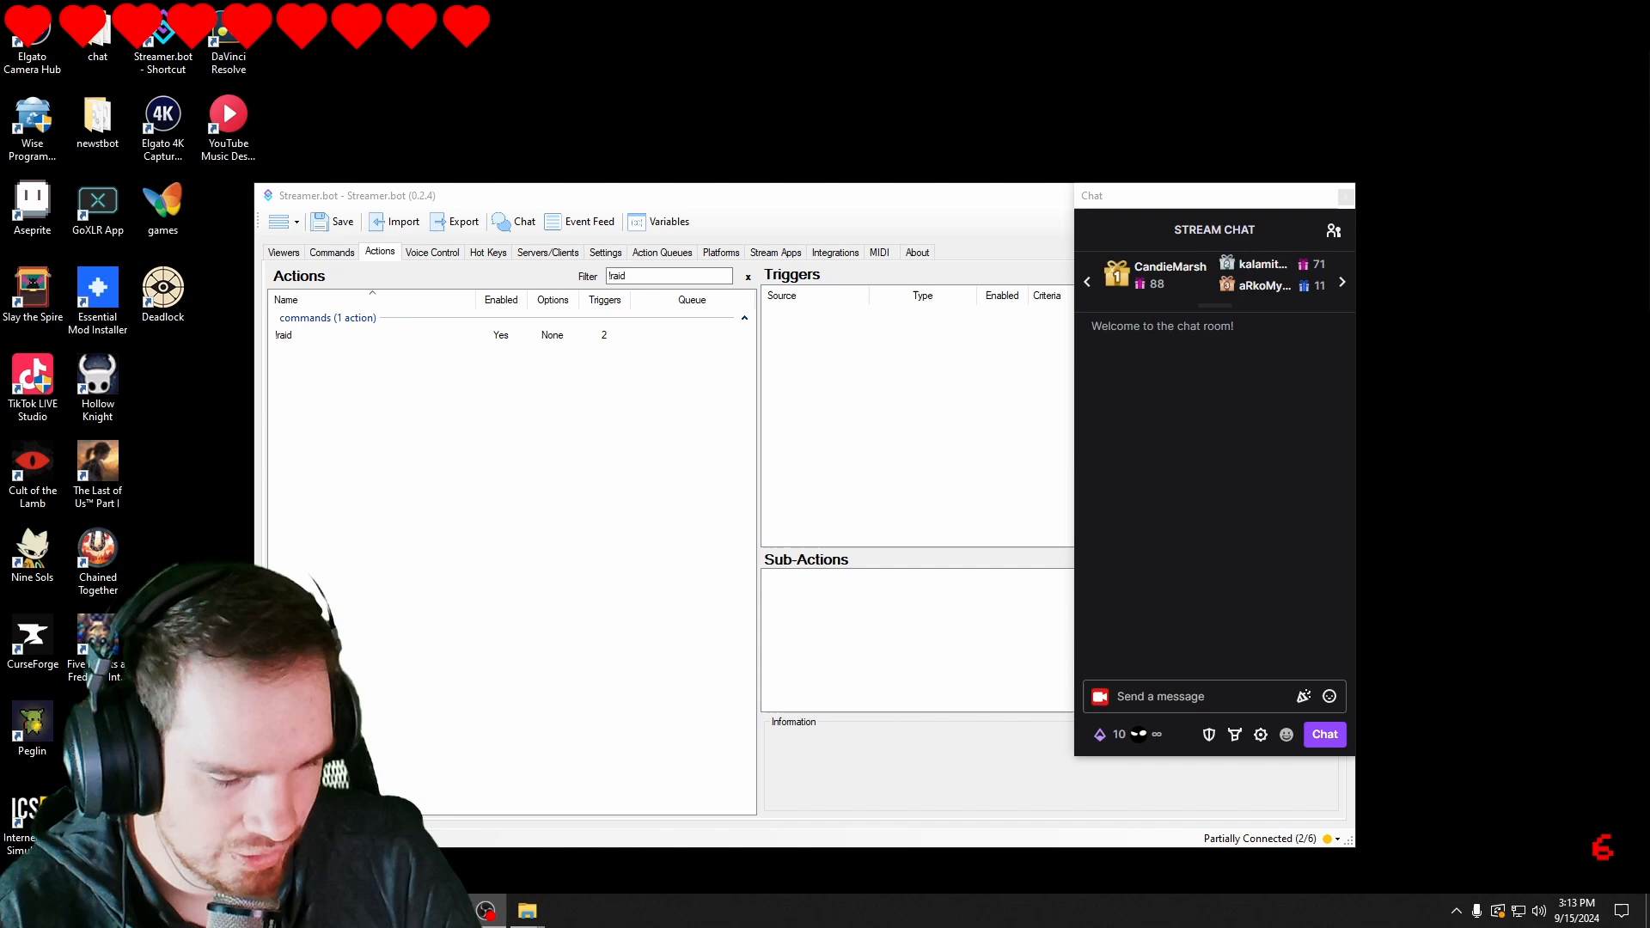
mouse_move(1235, 735)
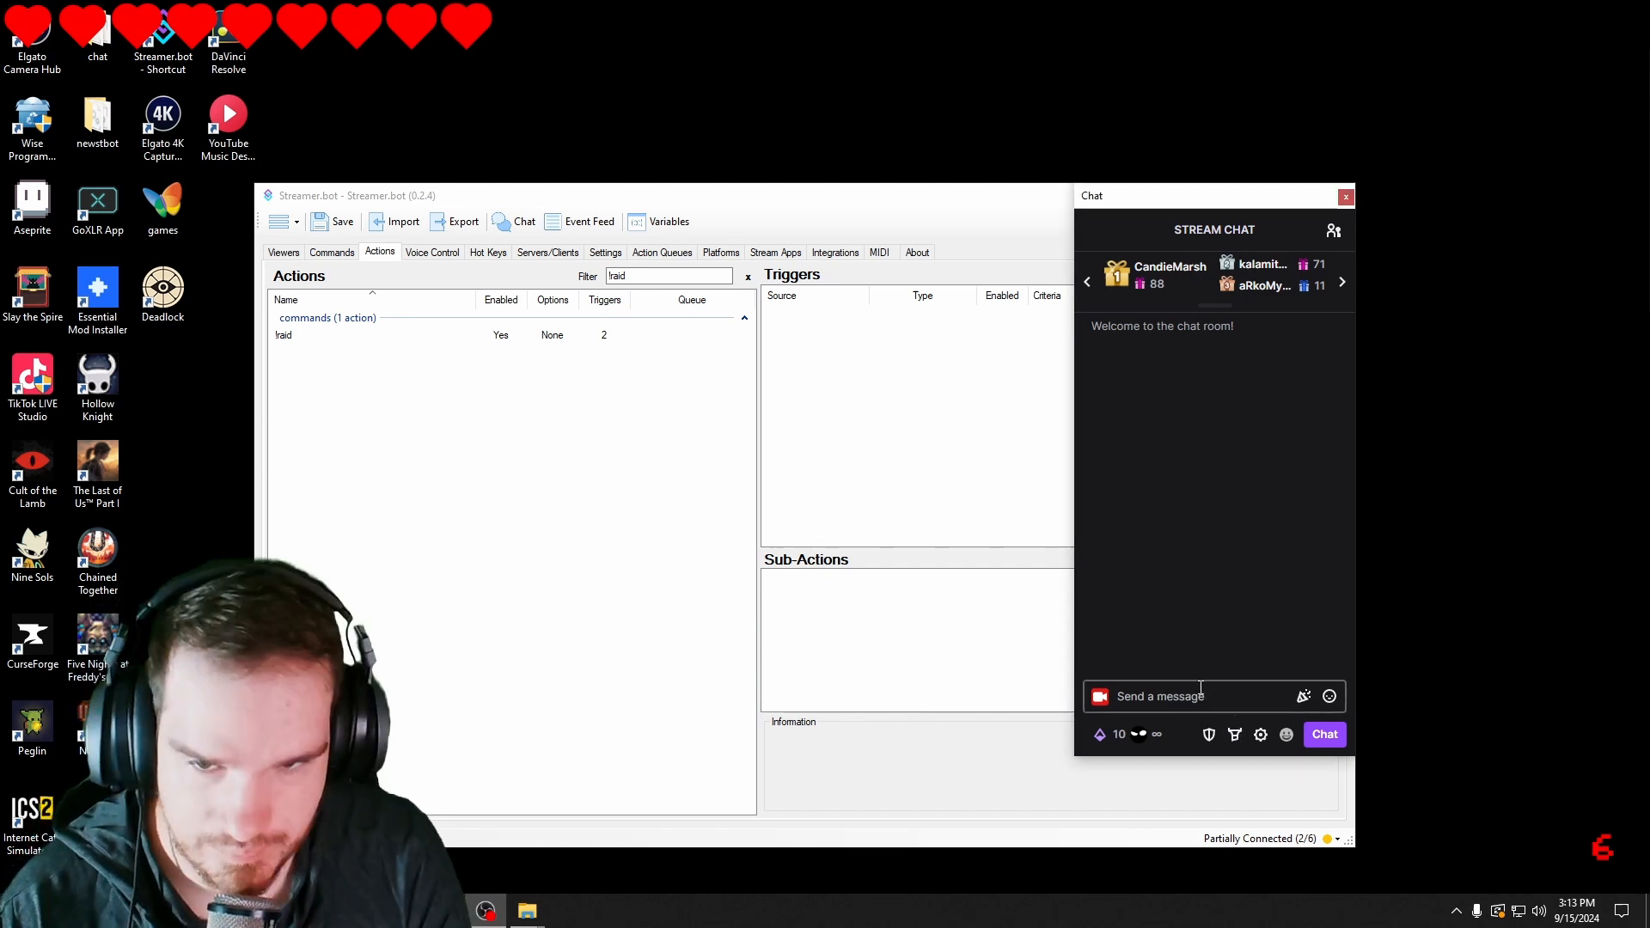
Step: Add a new Browser source named 'who we raiding' to the nest scene
click(1200, 696)
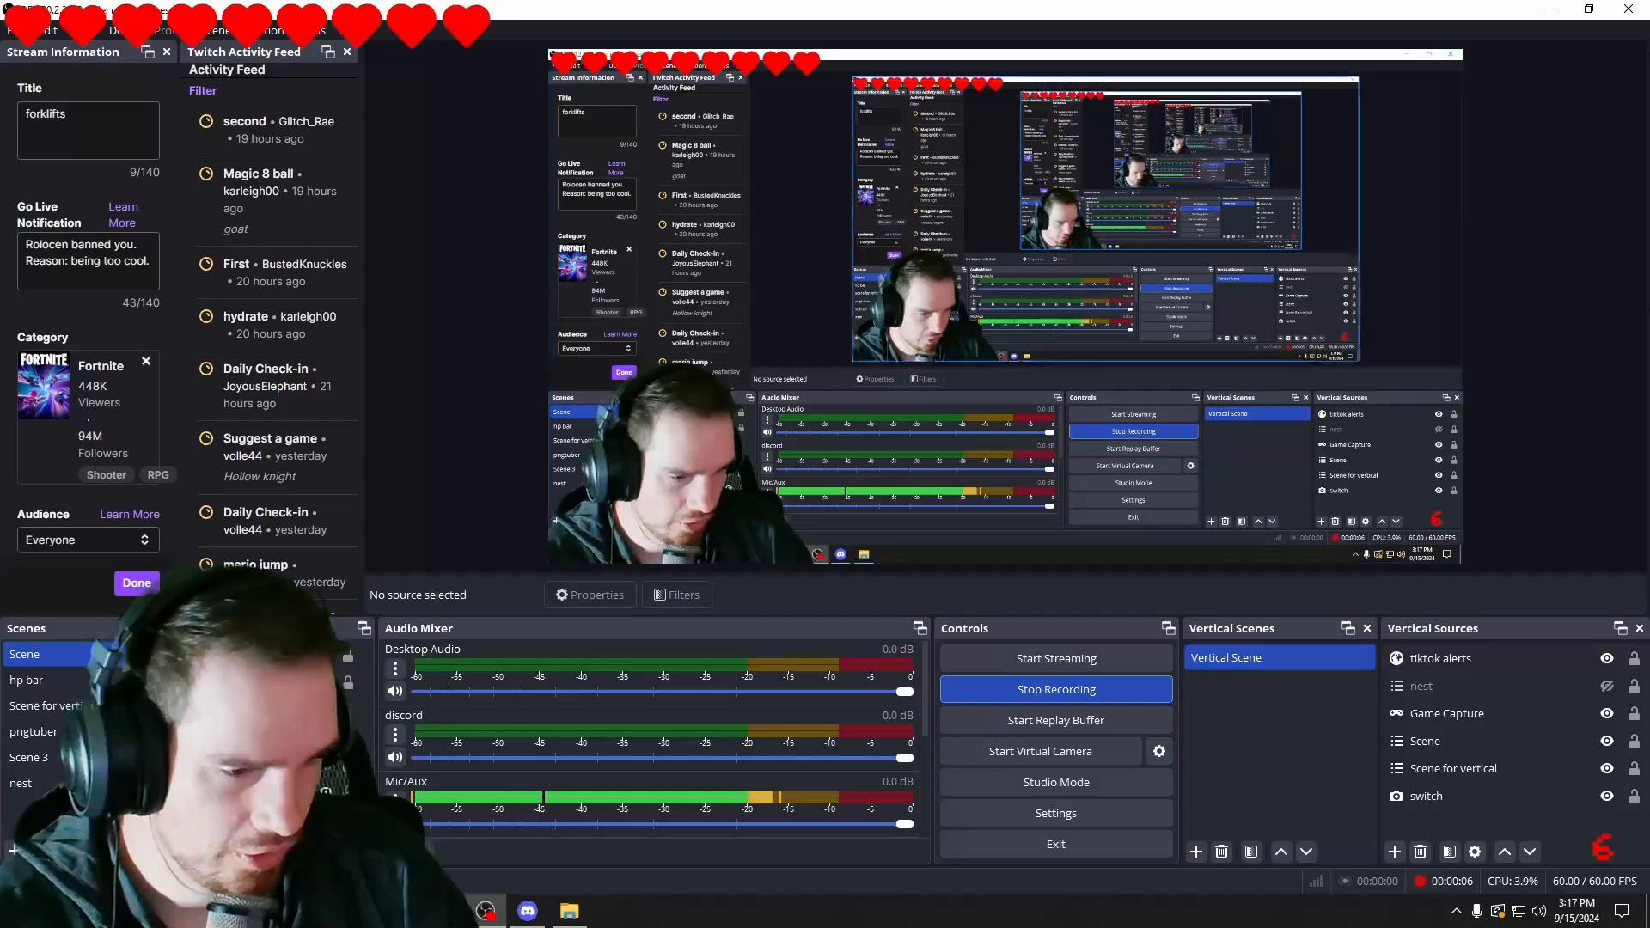
click(53, 783)
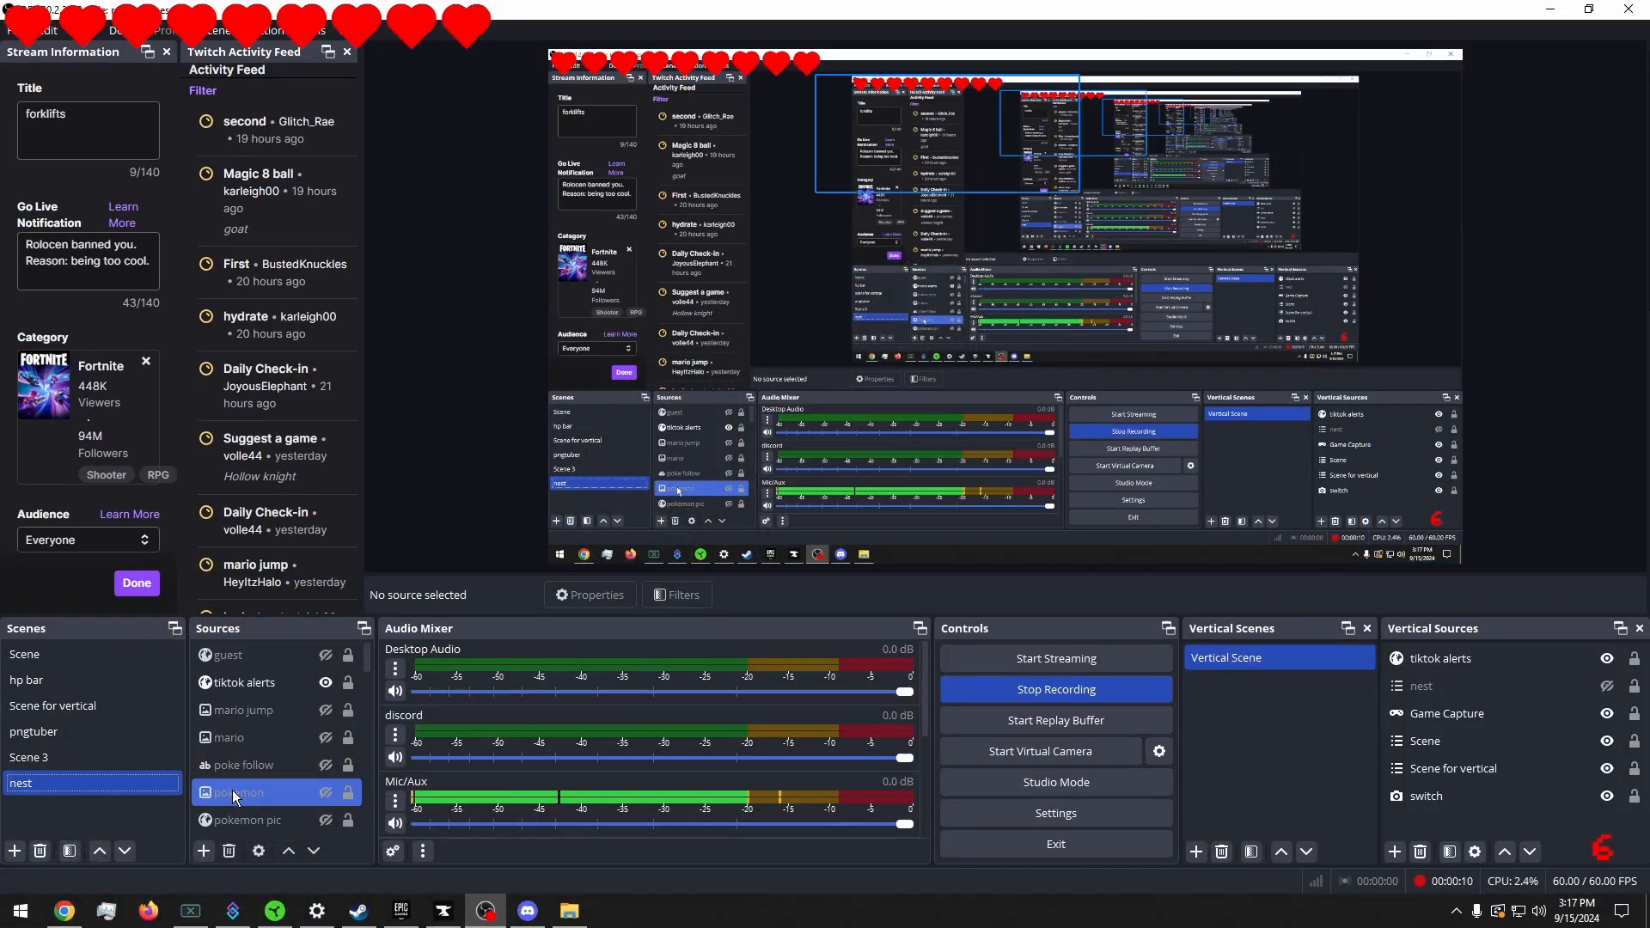
click(203, 850)
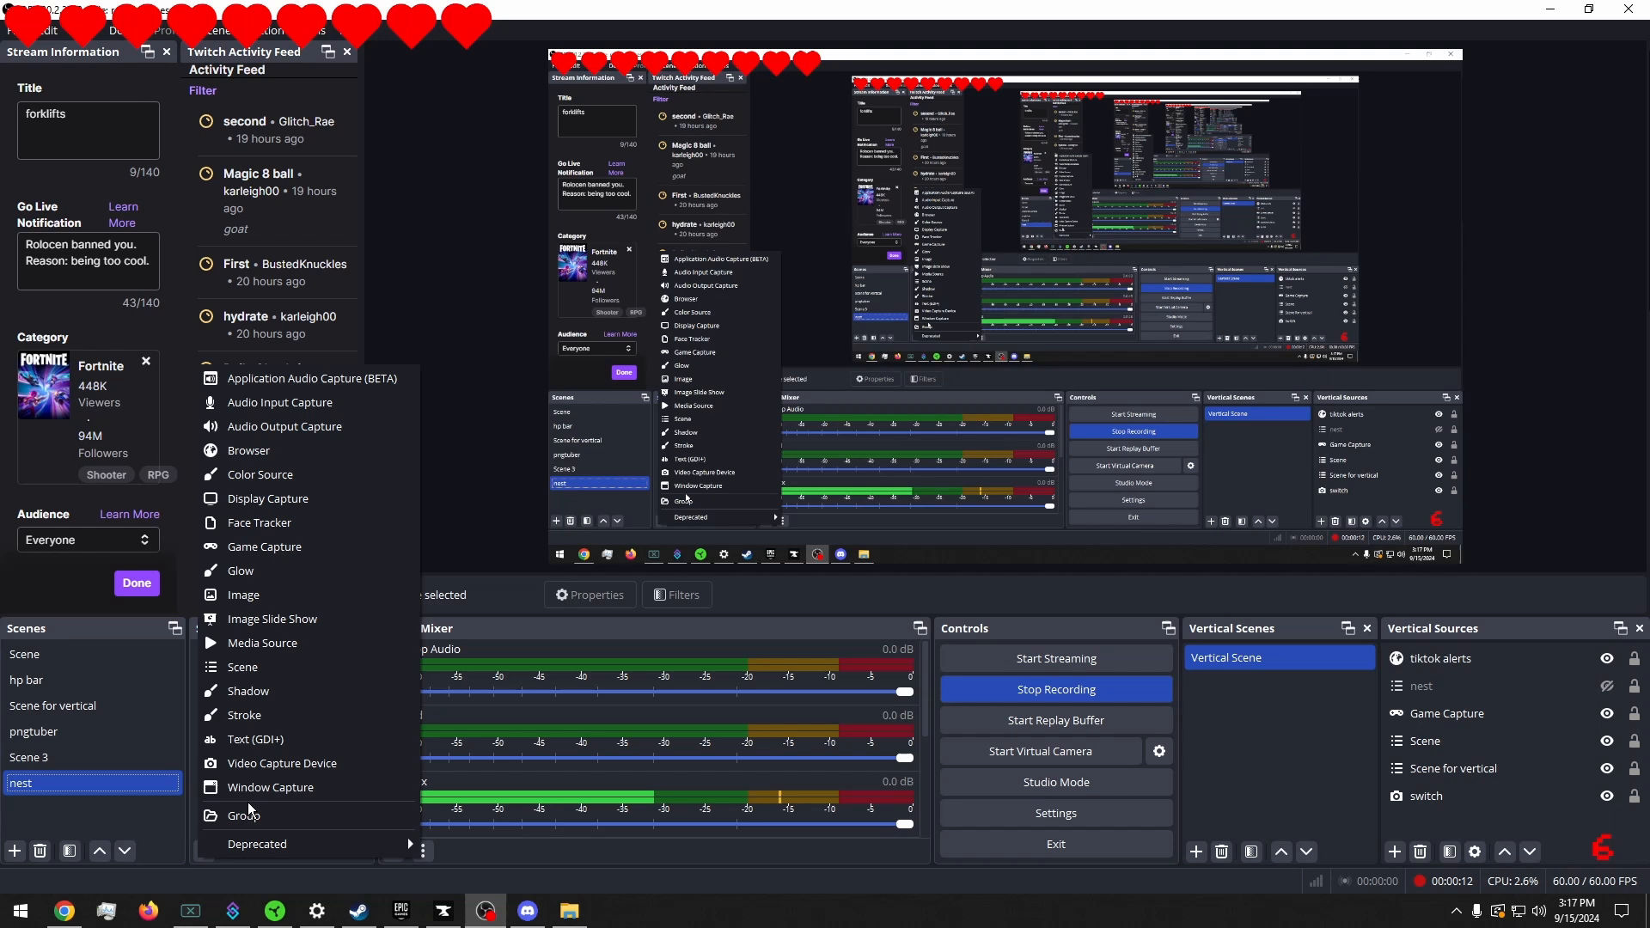
mouse_move(243, 594)
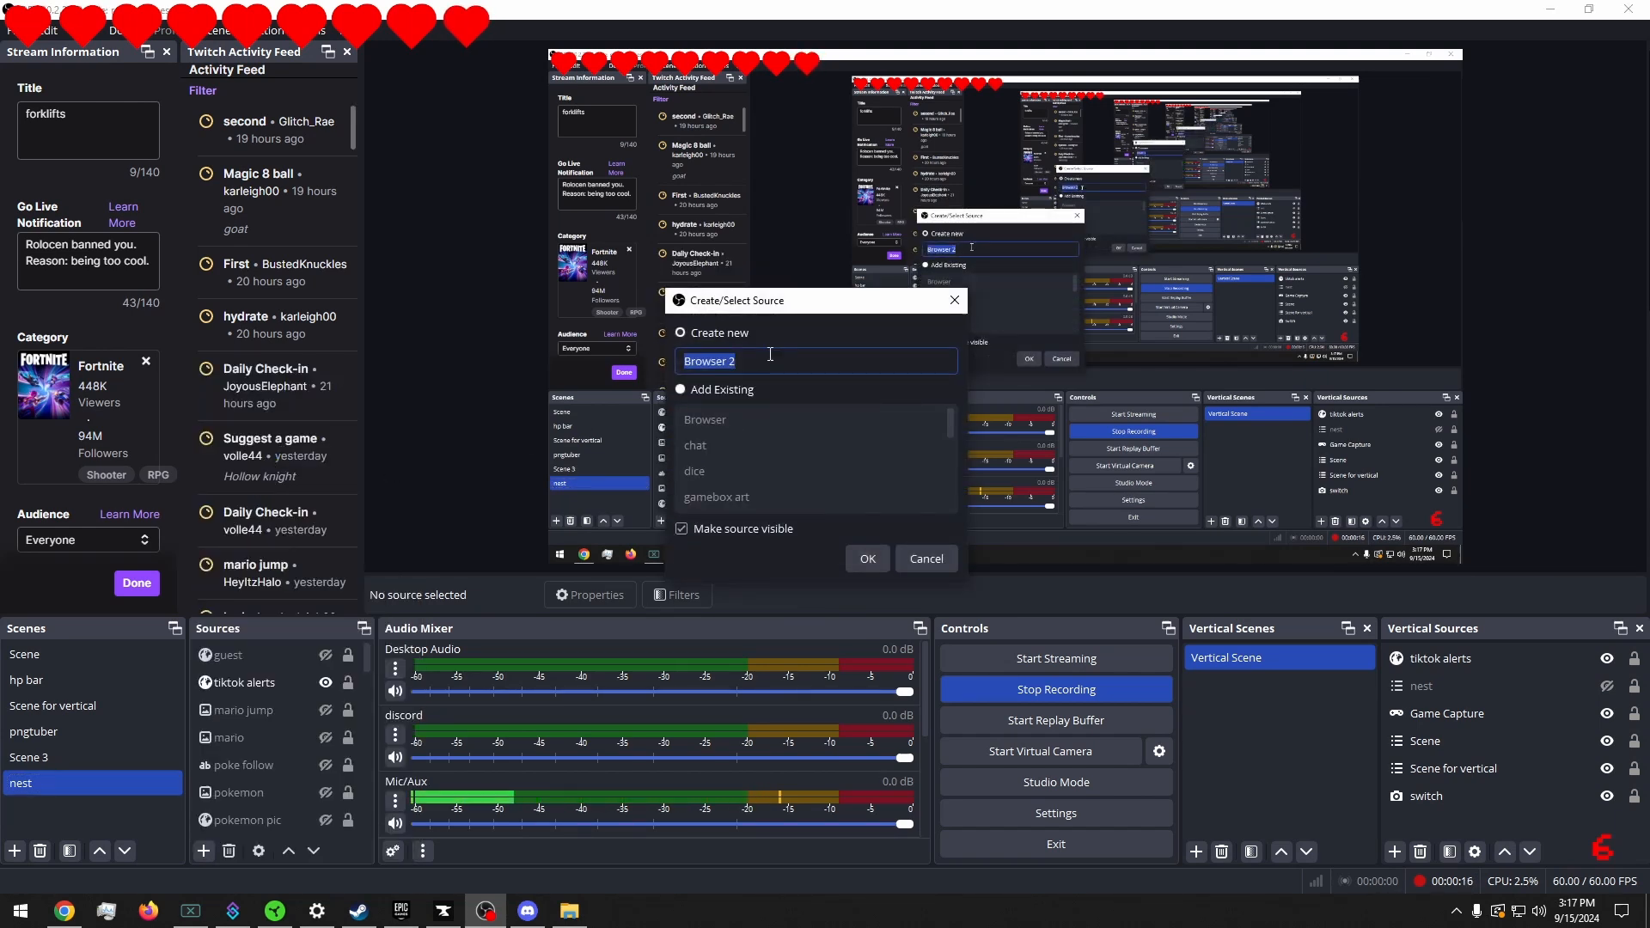
text(w)
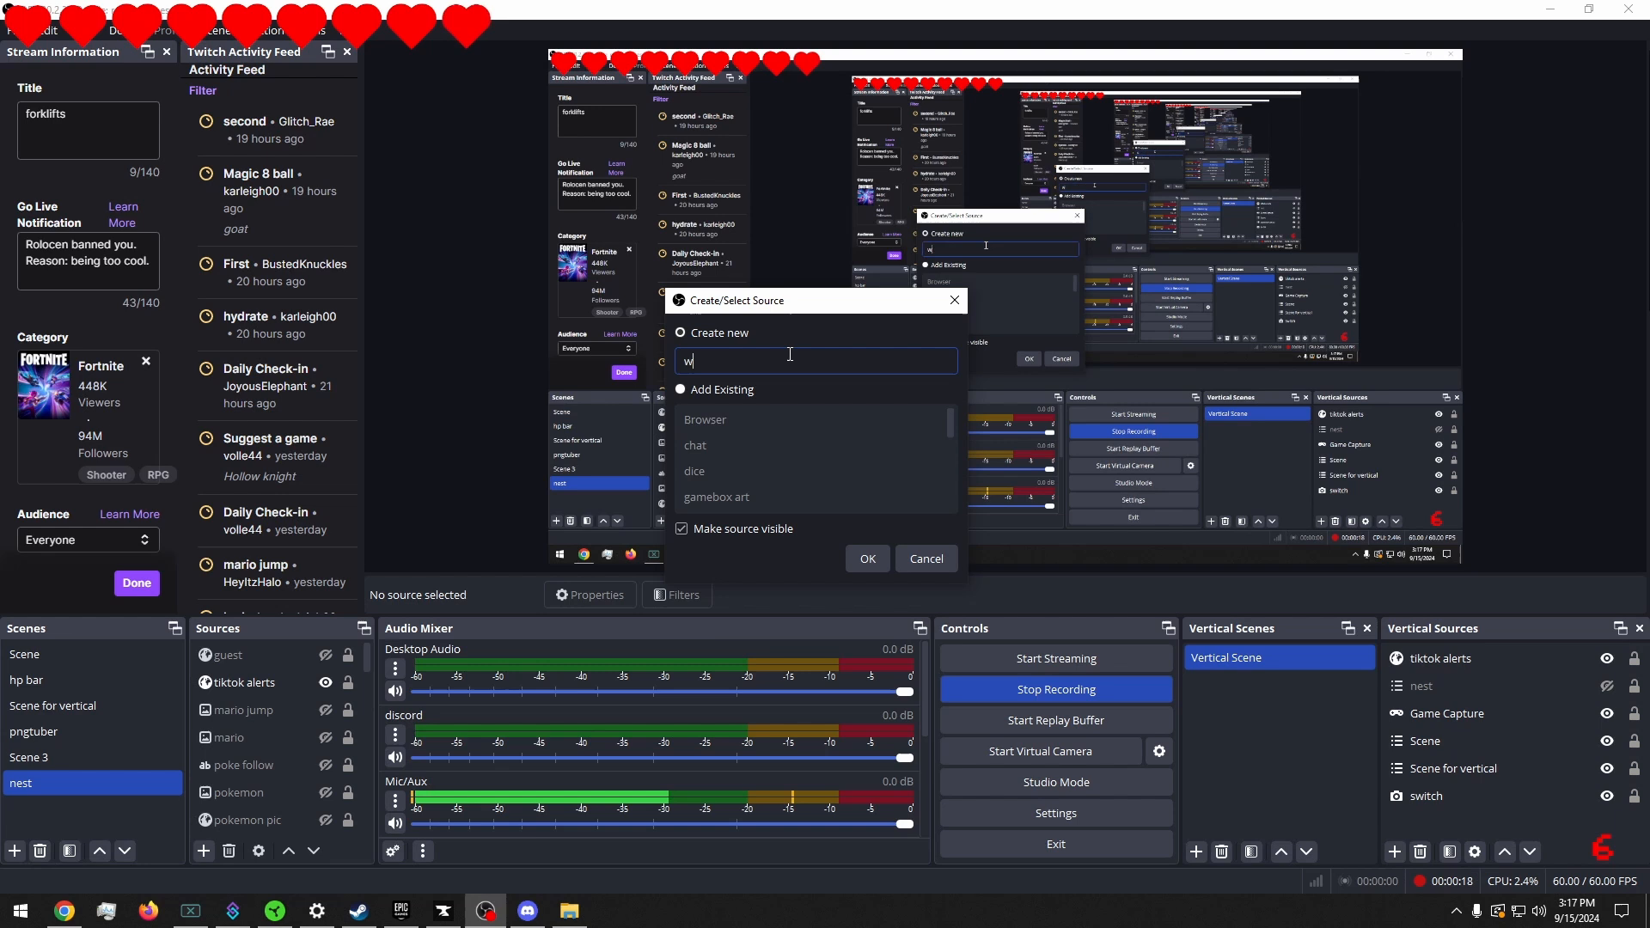
text(ho wer)
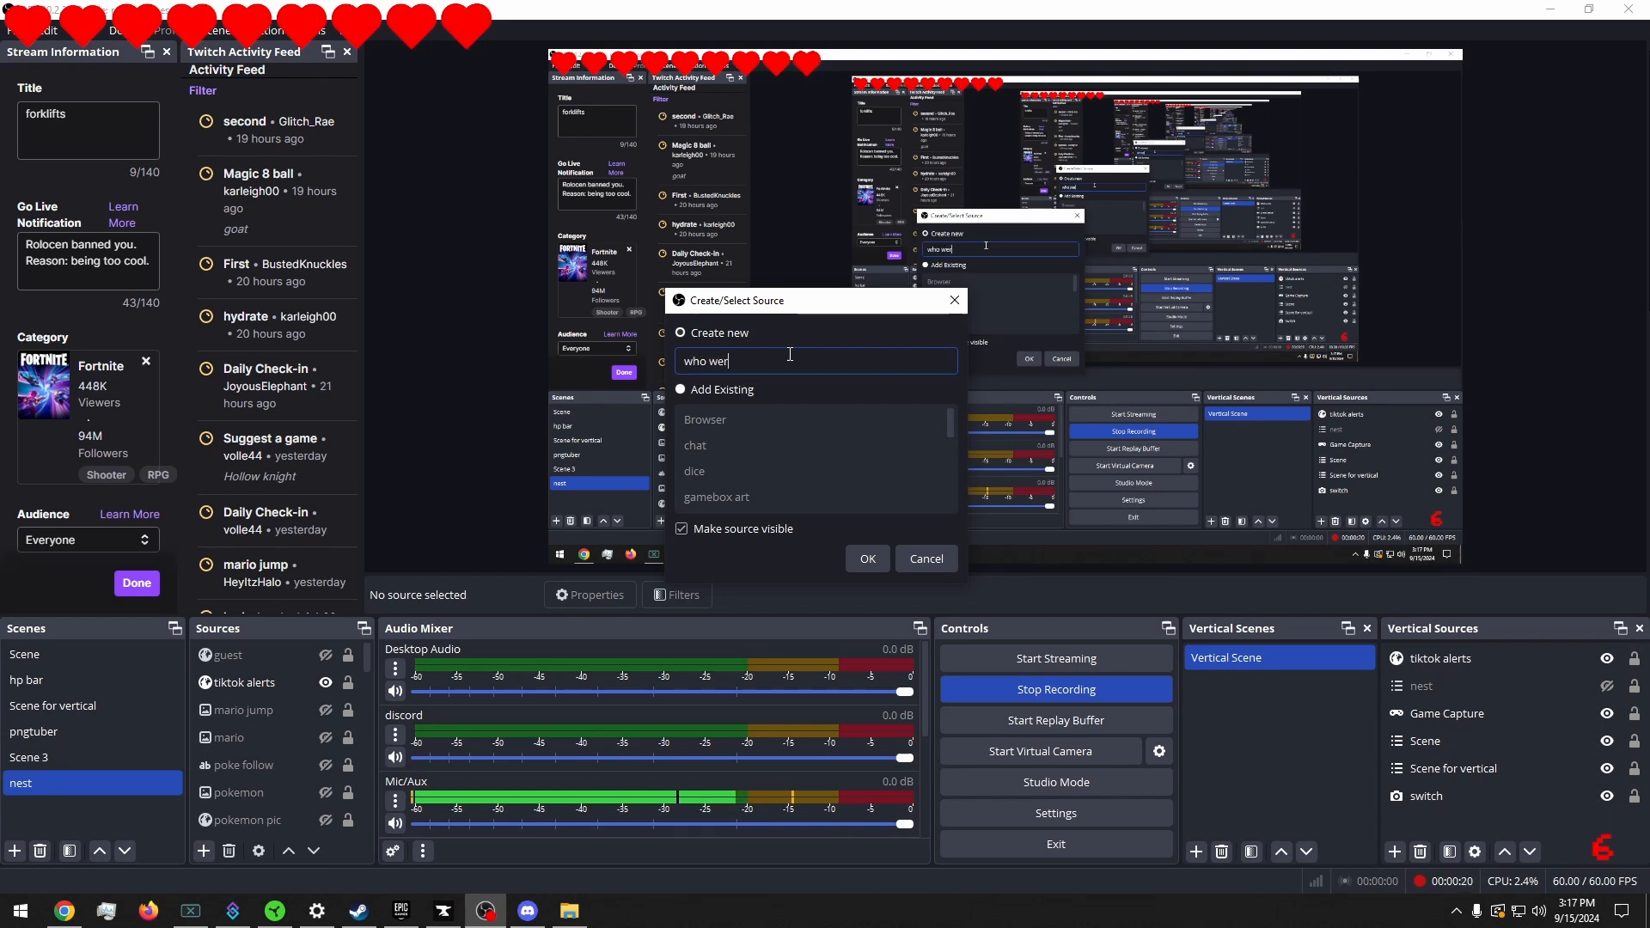
text(ra)
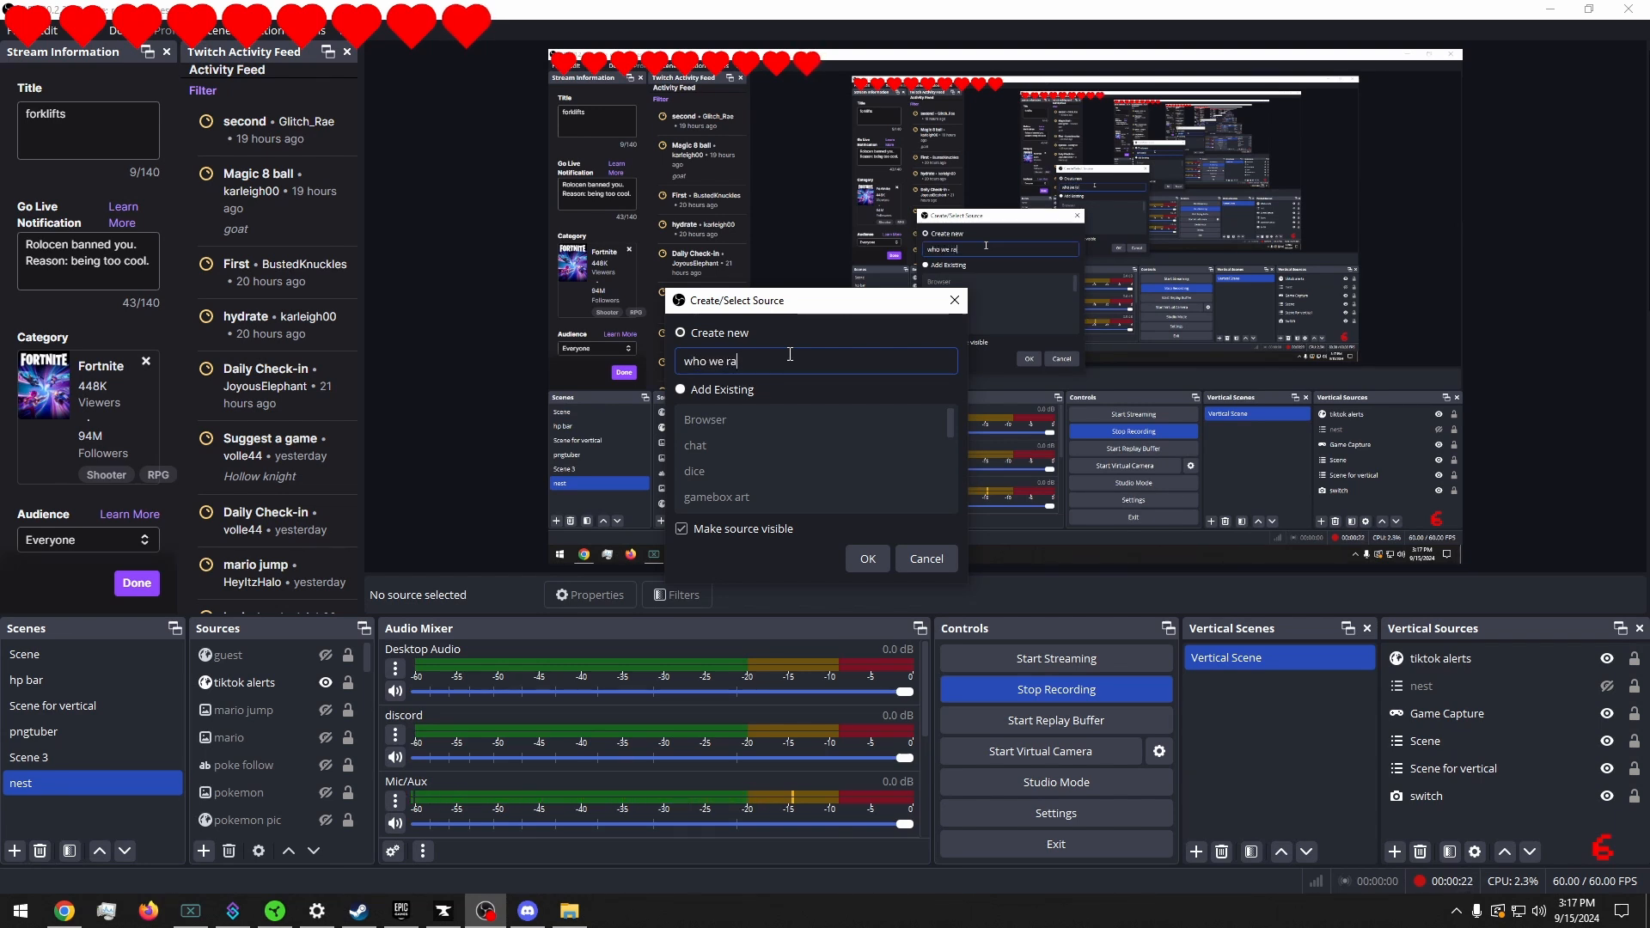
text(iding)
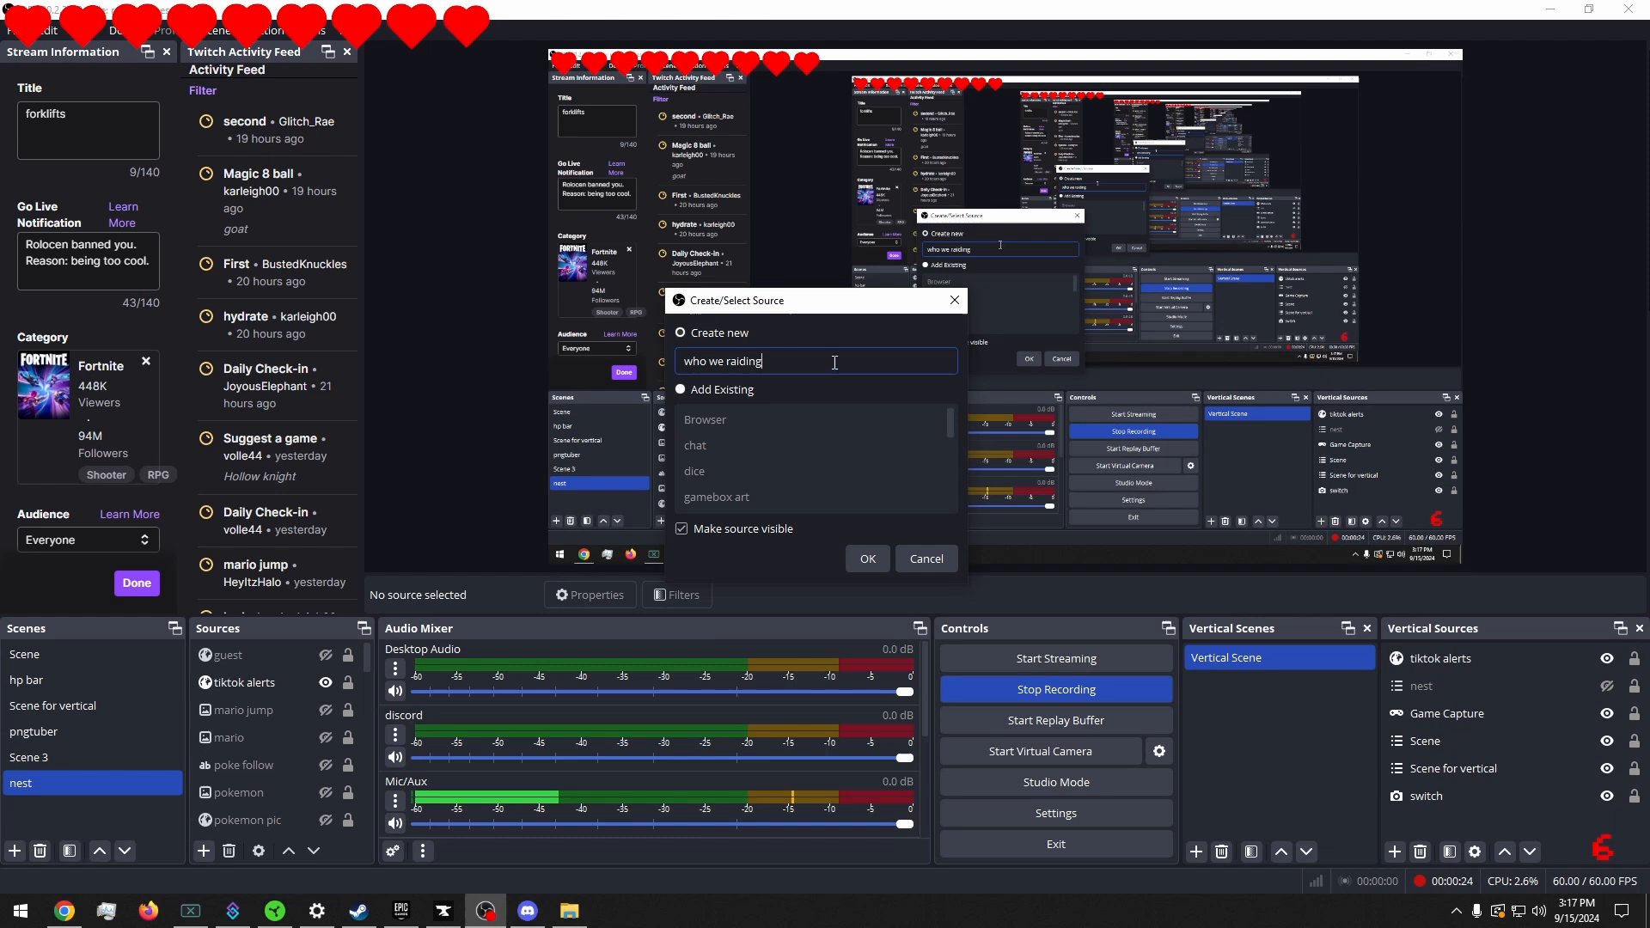
click(867, 557)
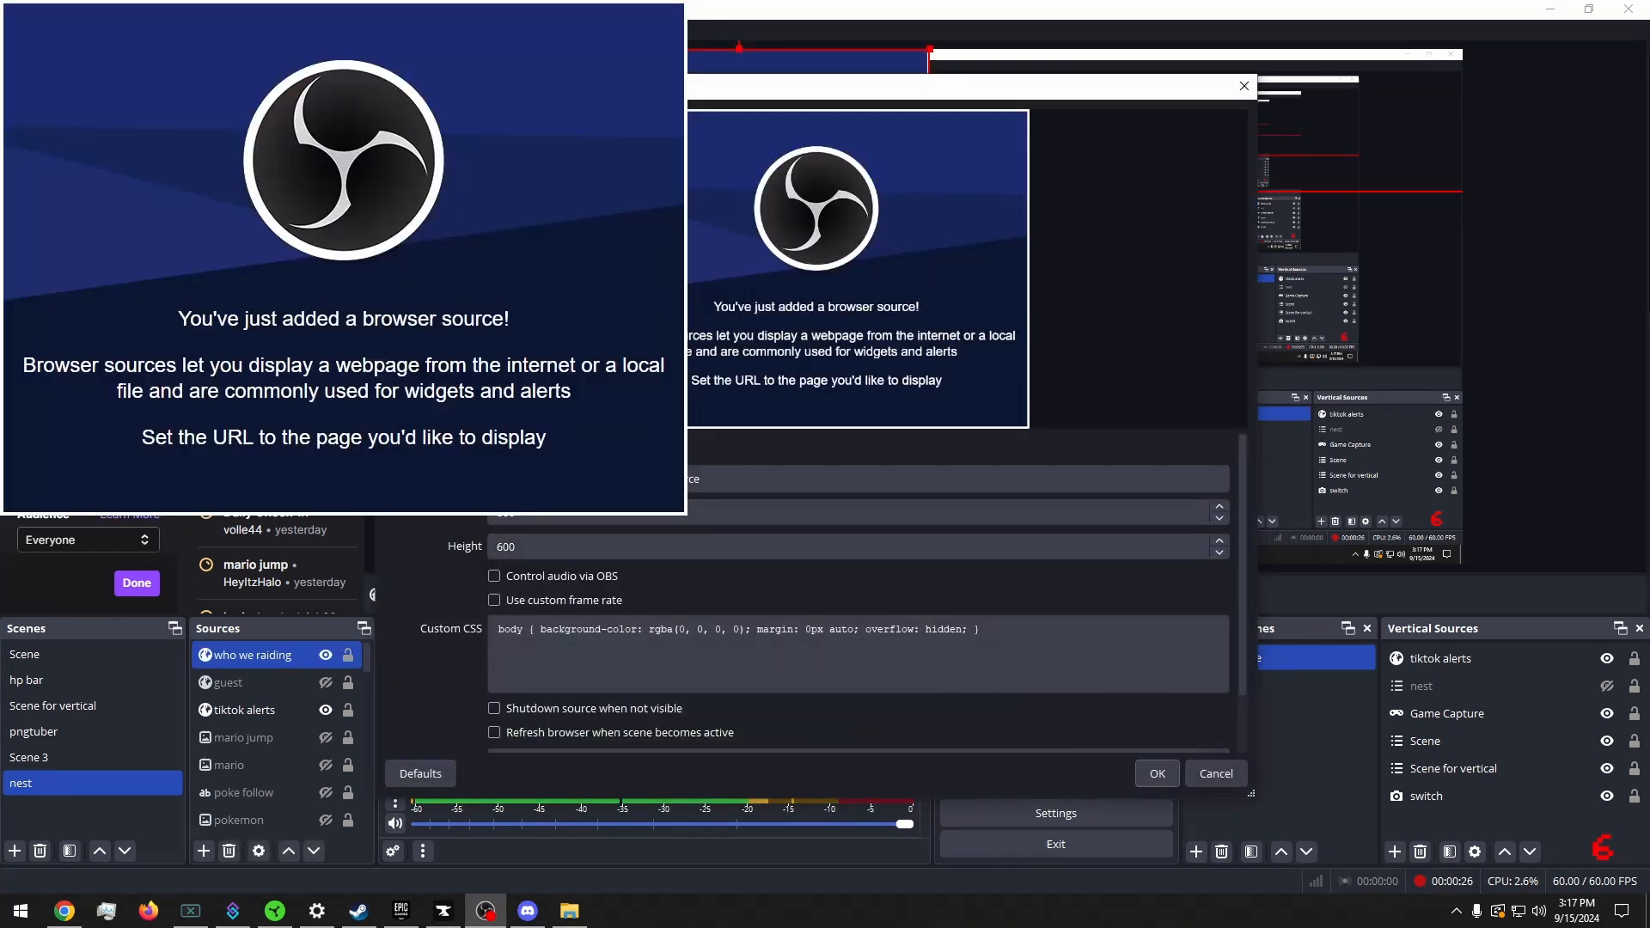
Step: Enable 'Shutdown source when not visible' and save the browser source settings
click(603, 642)
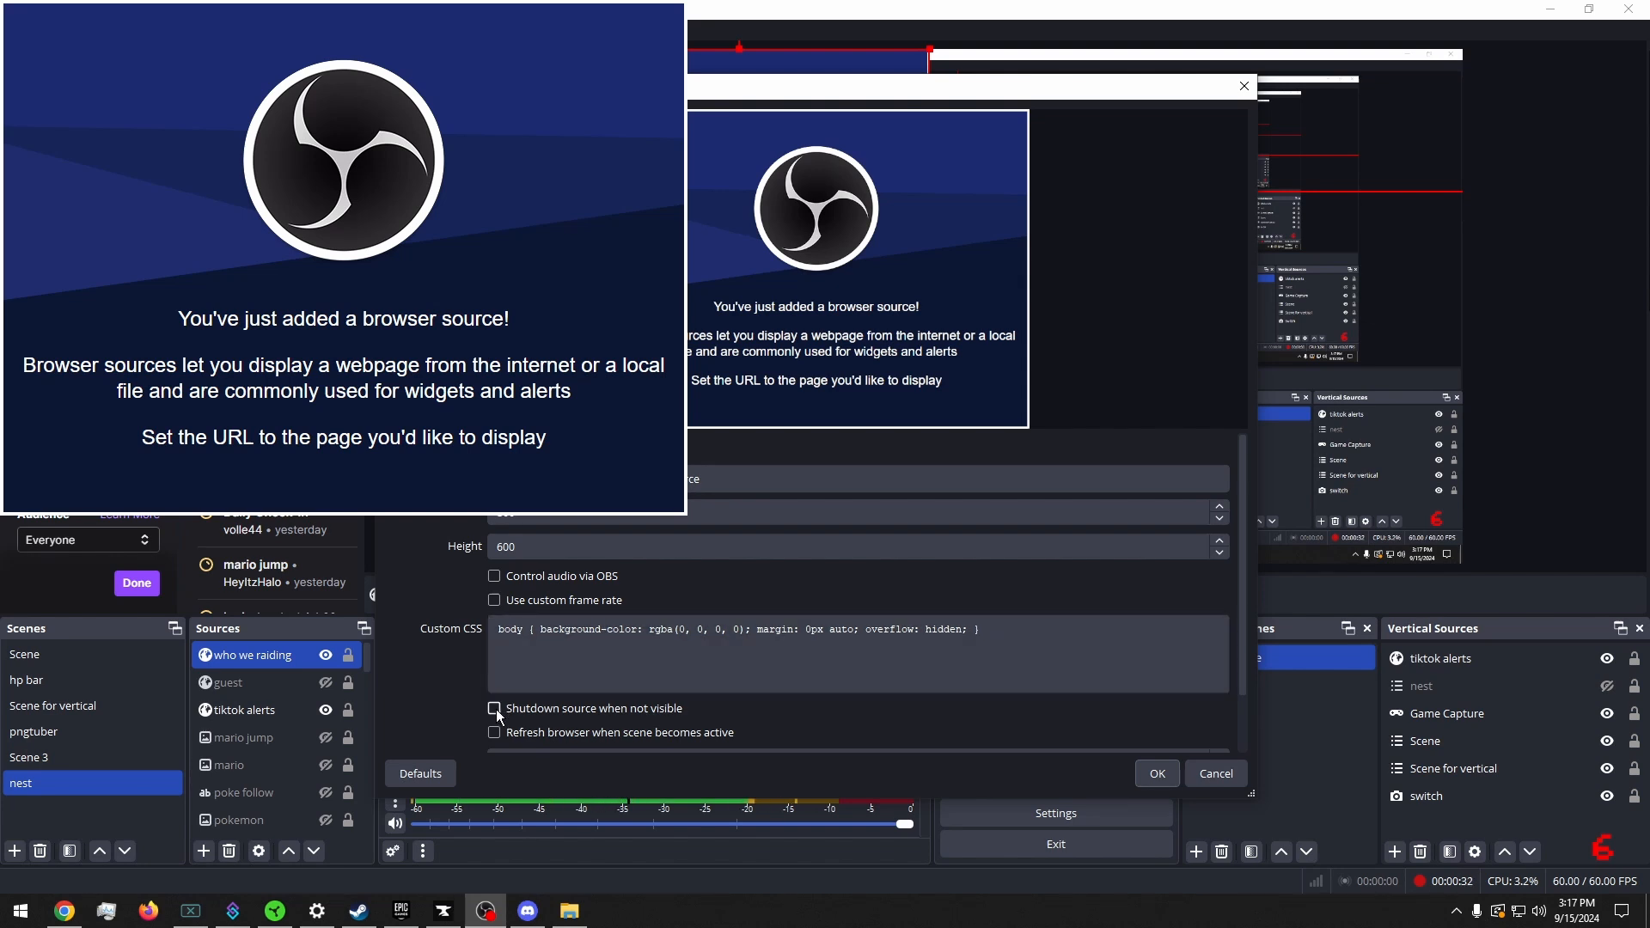
click(493, 709)
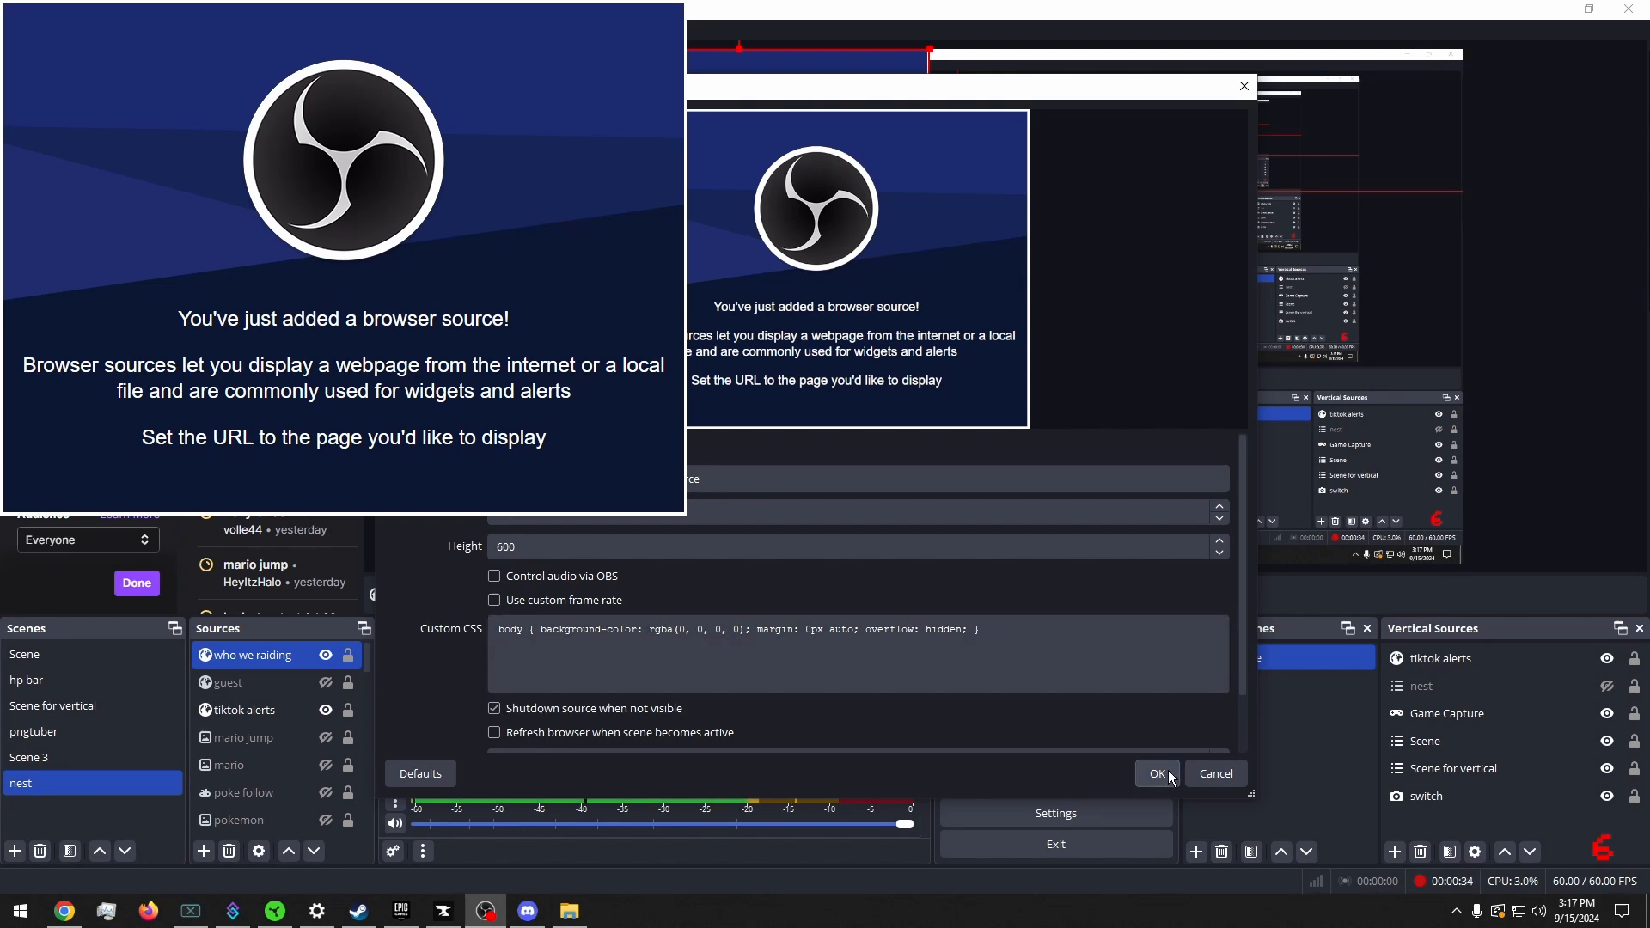
click(1157, 773)
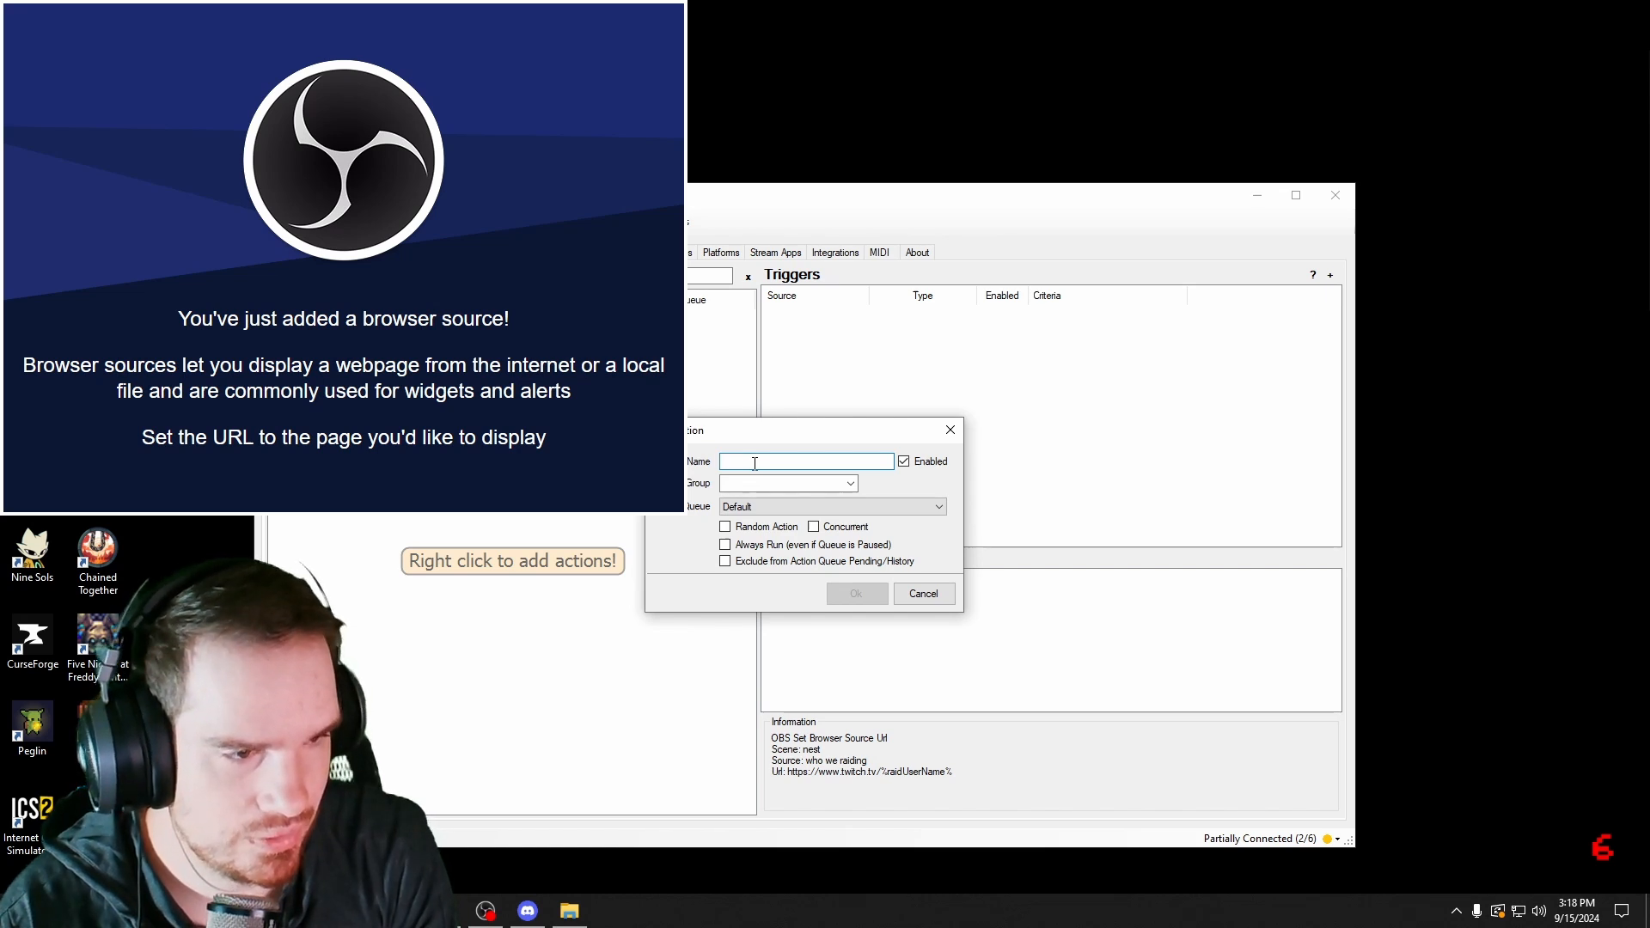
Step: Create a new action named 'raid'
text(ra)
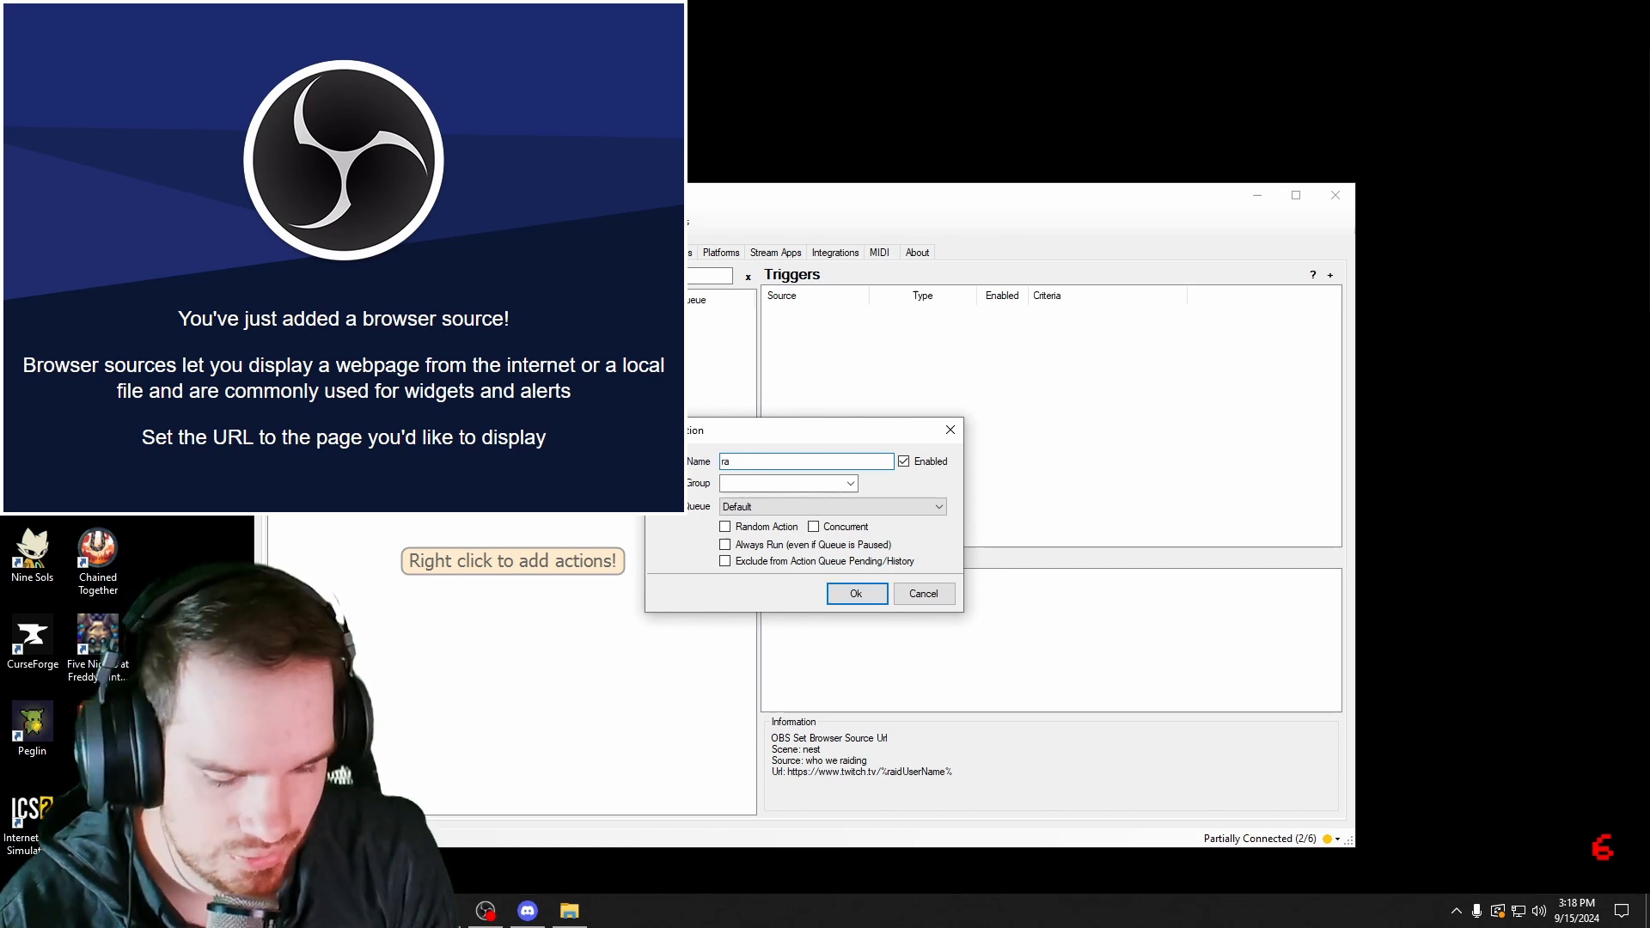
text(id)
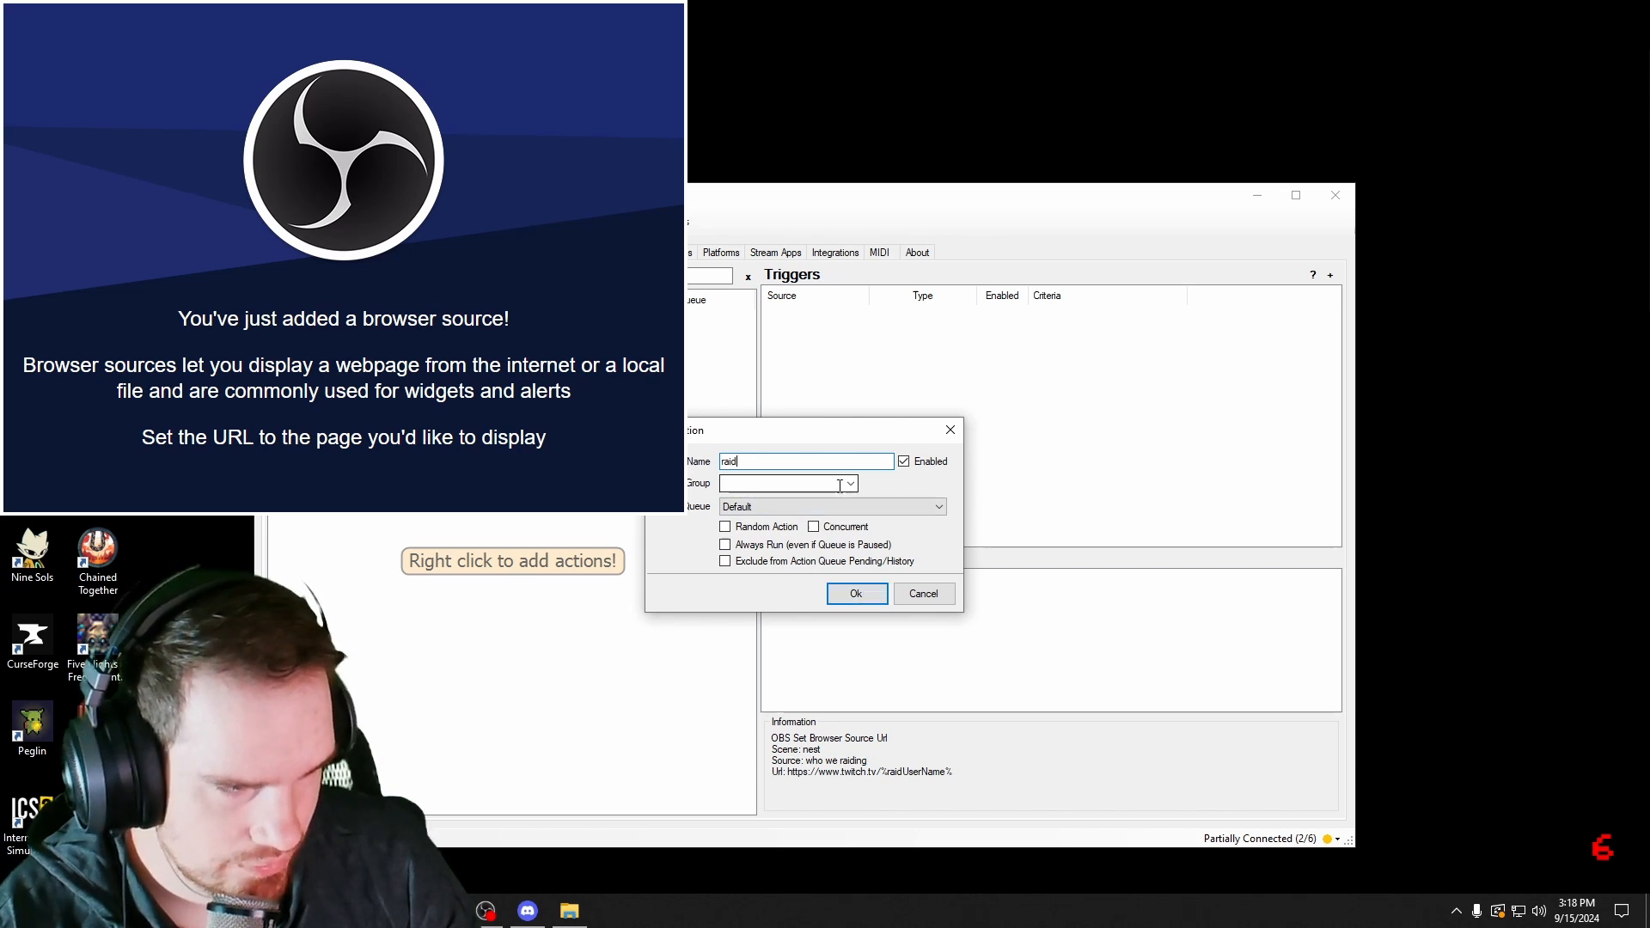
click(856, 594)
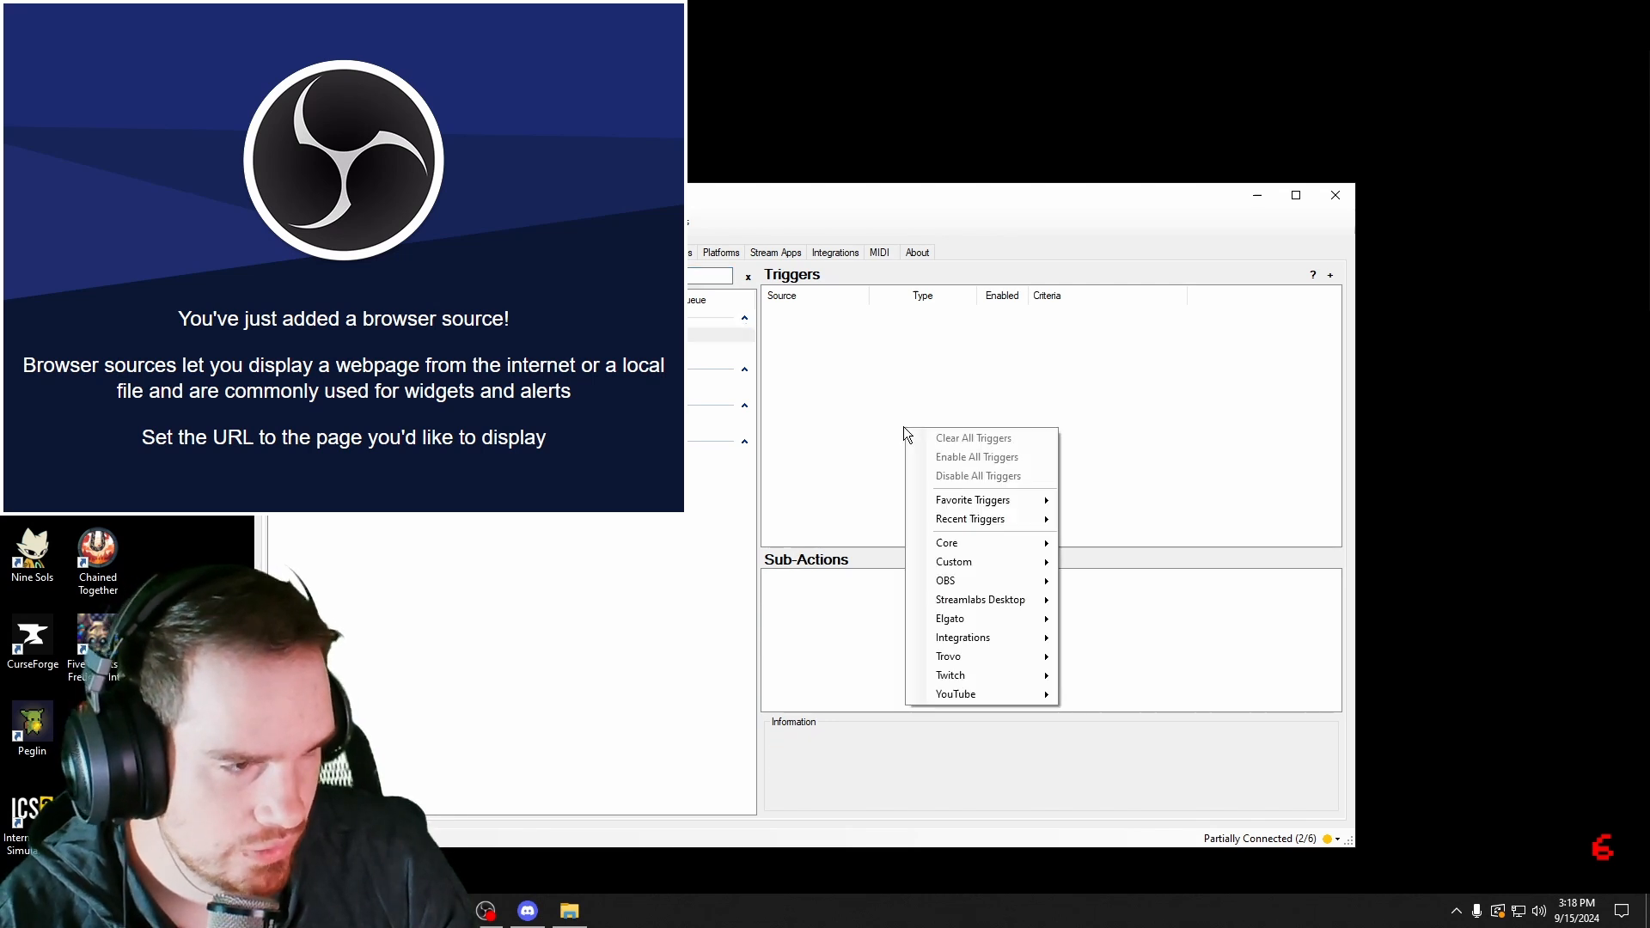
mouse_move(971, 518)
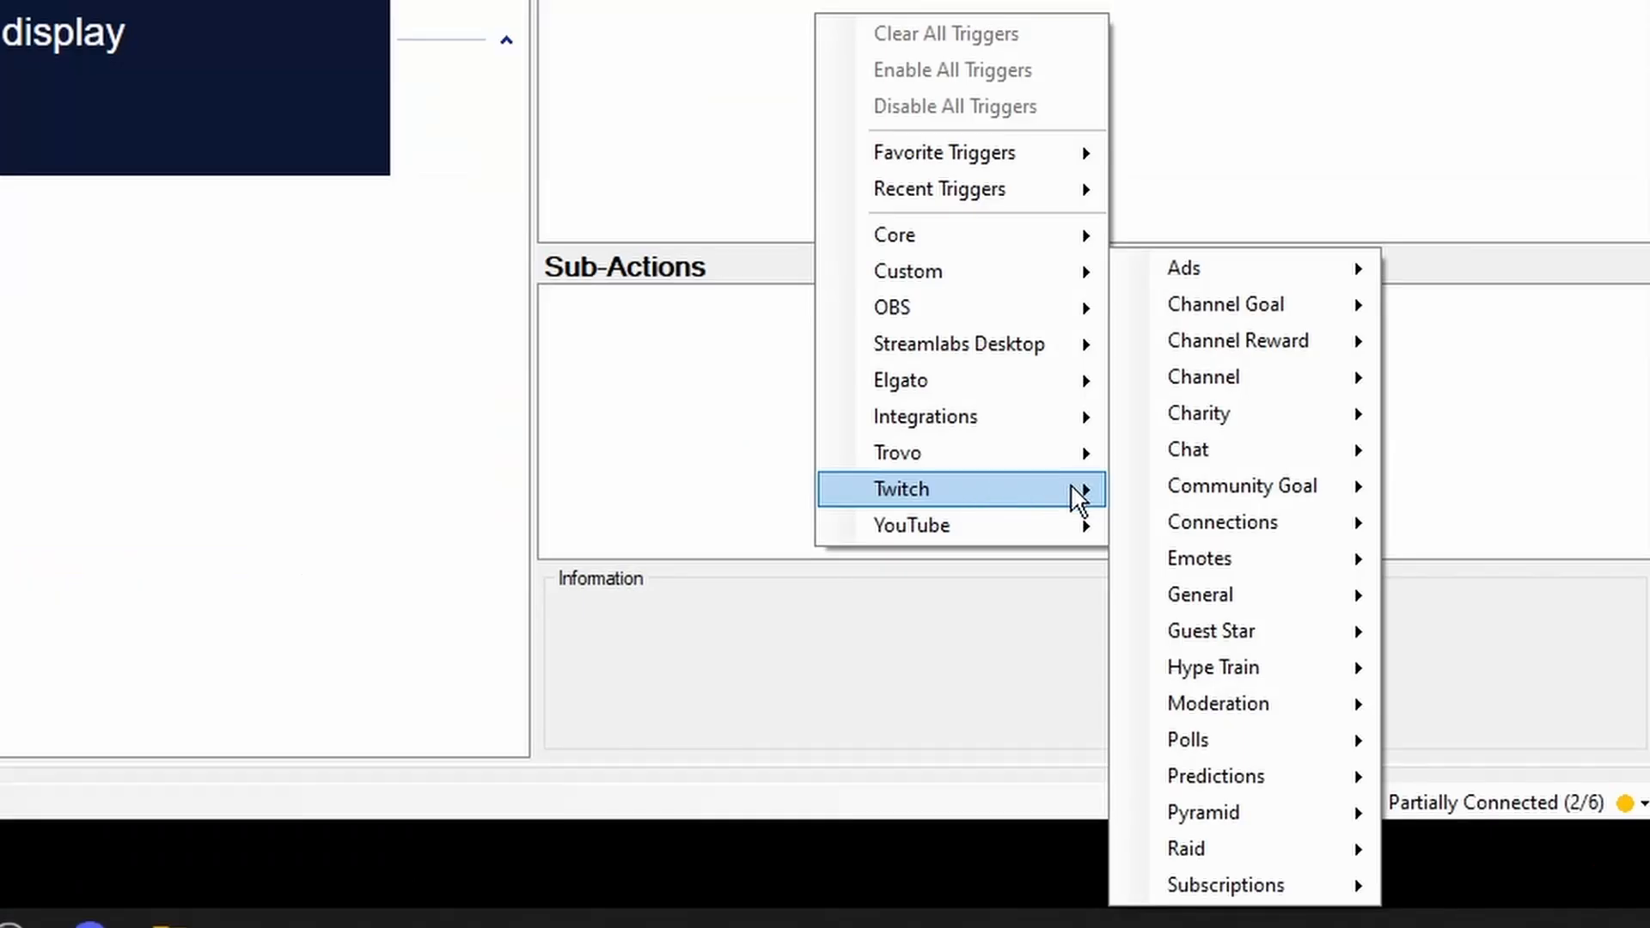
mouse_move(1203, 811)
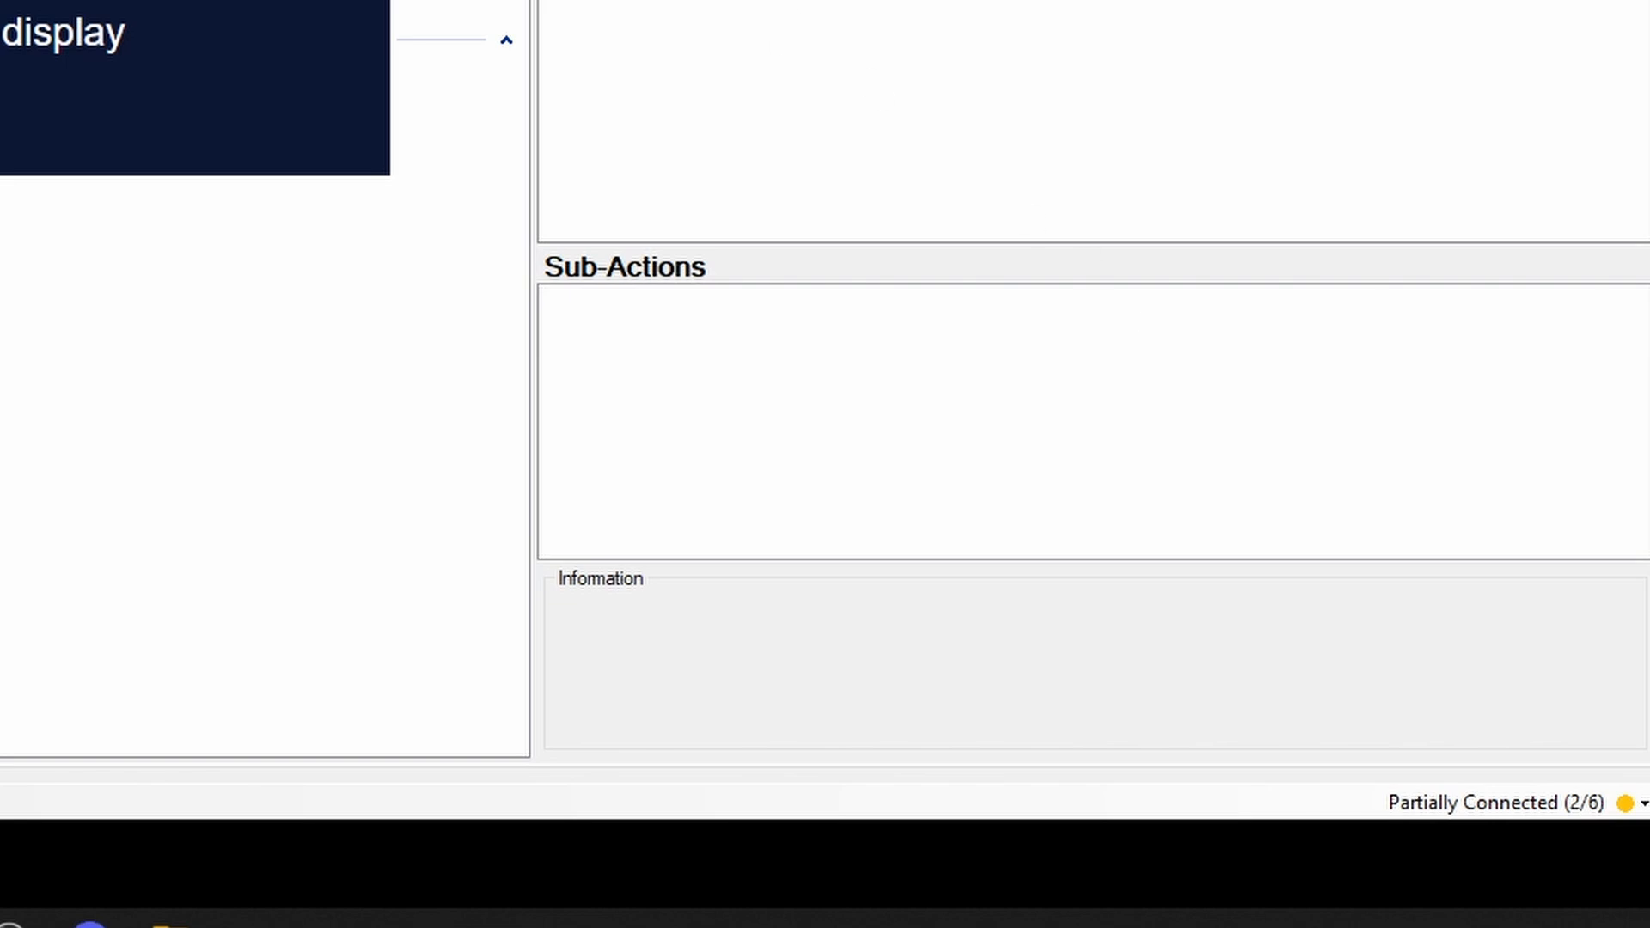
mouse_move(651, 323)
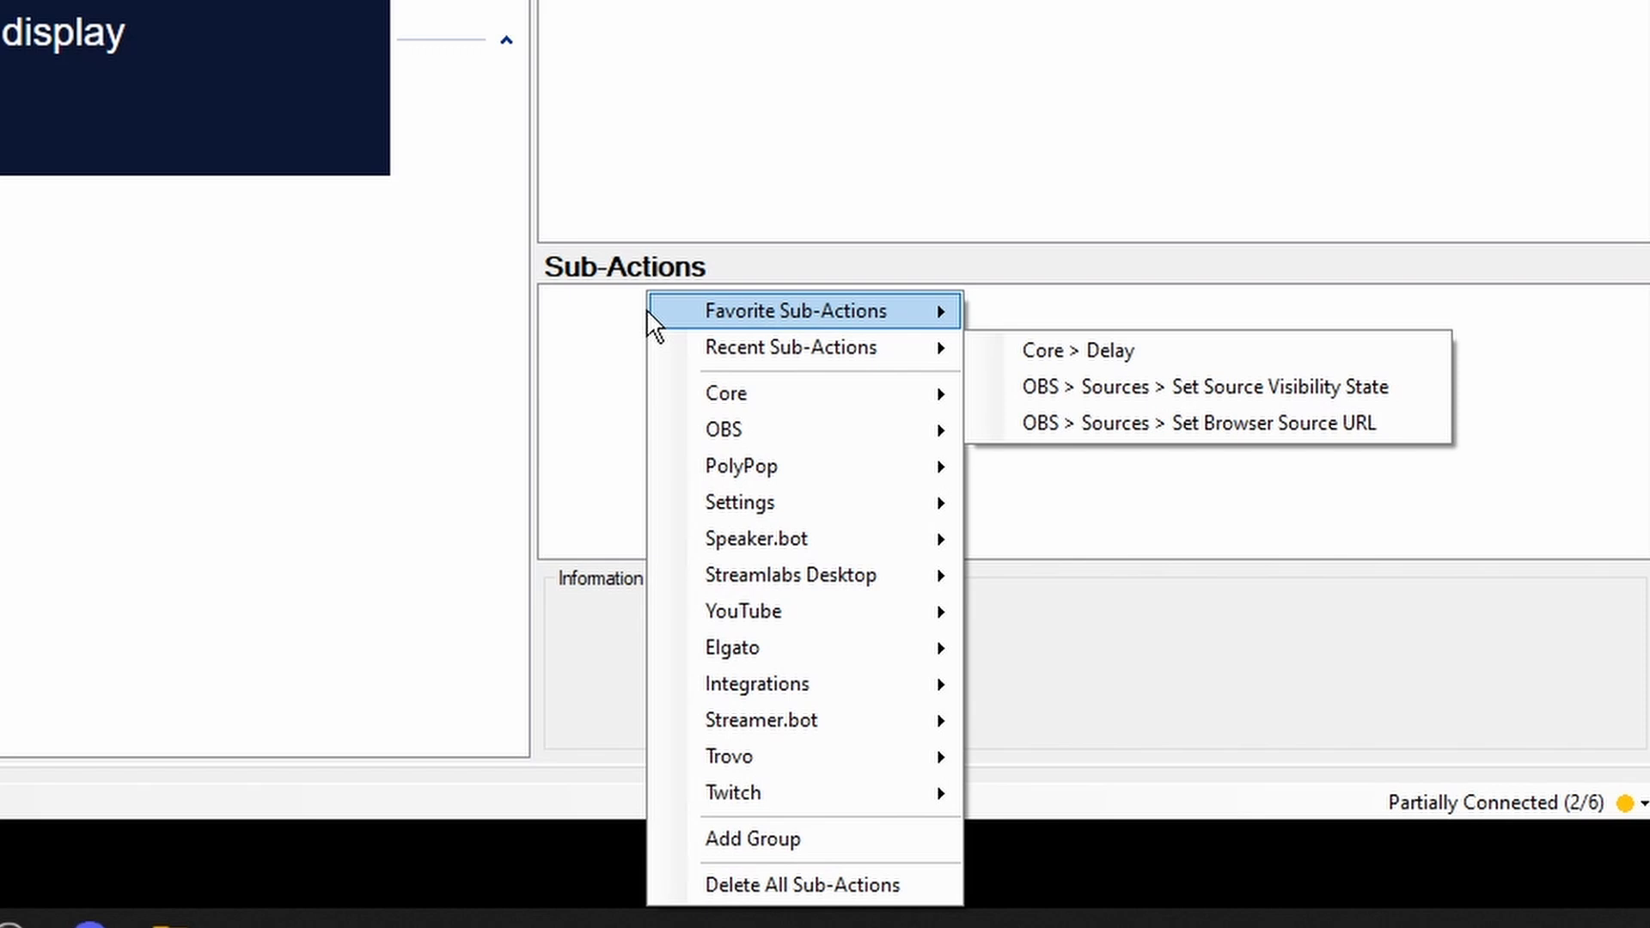
mouse_move(732, 793)
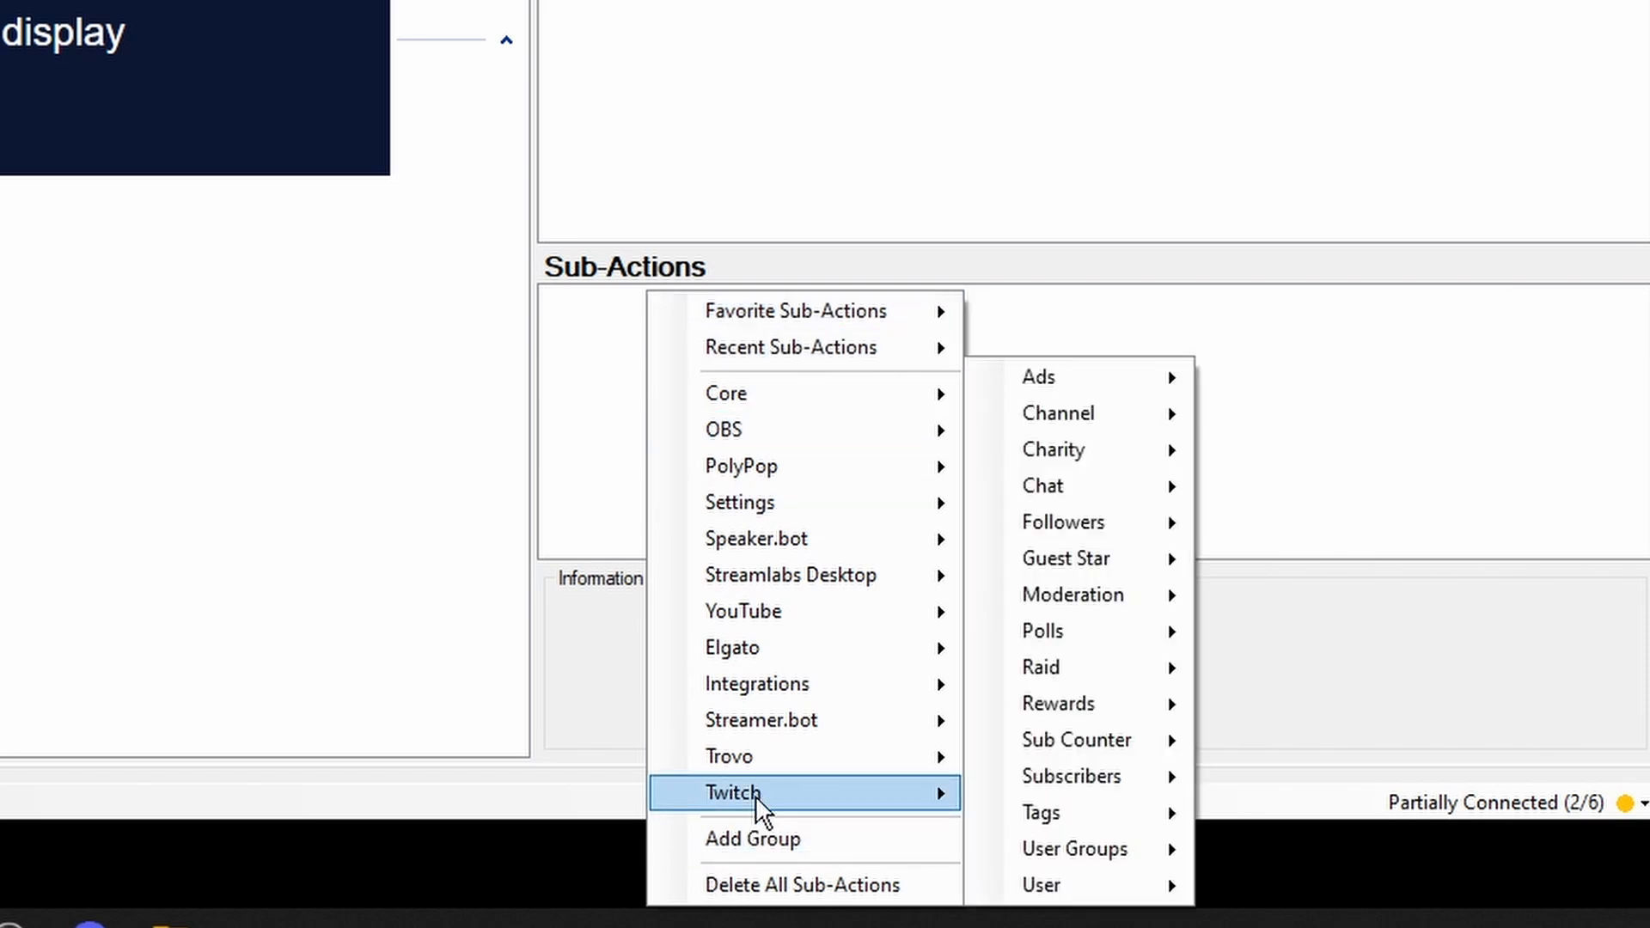
mouse_move(830, 428)
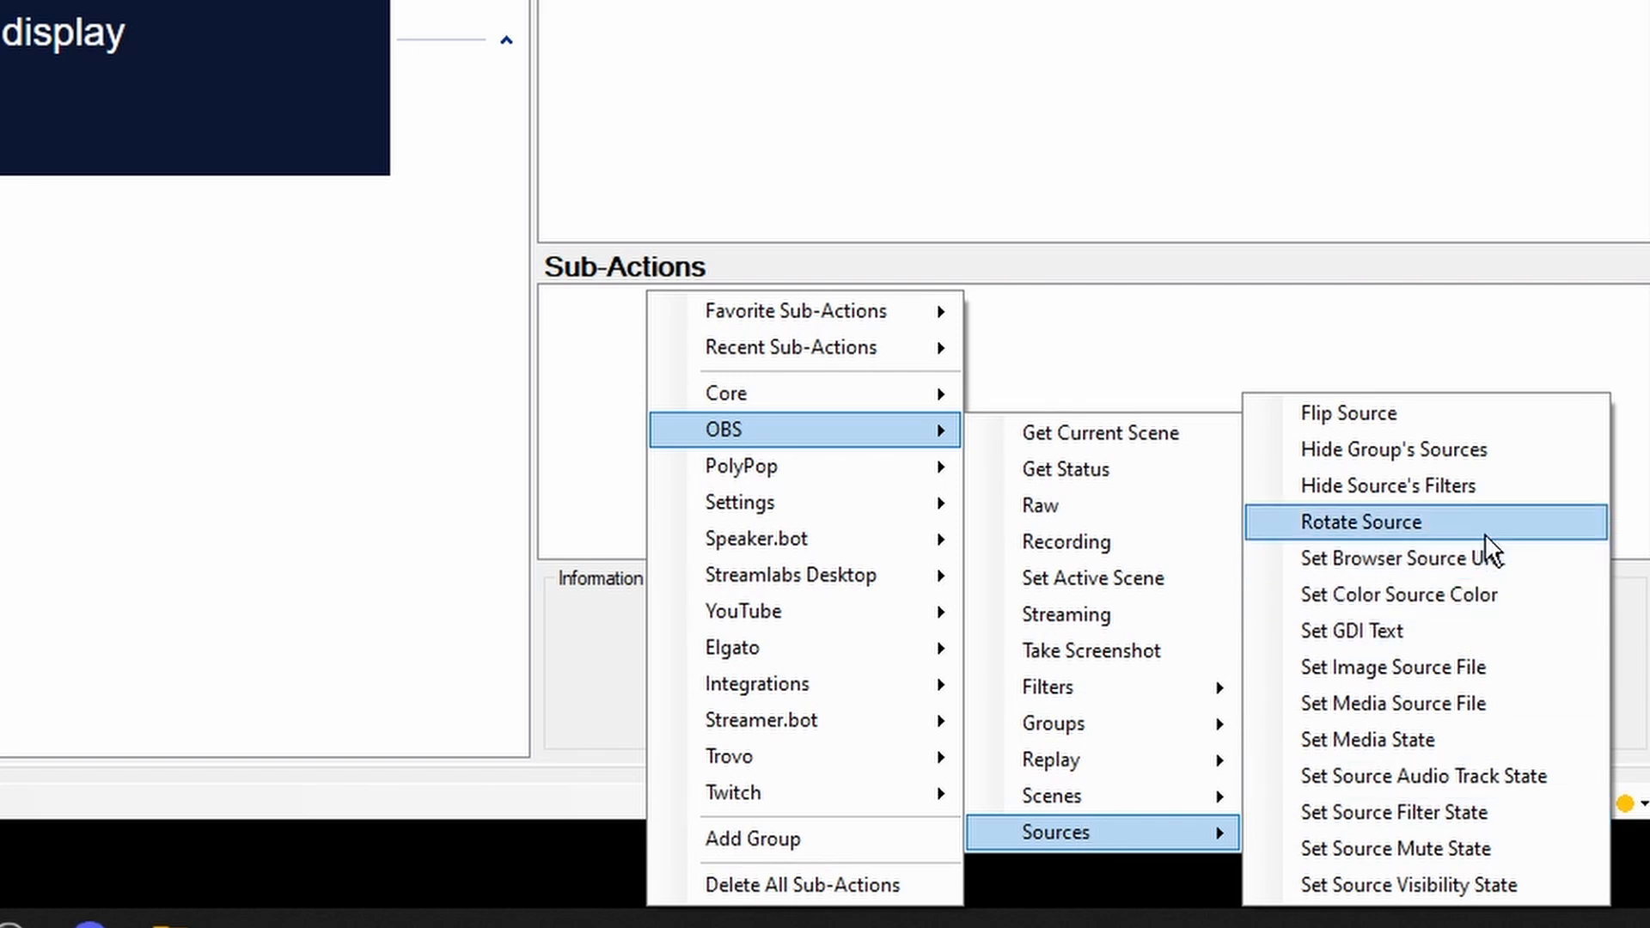
Step: Add an OBS Set Browser Source Url sub-action targeting 'who we raiding' in the nest scene
click(1401, 558)
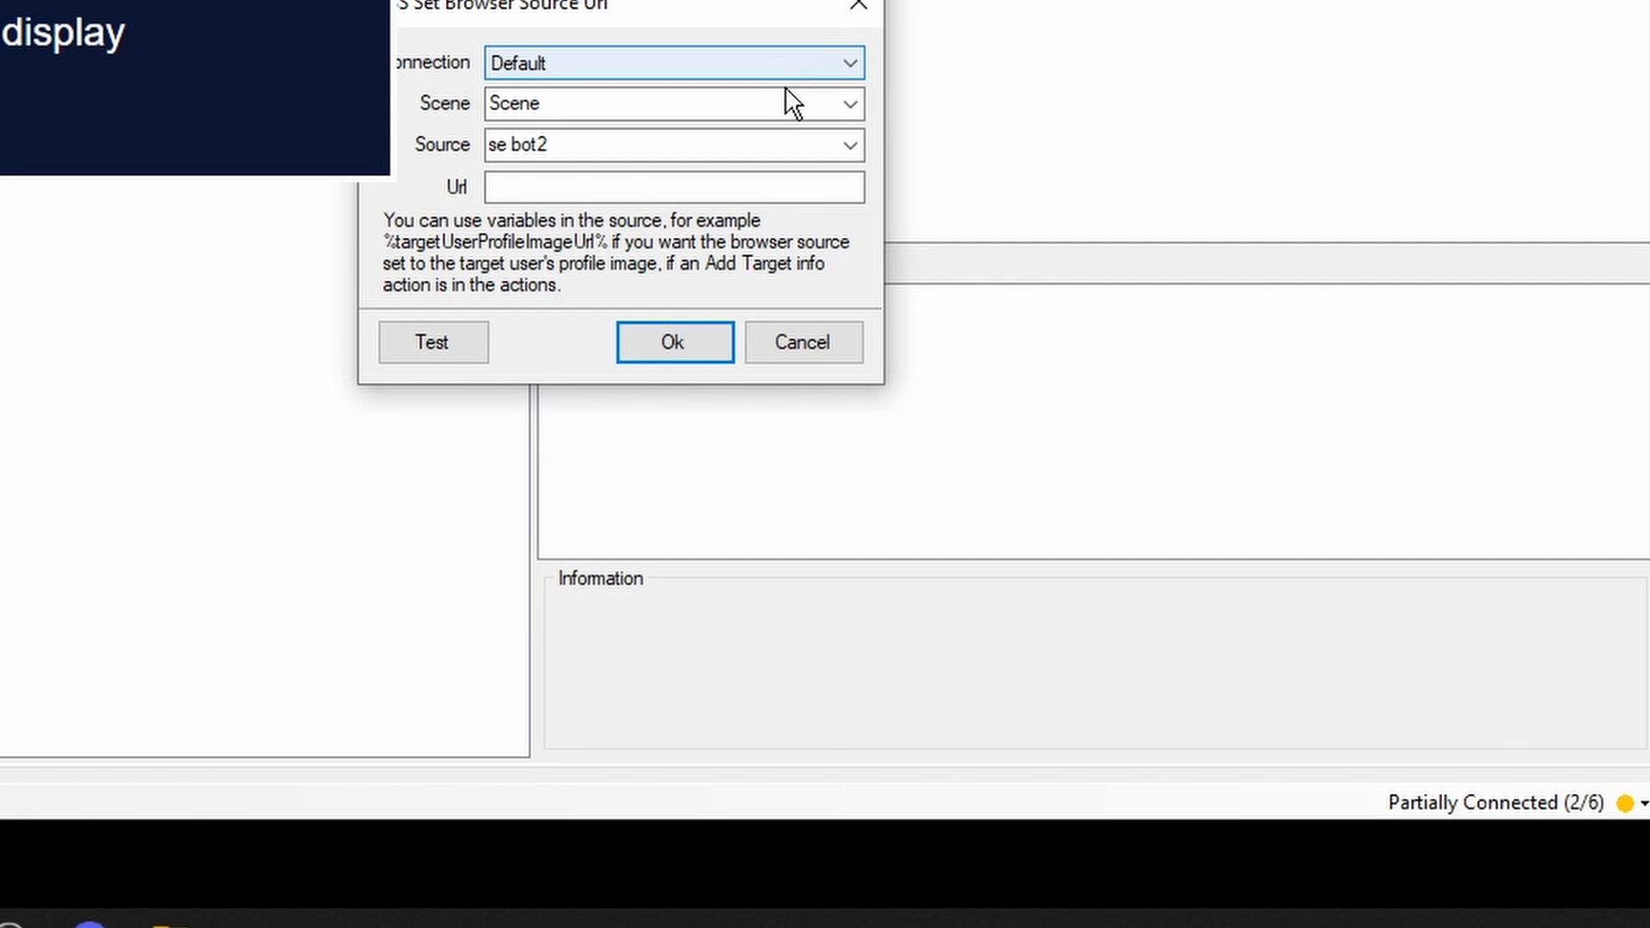
click(848, 102)
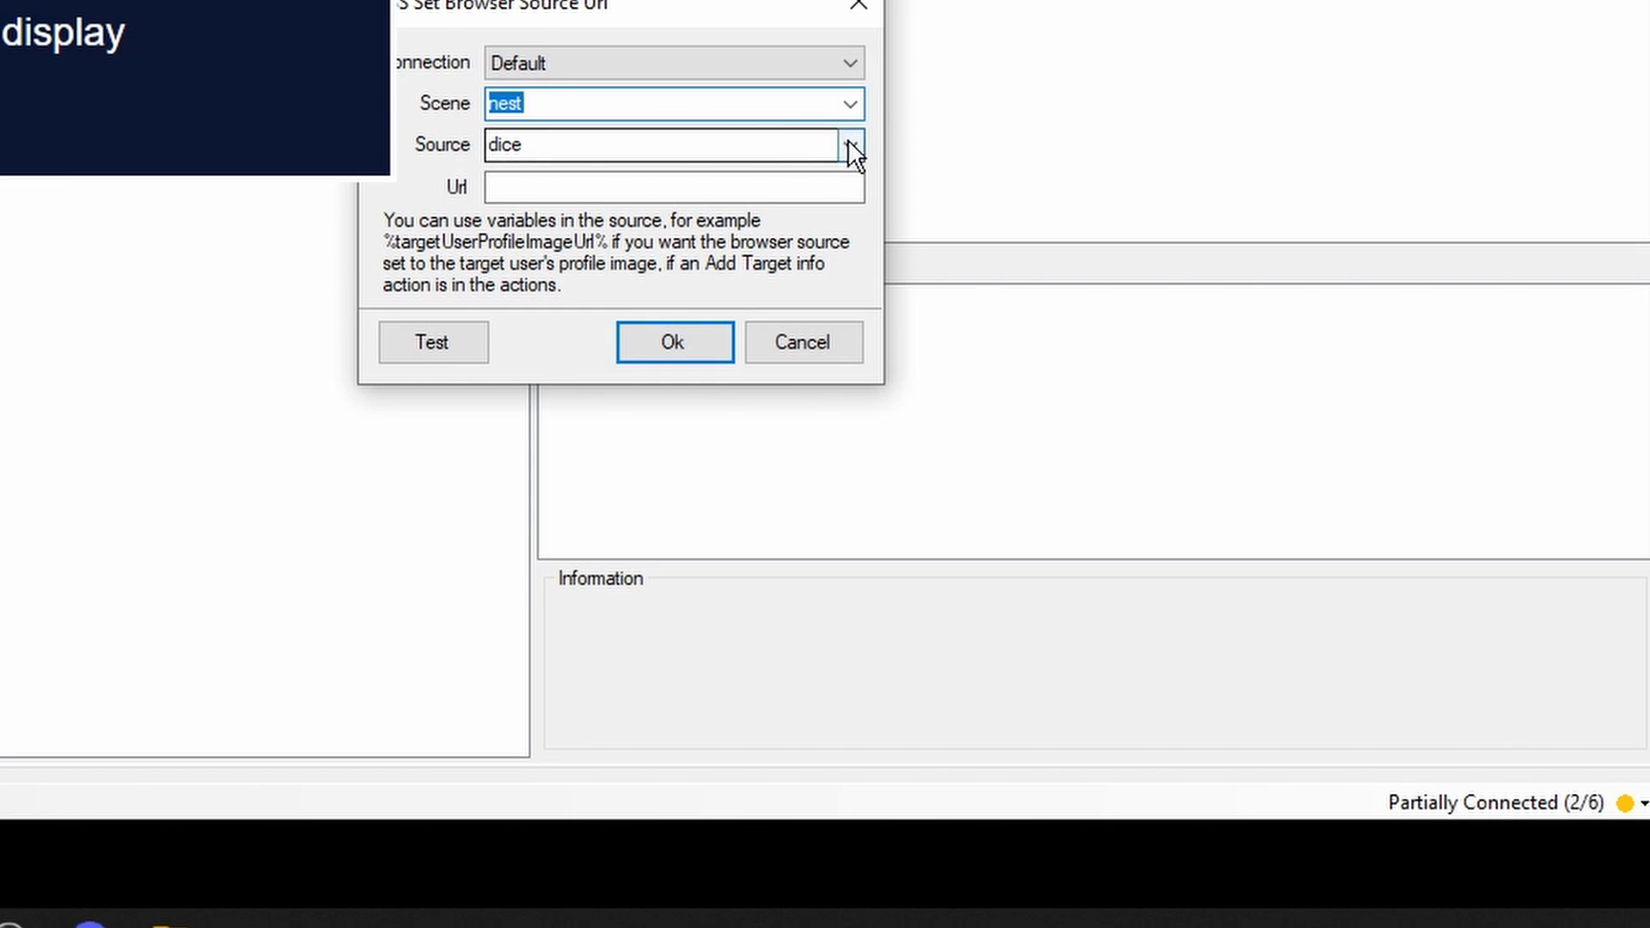
click(848, 144)
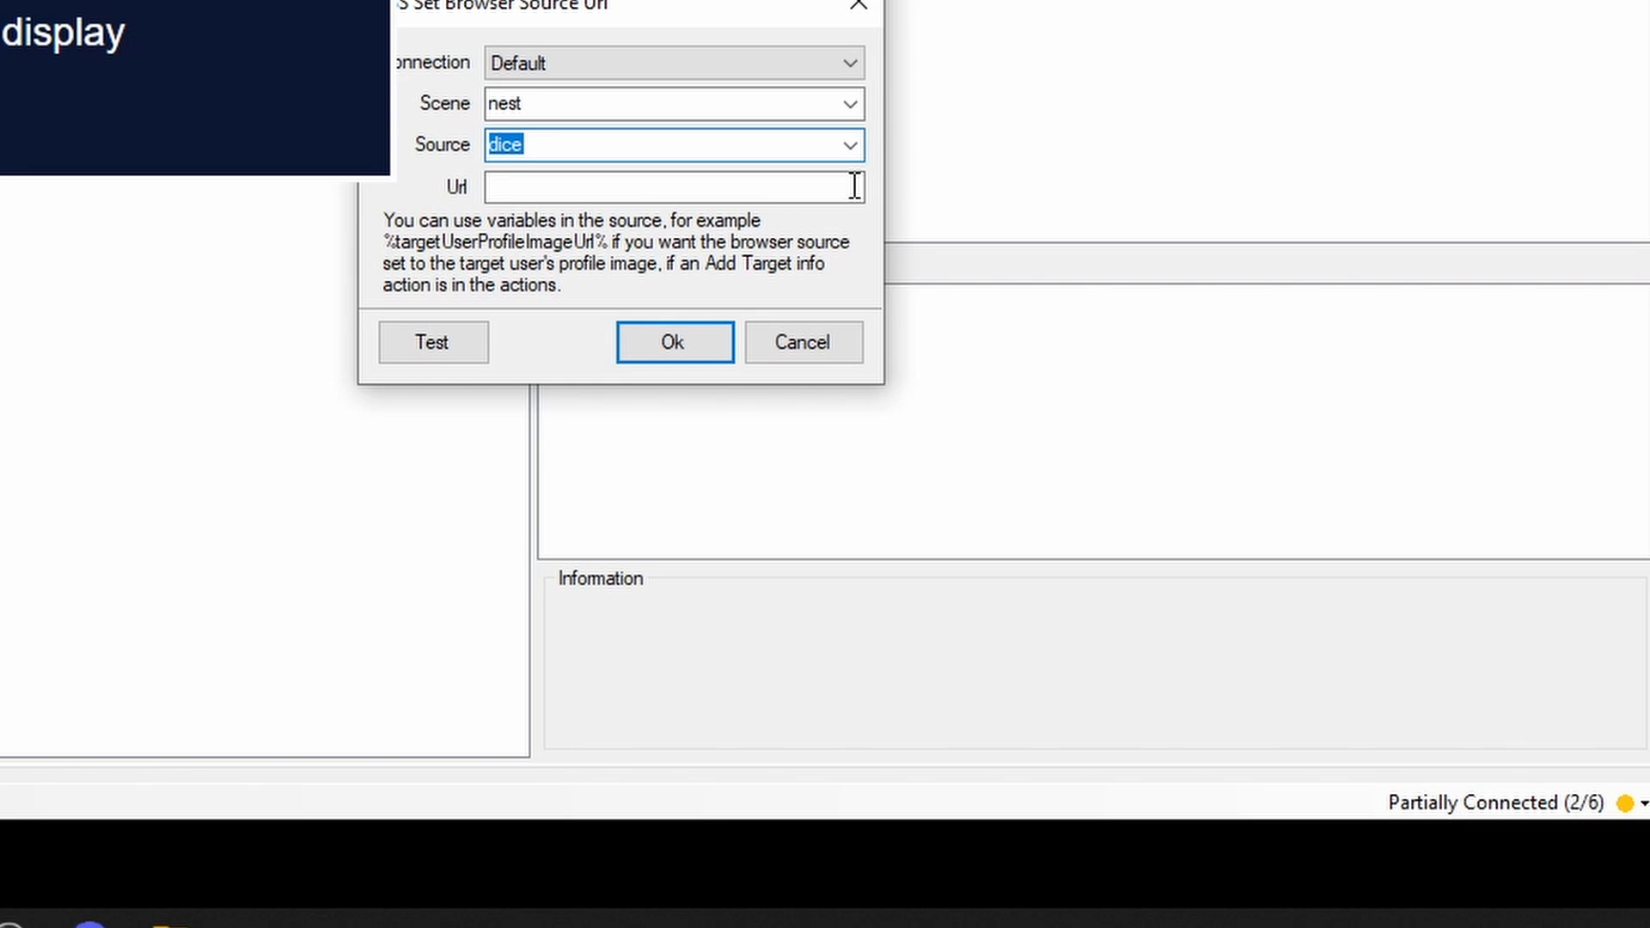
text(who we raiding)
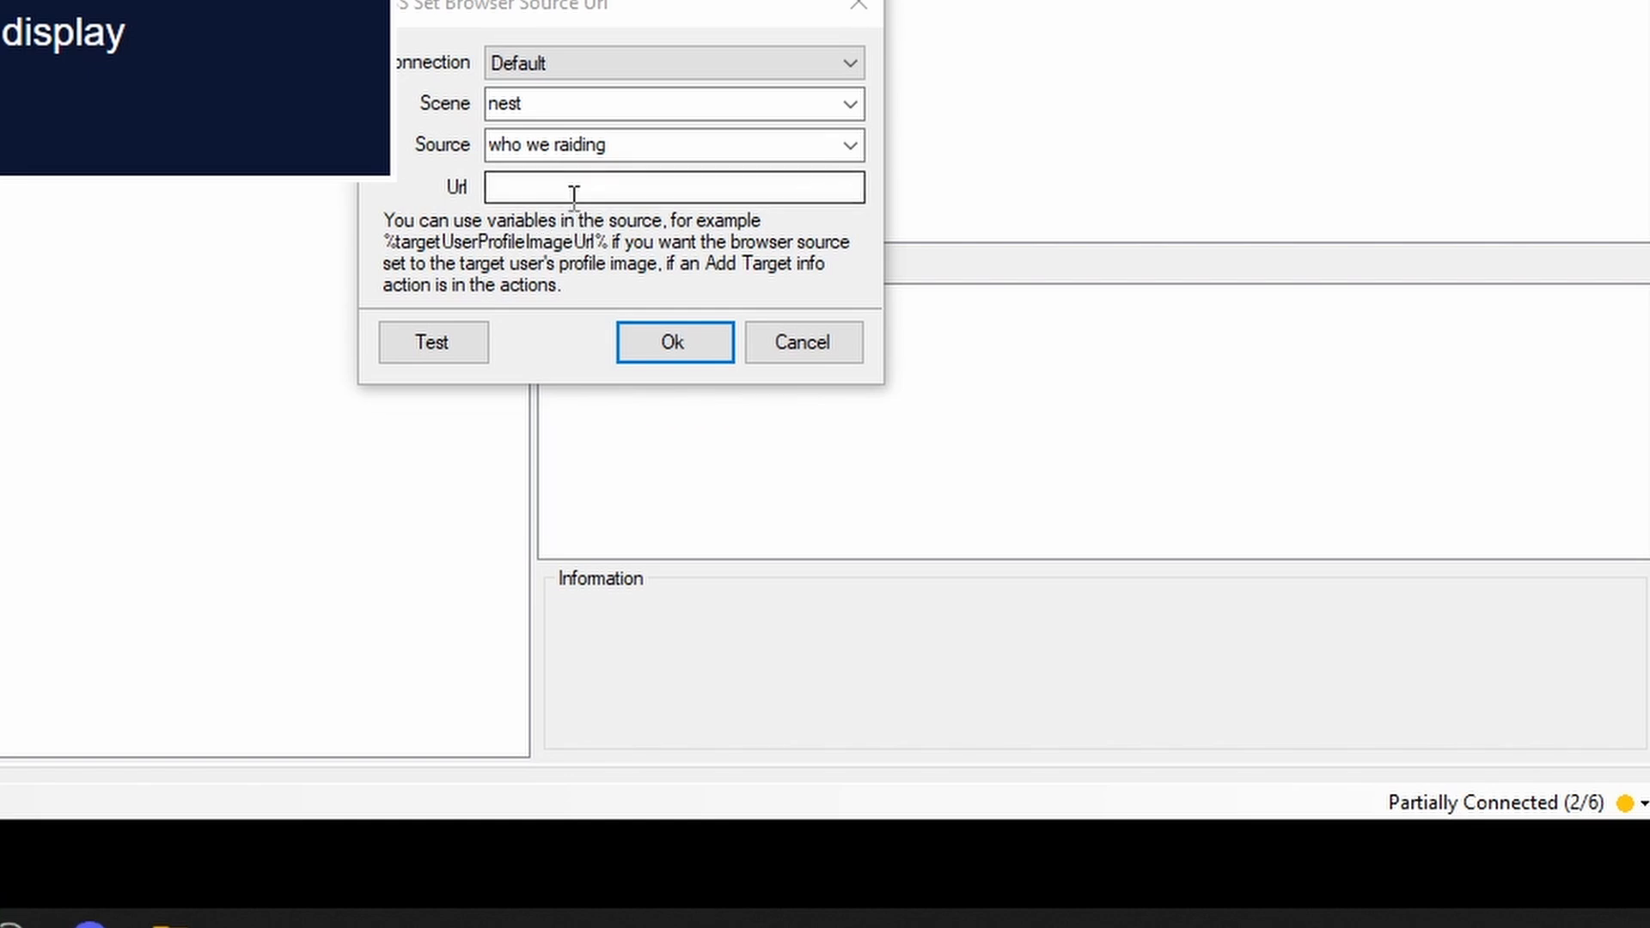
text(https://www.twitch.tv/)
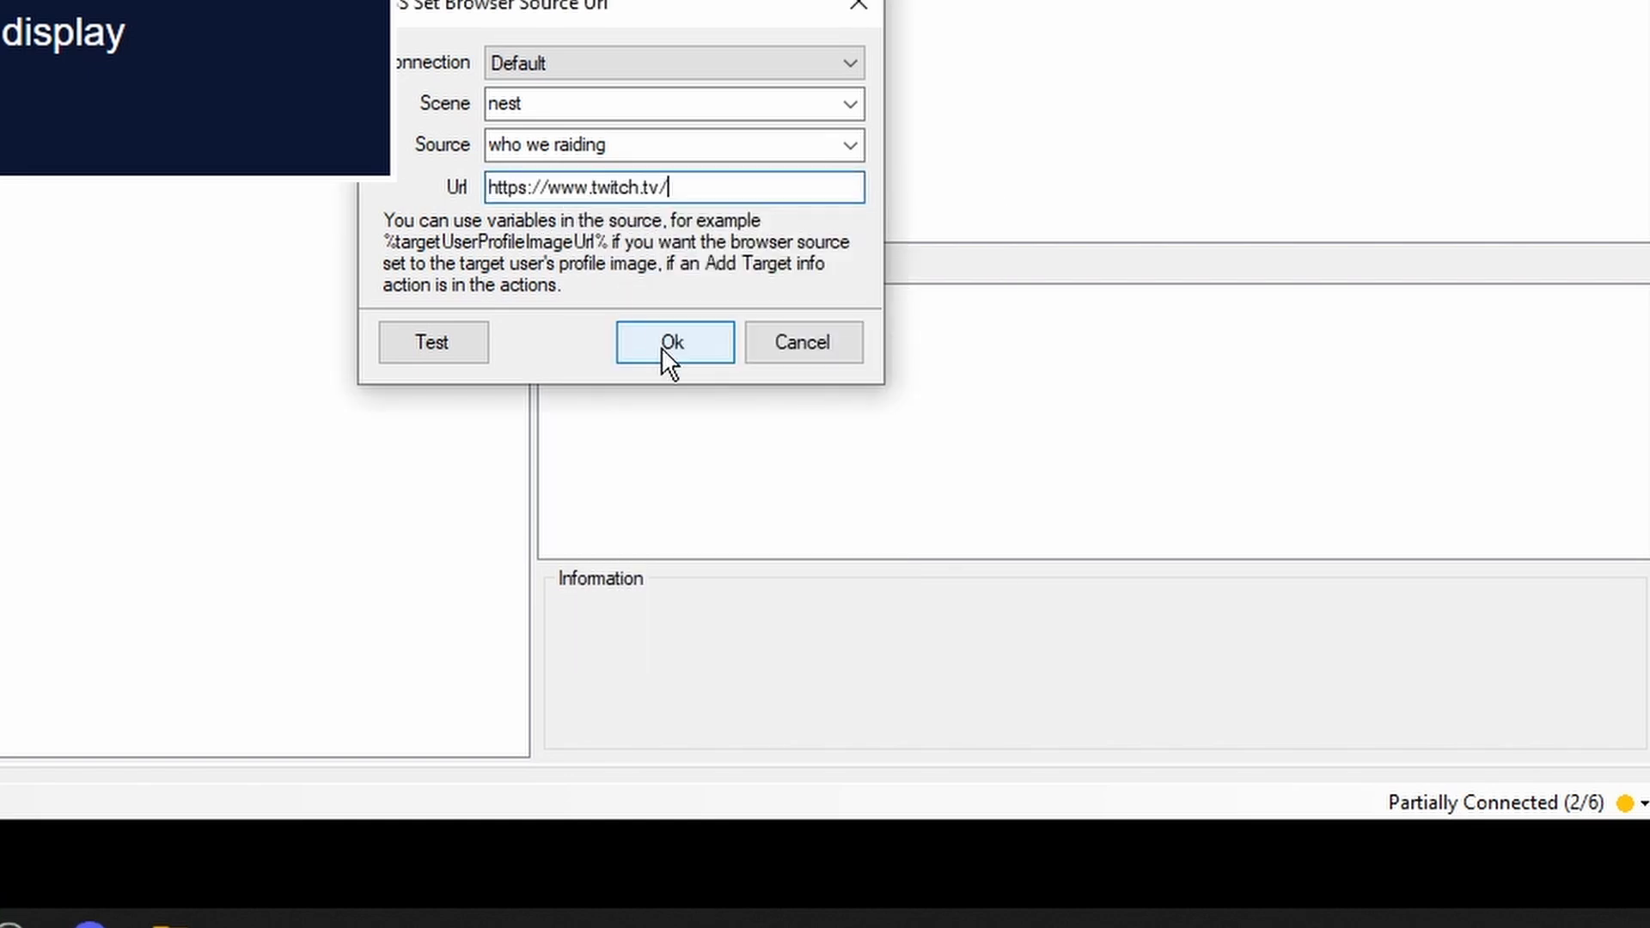
text(%)
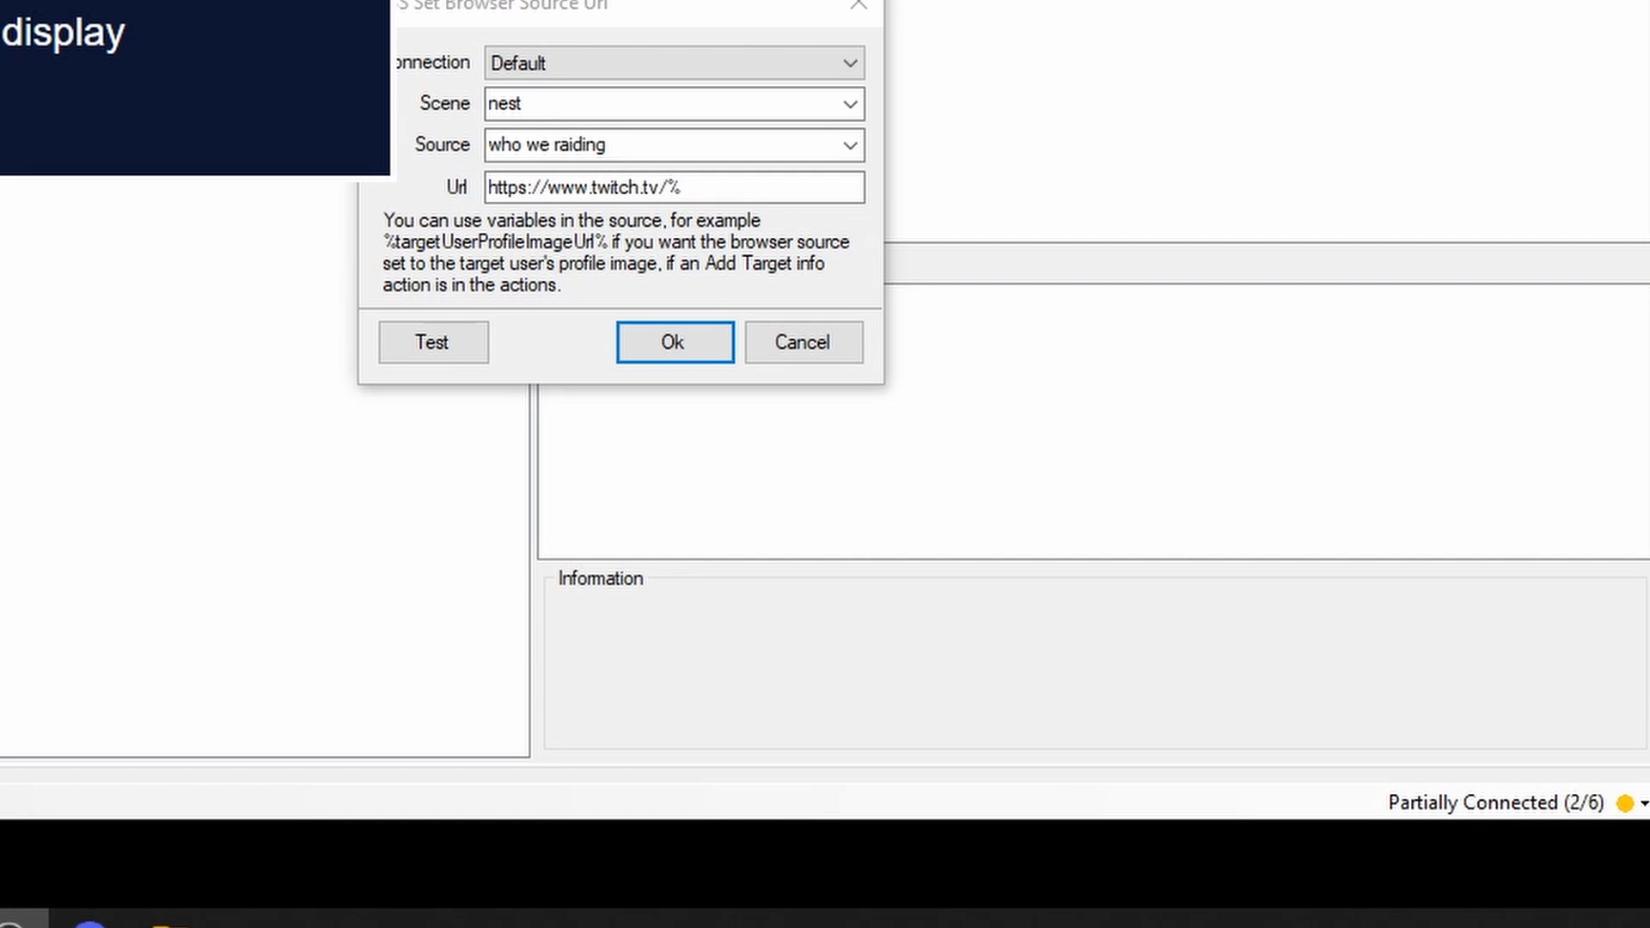
click(672, 188)
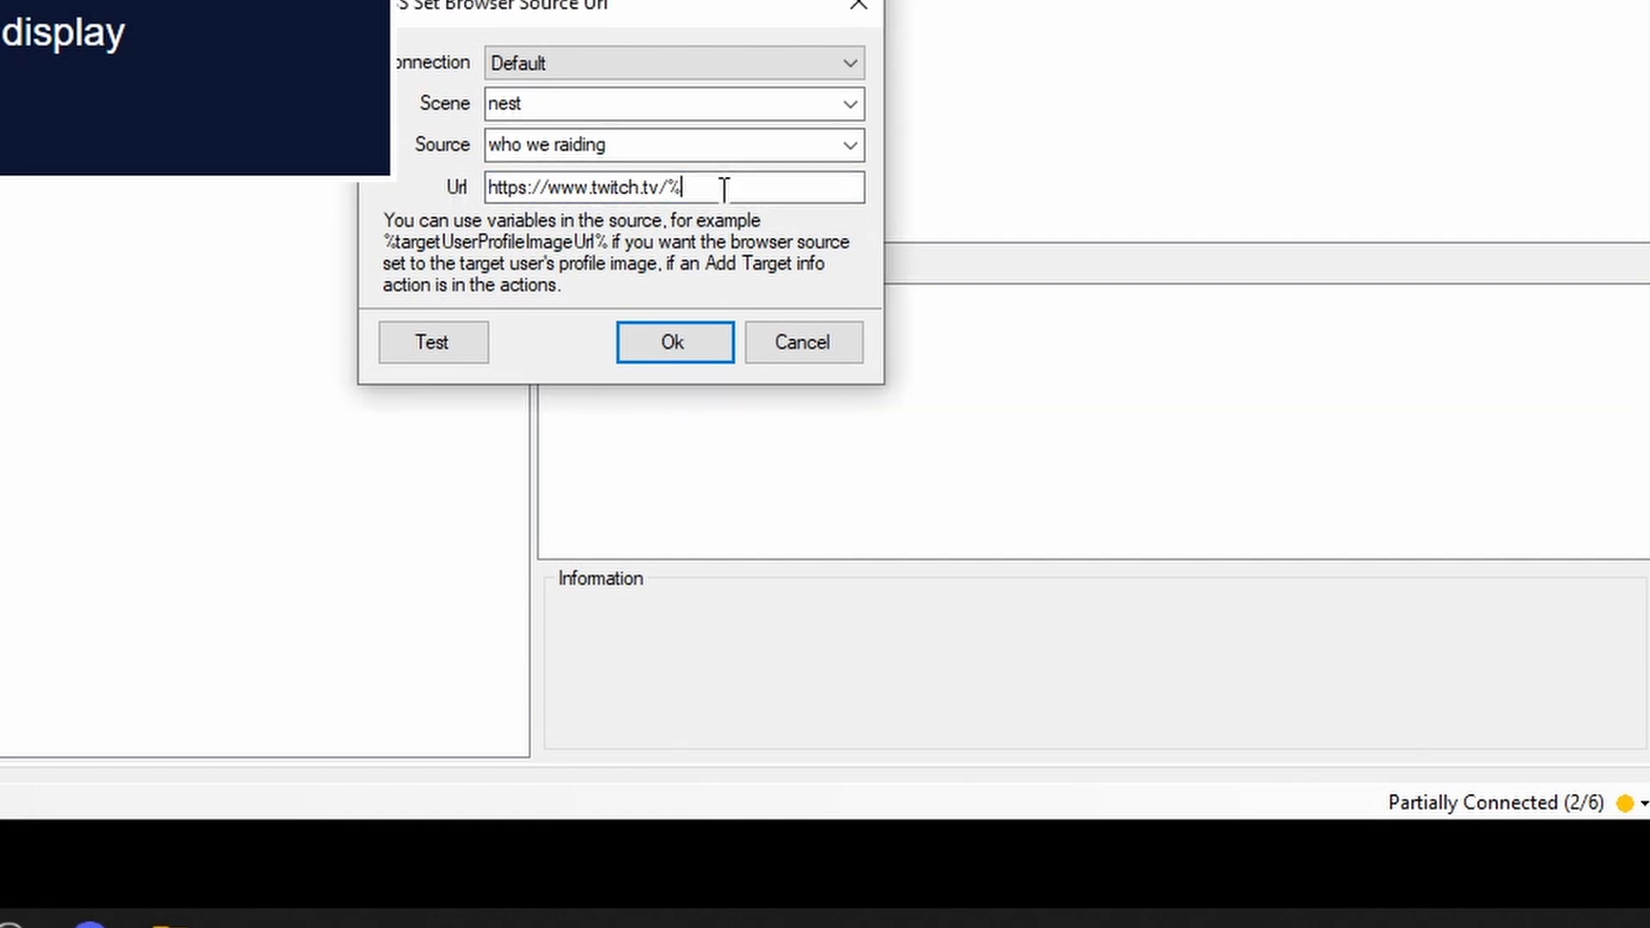
text(raid)
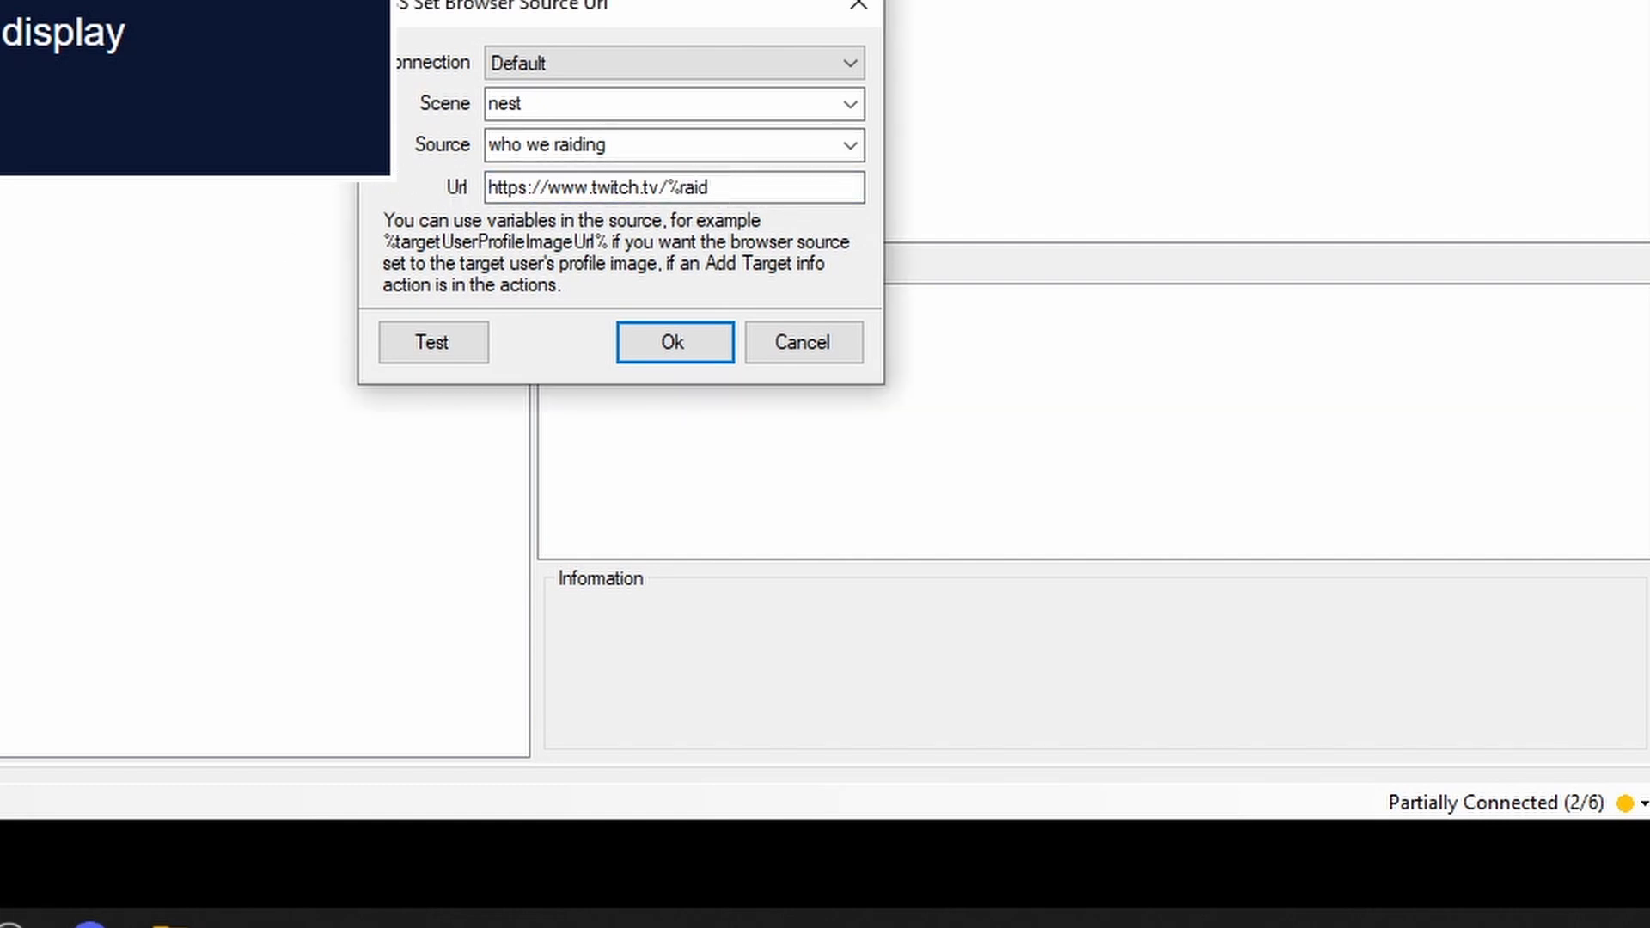
text(User)
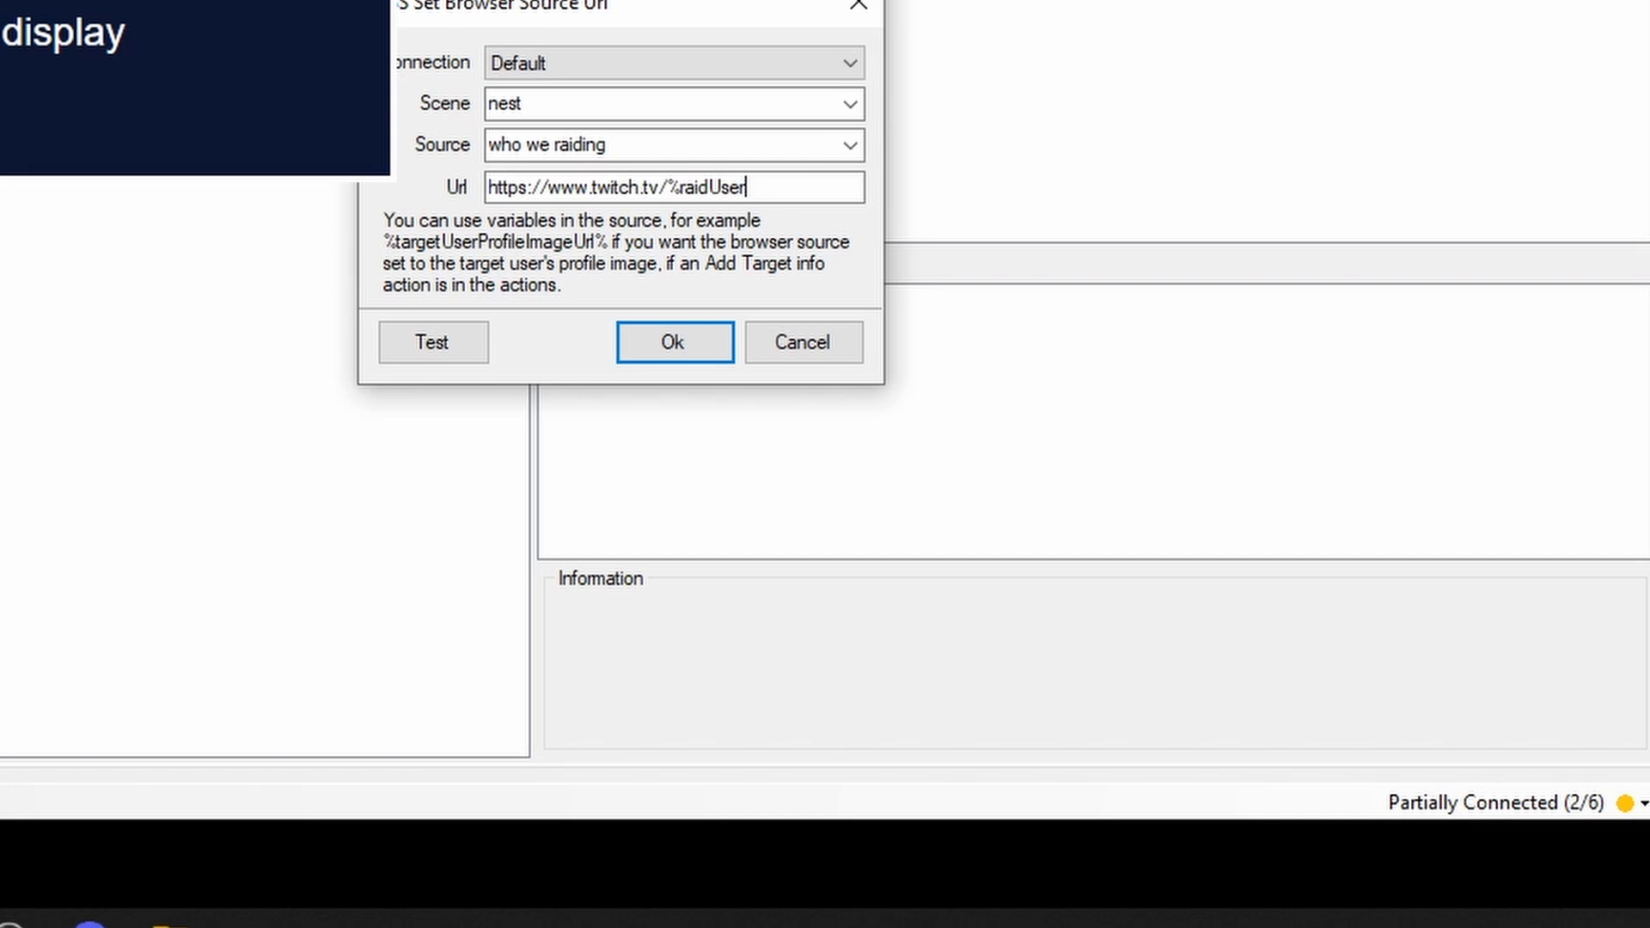
text(Na)
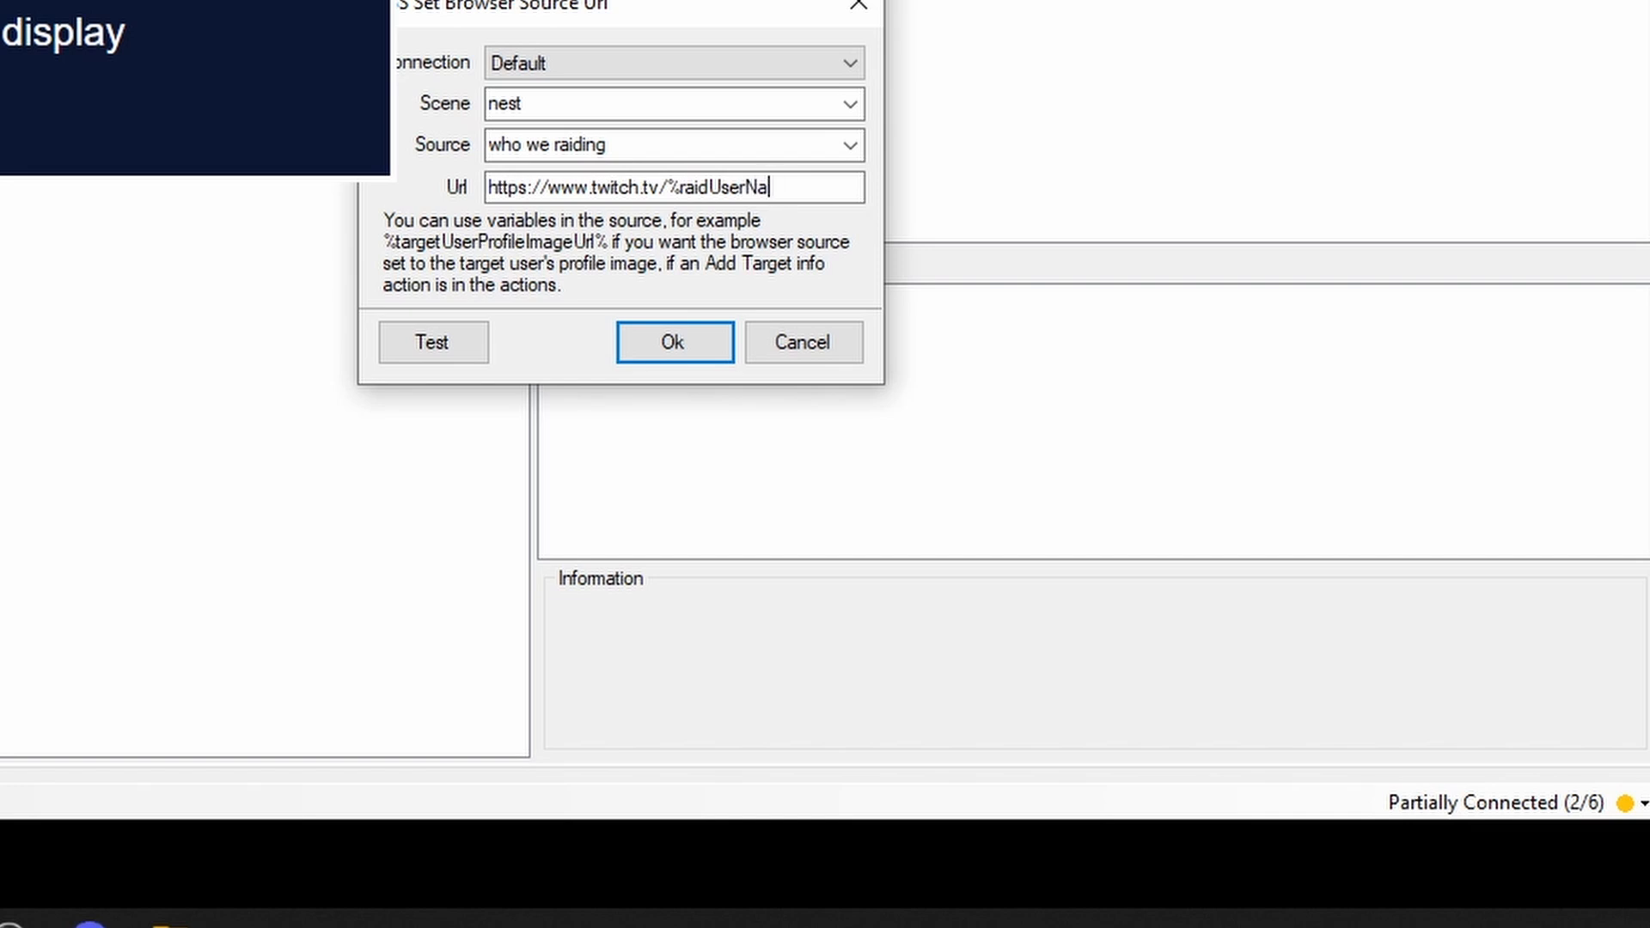
text(me)
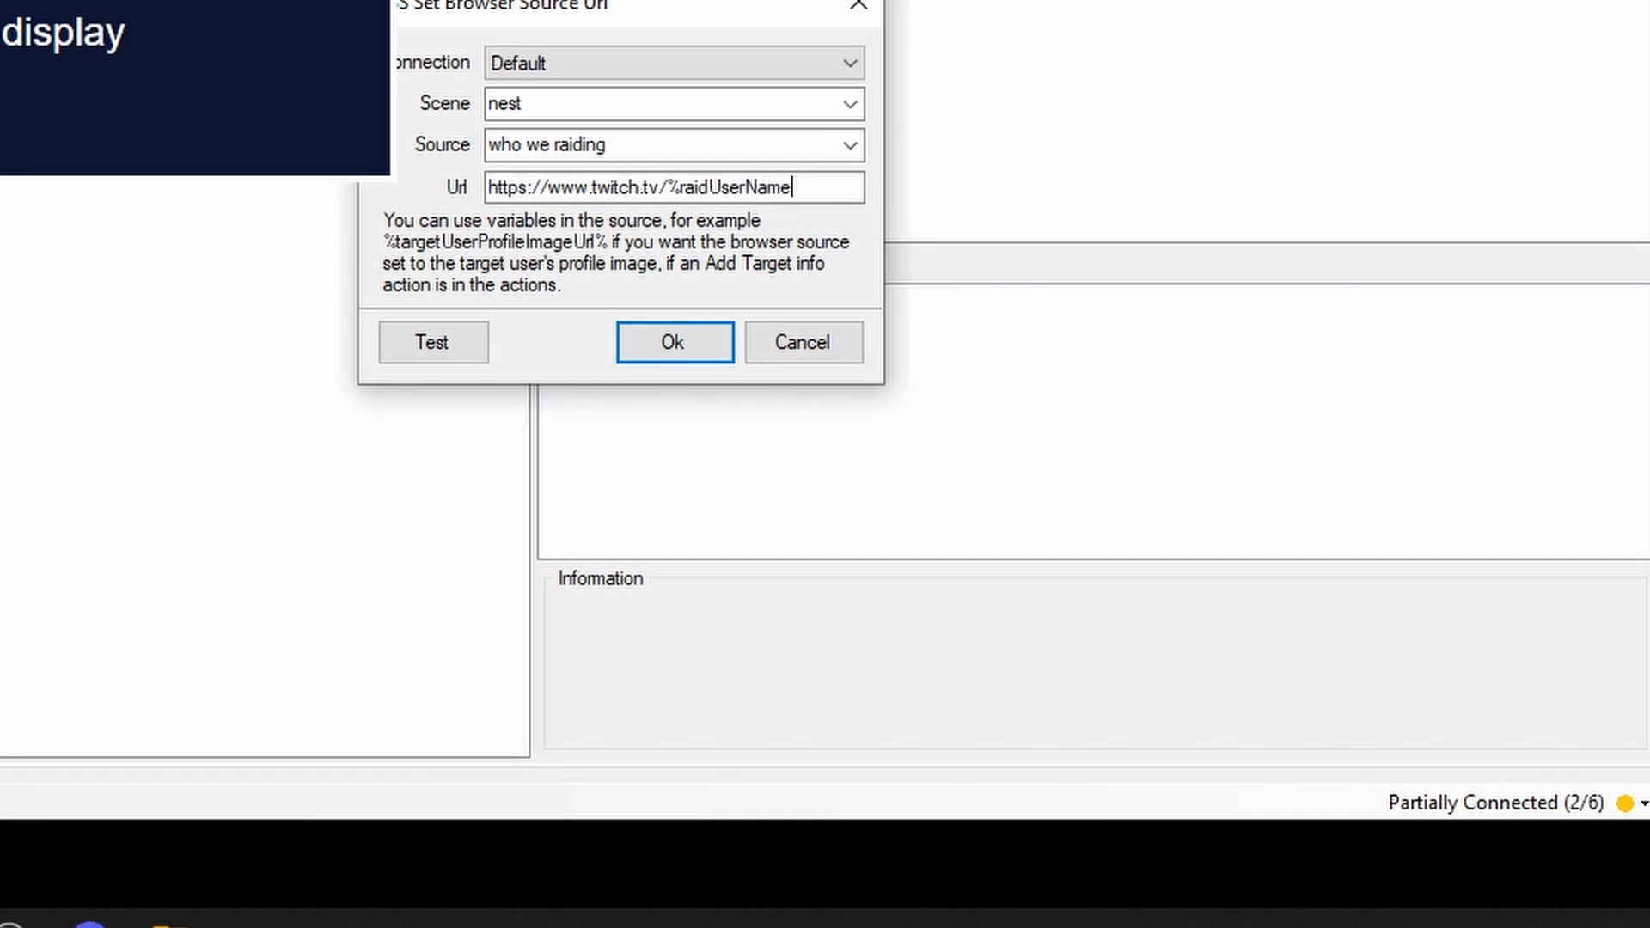
text(%)
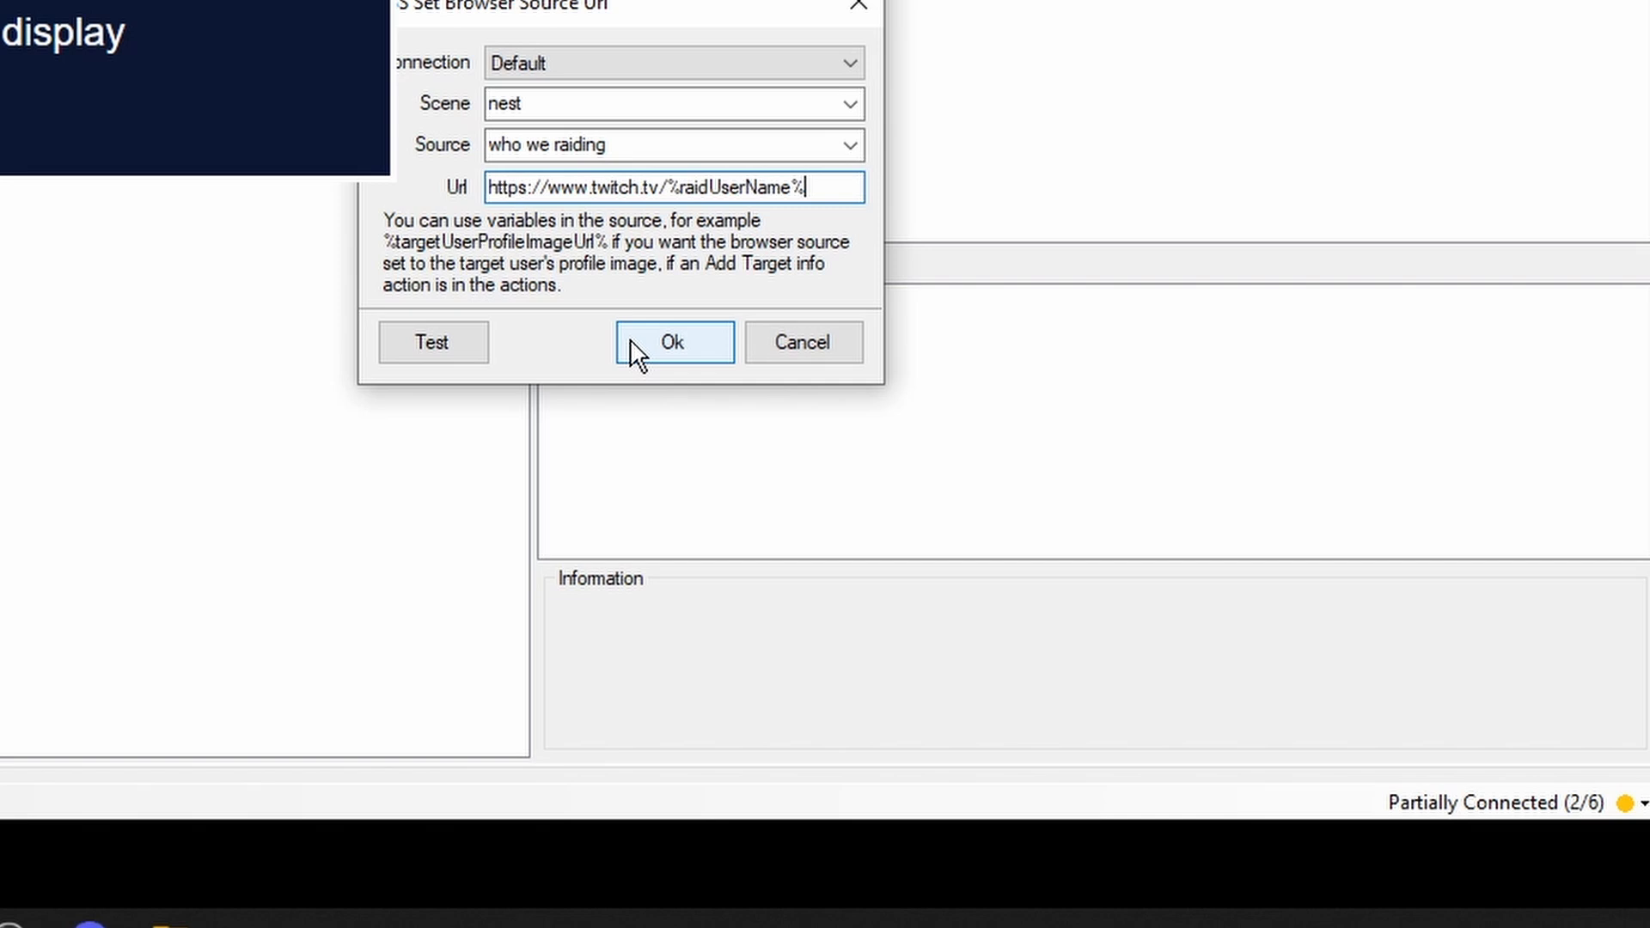
click(672, 342)
text(/)
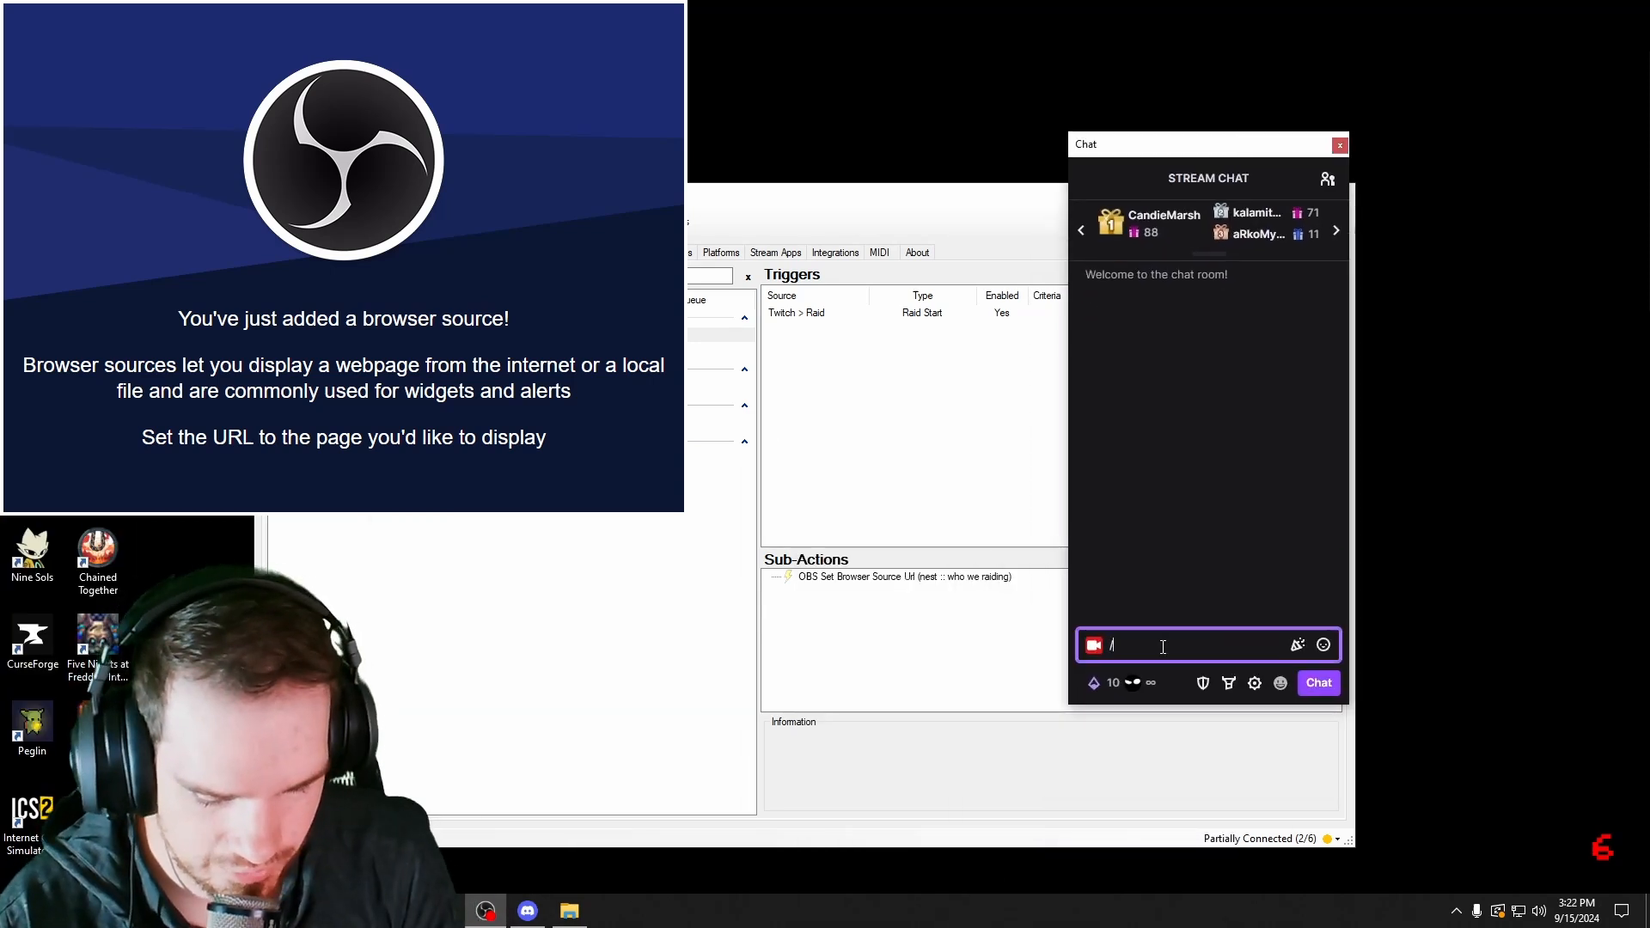
Step: Start a test raid on jasongains from Twitch chat, then cancel it
text(raid)
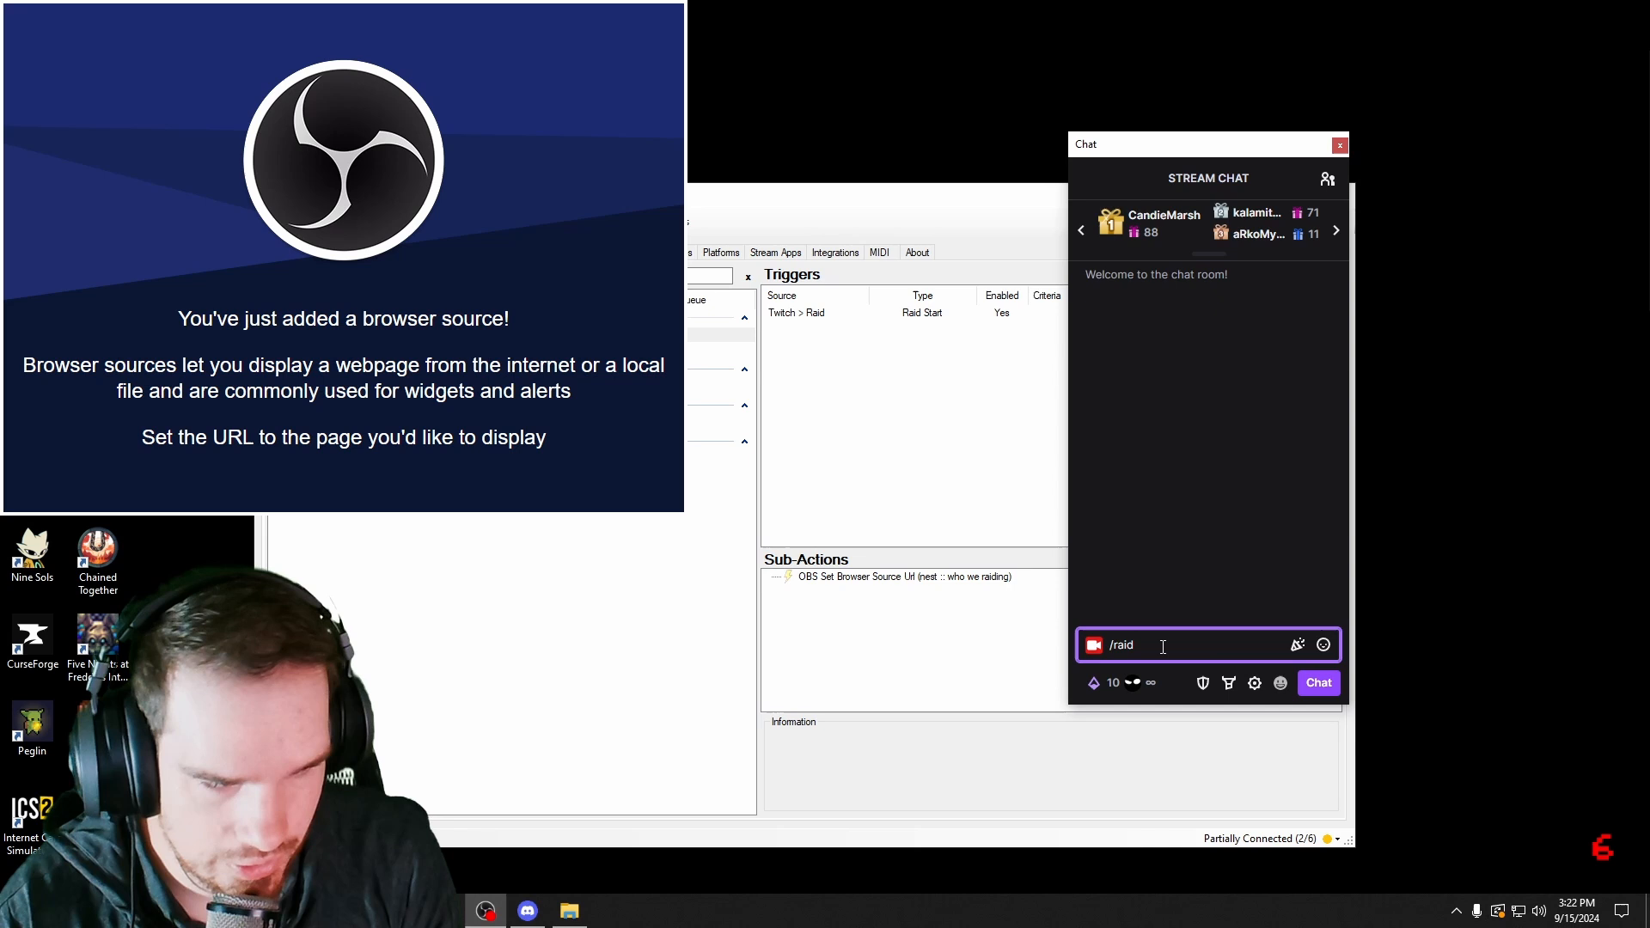
text(jasongains)
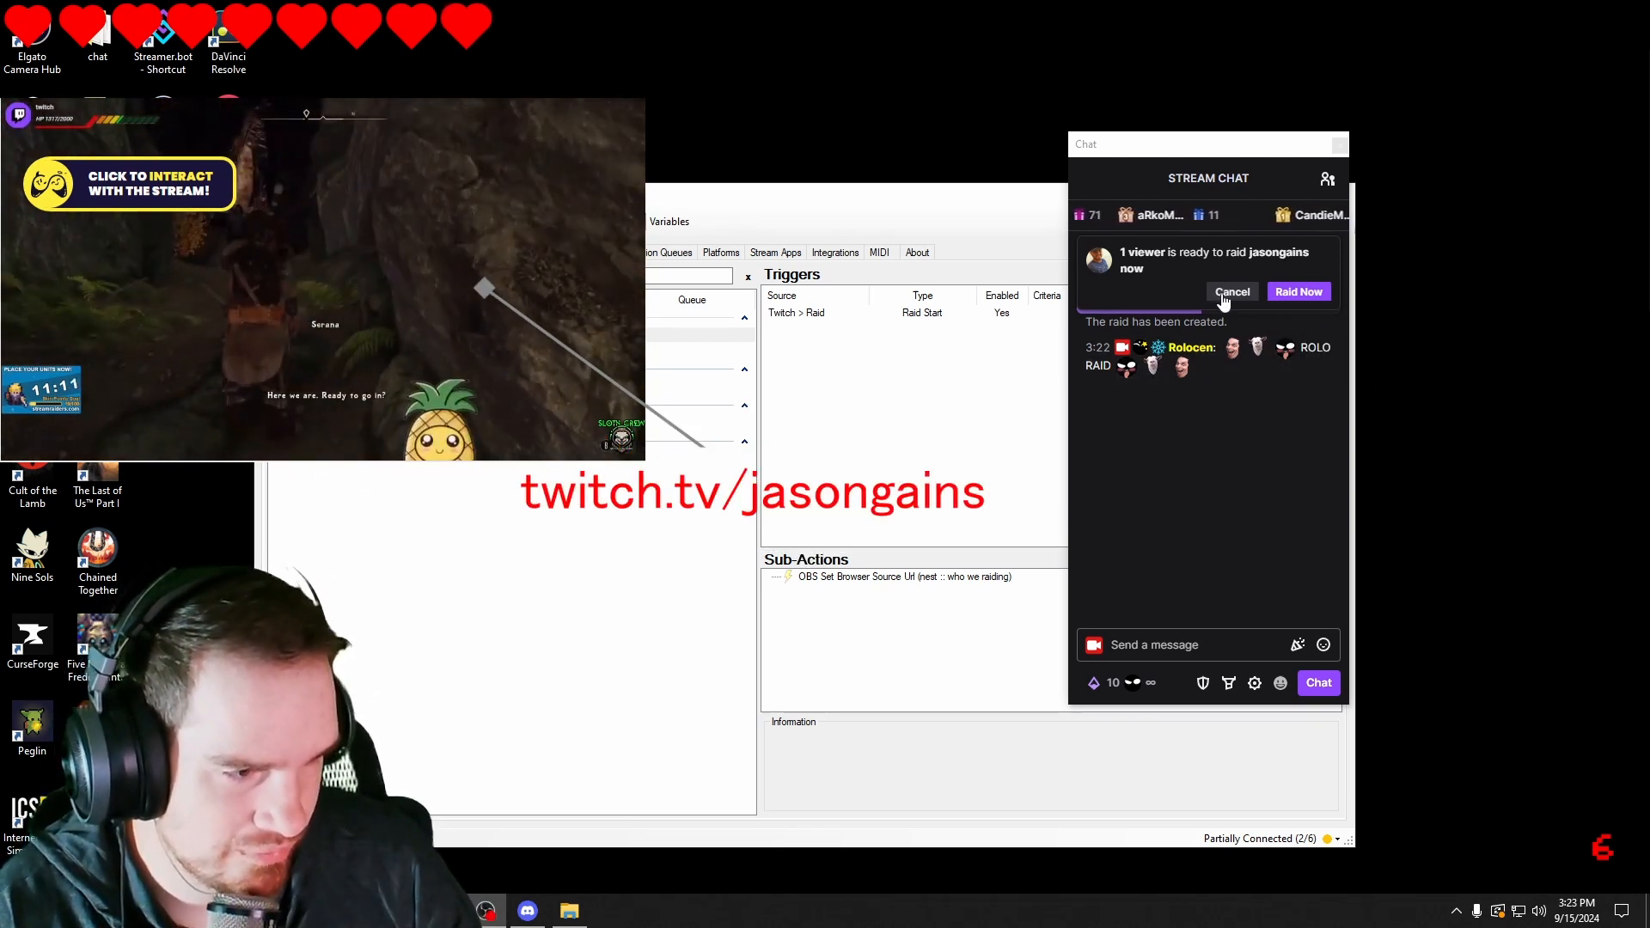
click(1232, 291)
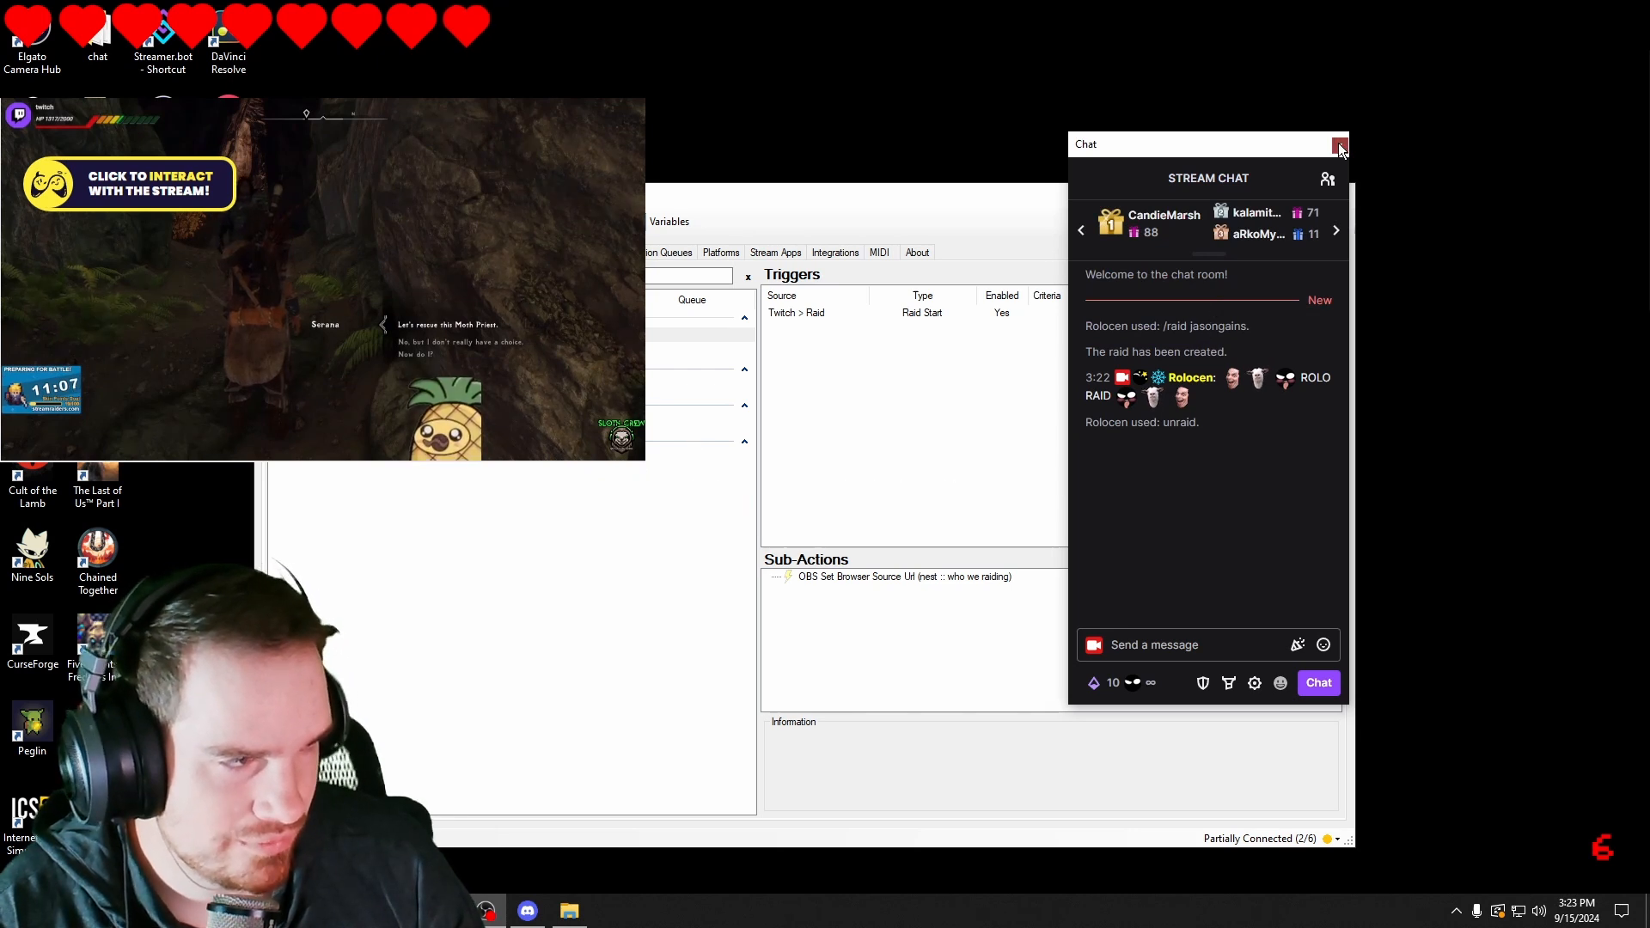
Step: Add a Set Source Visibility State sub-action making nest's 'who we raiding' source Visible
click(1341, 144)
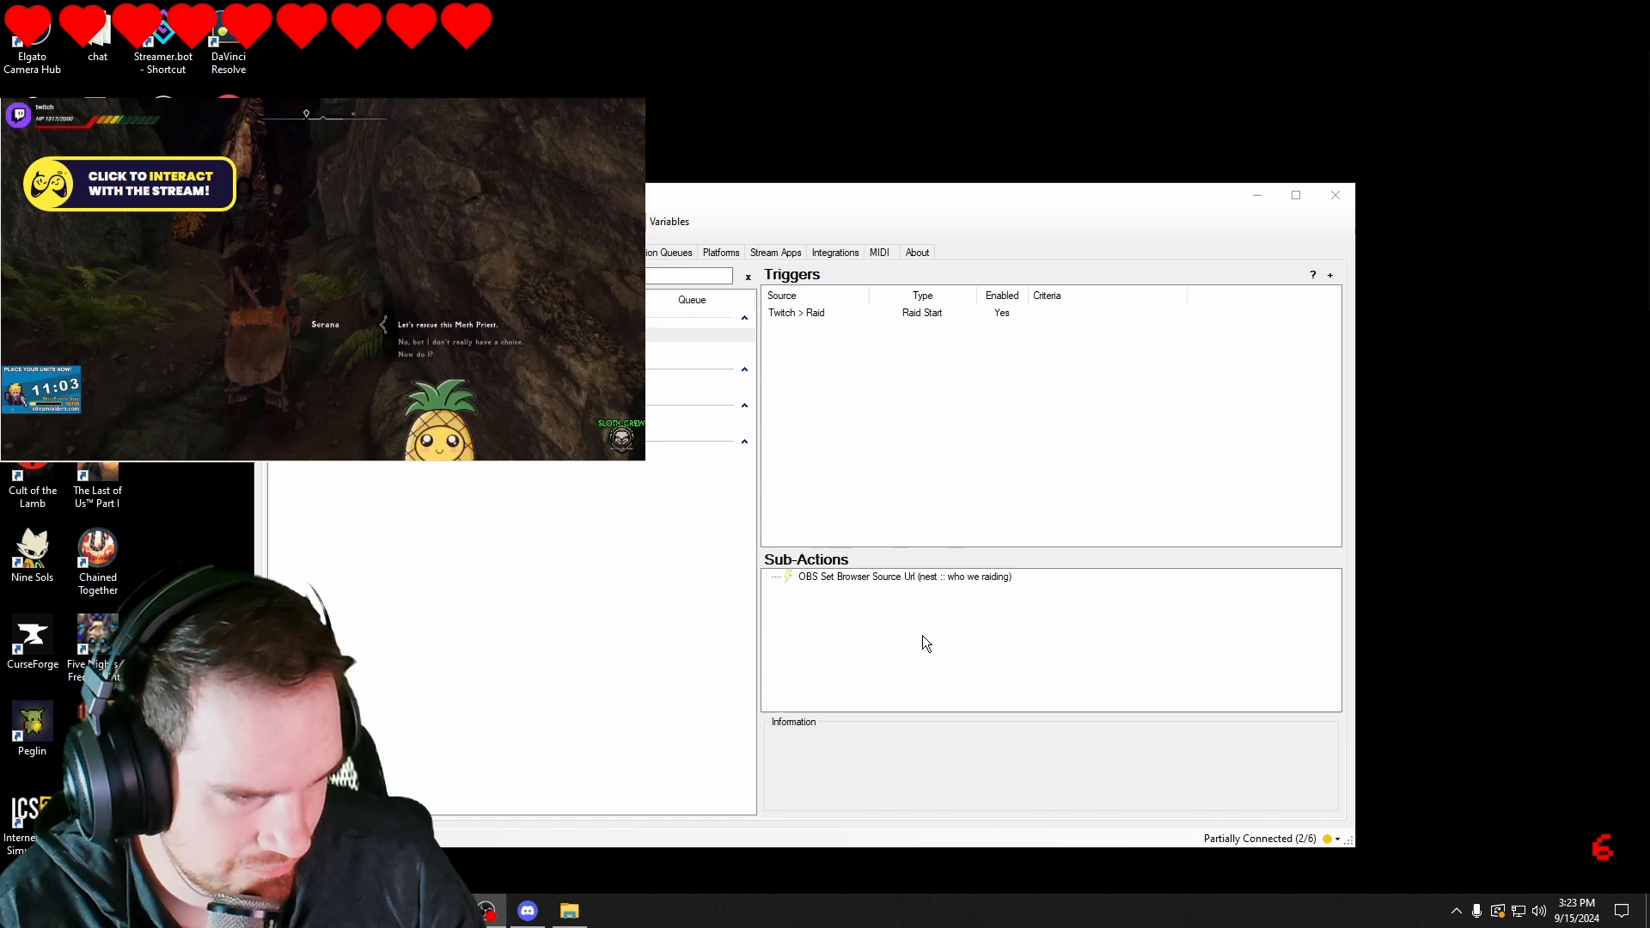
right_click(947, 642)
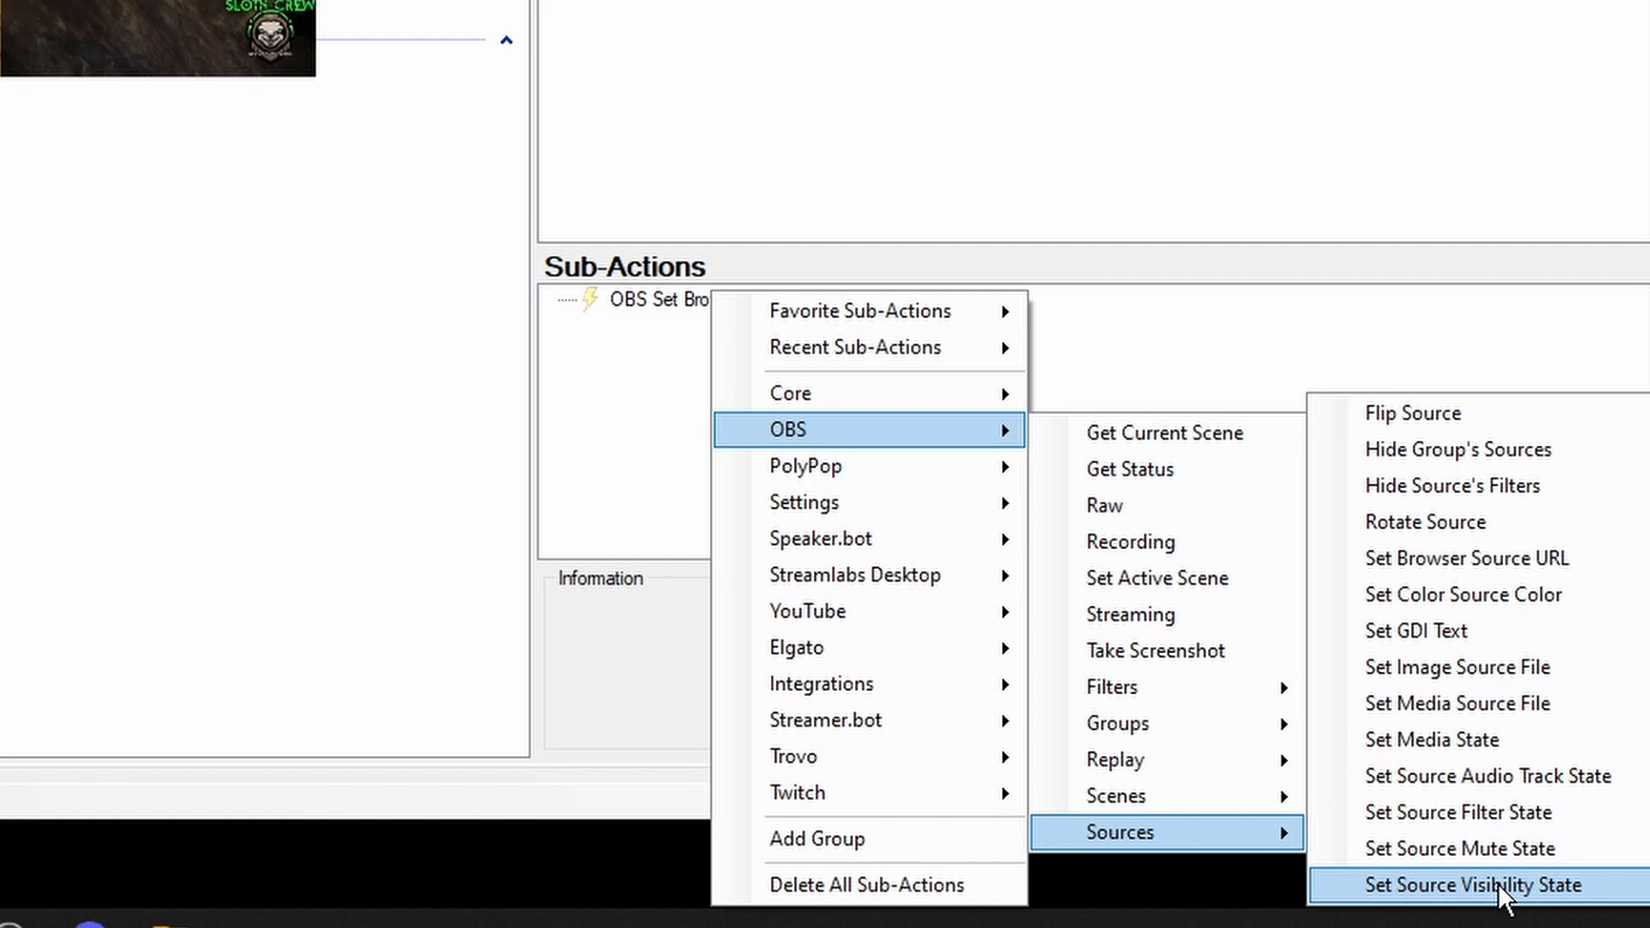
click(1470, 885)
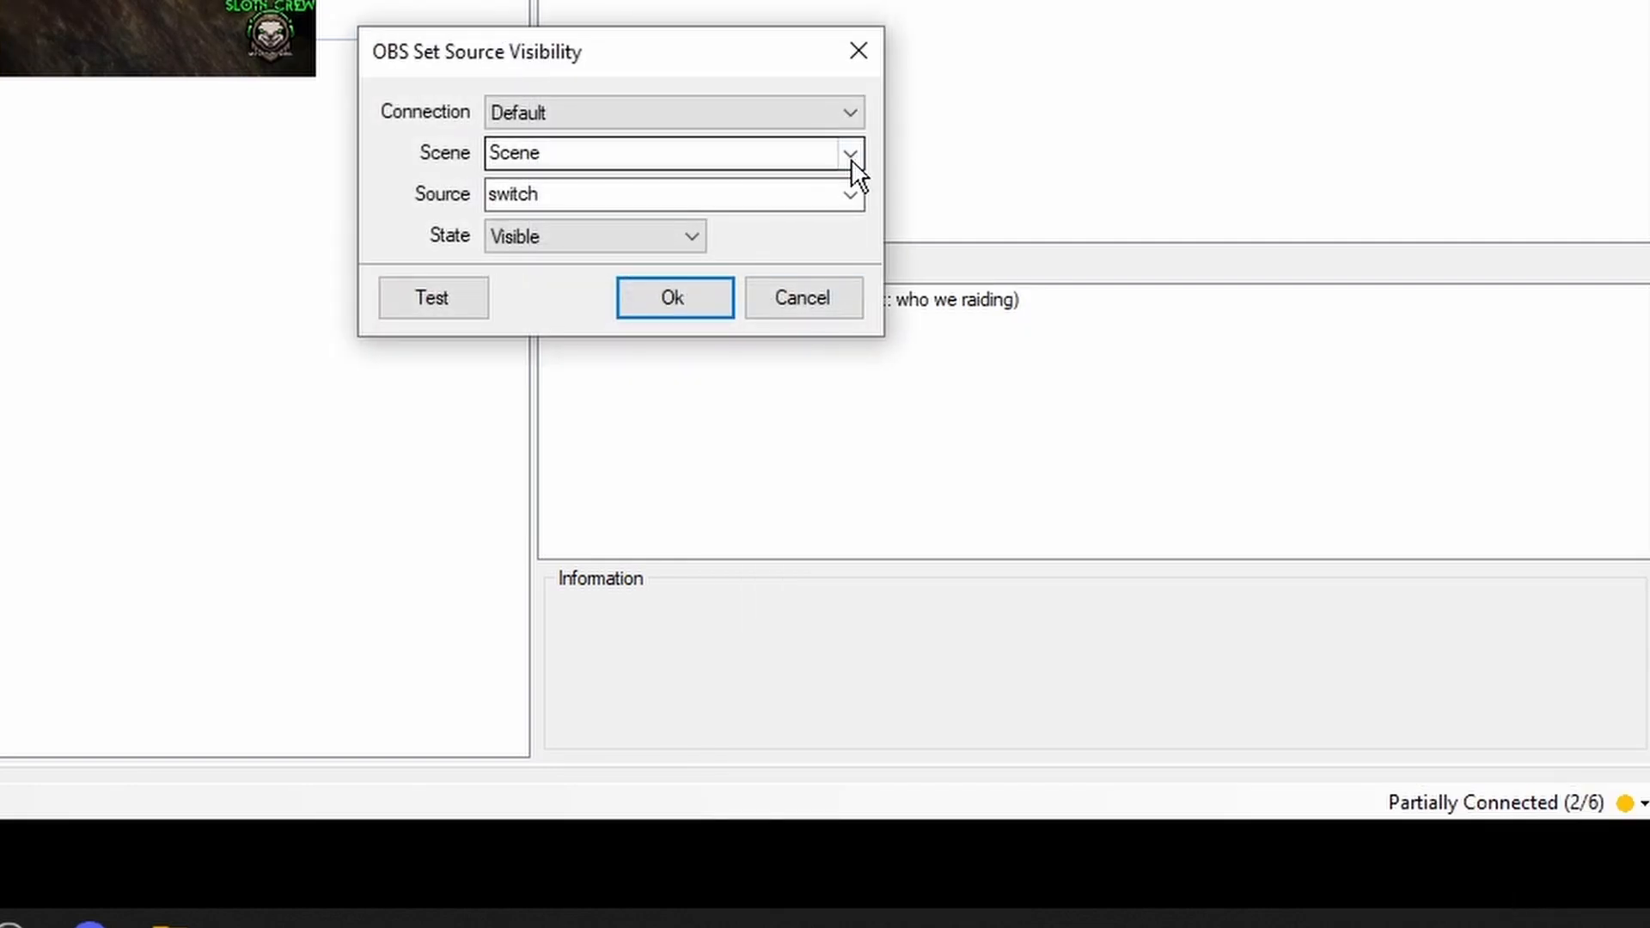
click(848, 153)
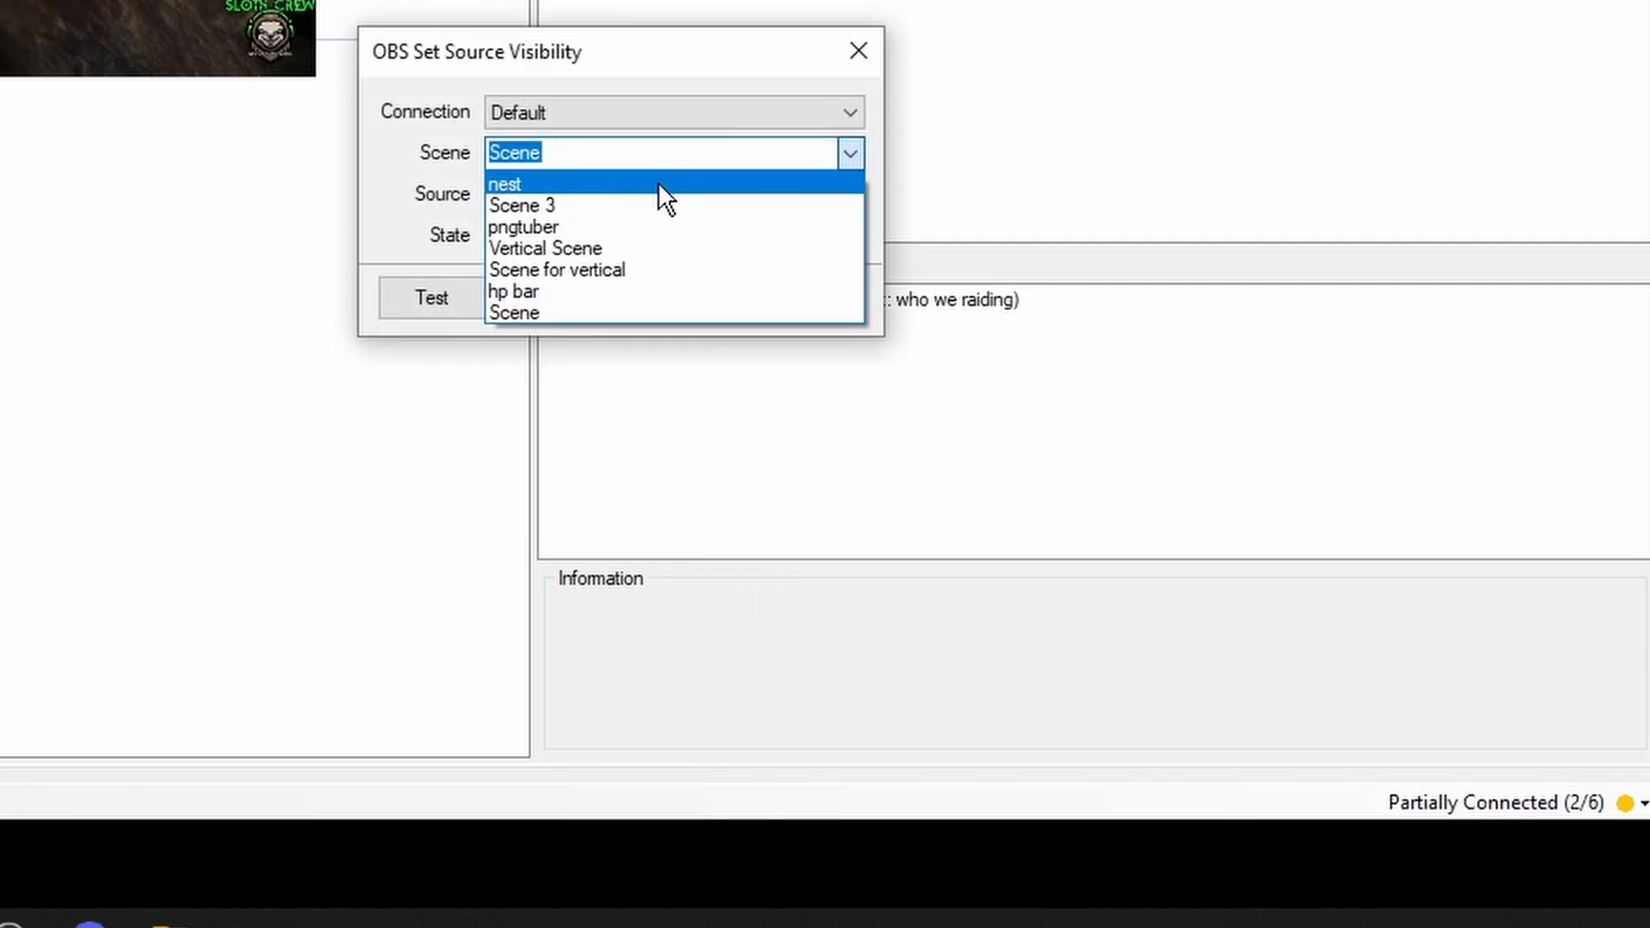
click(505, 184)
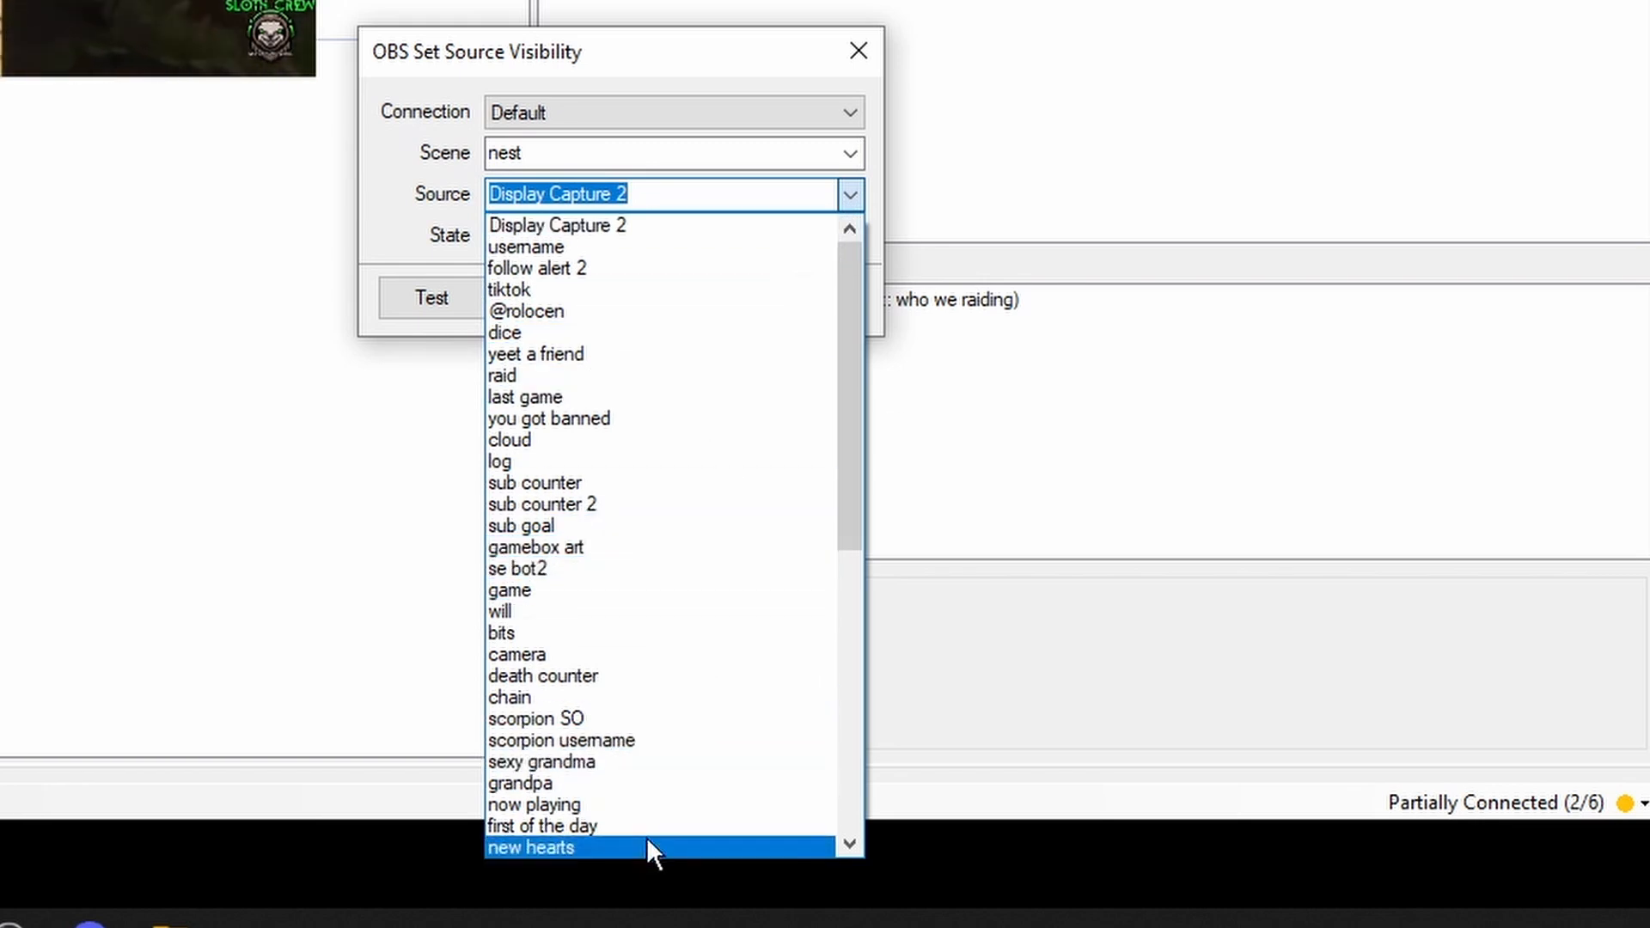
scroll(down, 3)
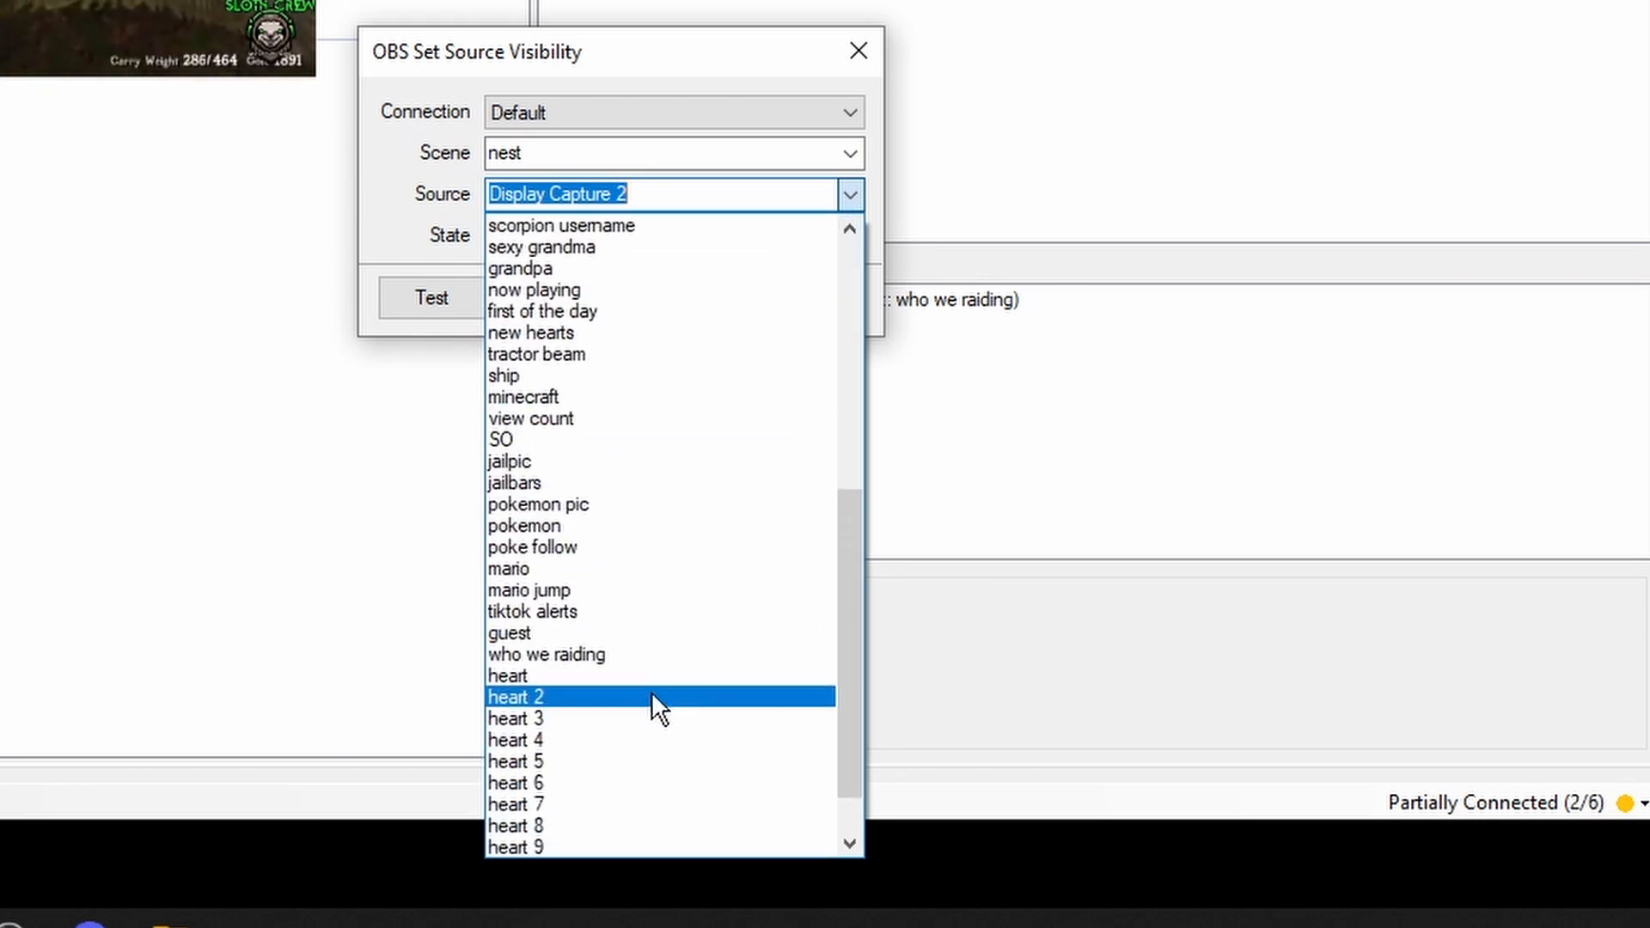
click(546, 653)
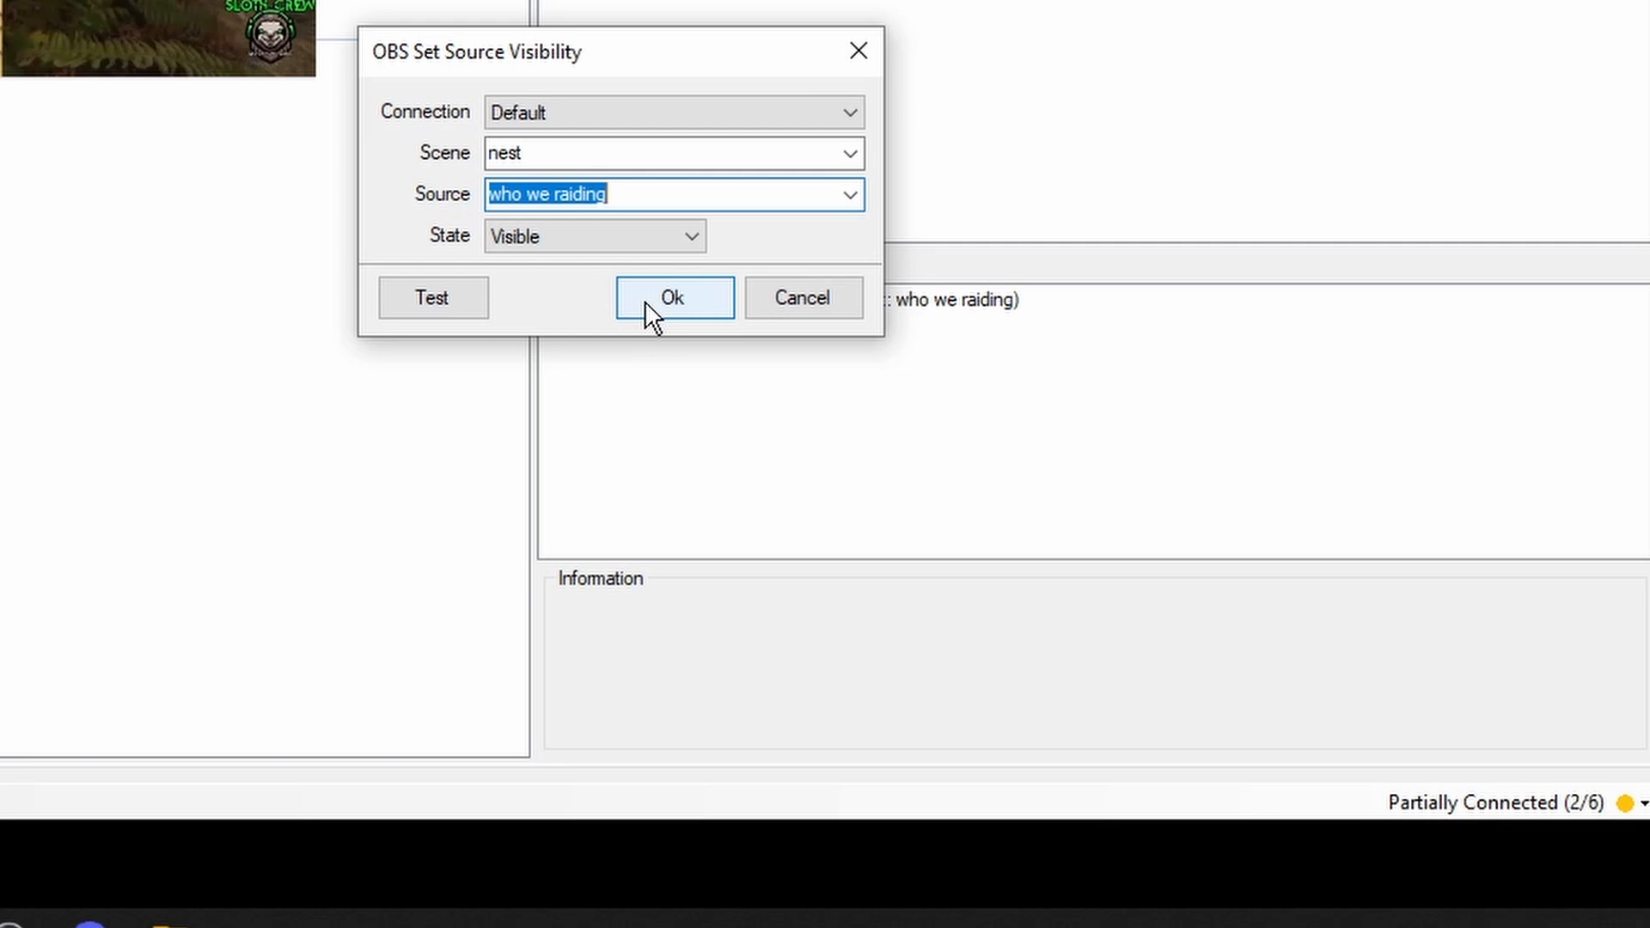
click(671, 299)
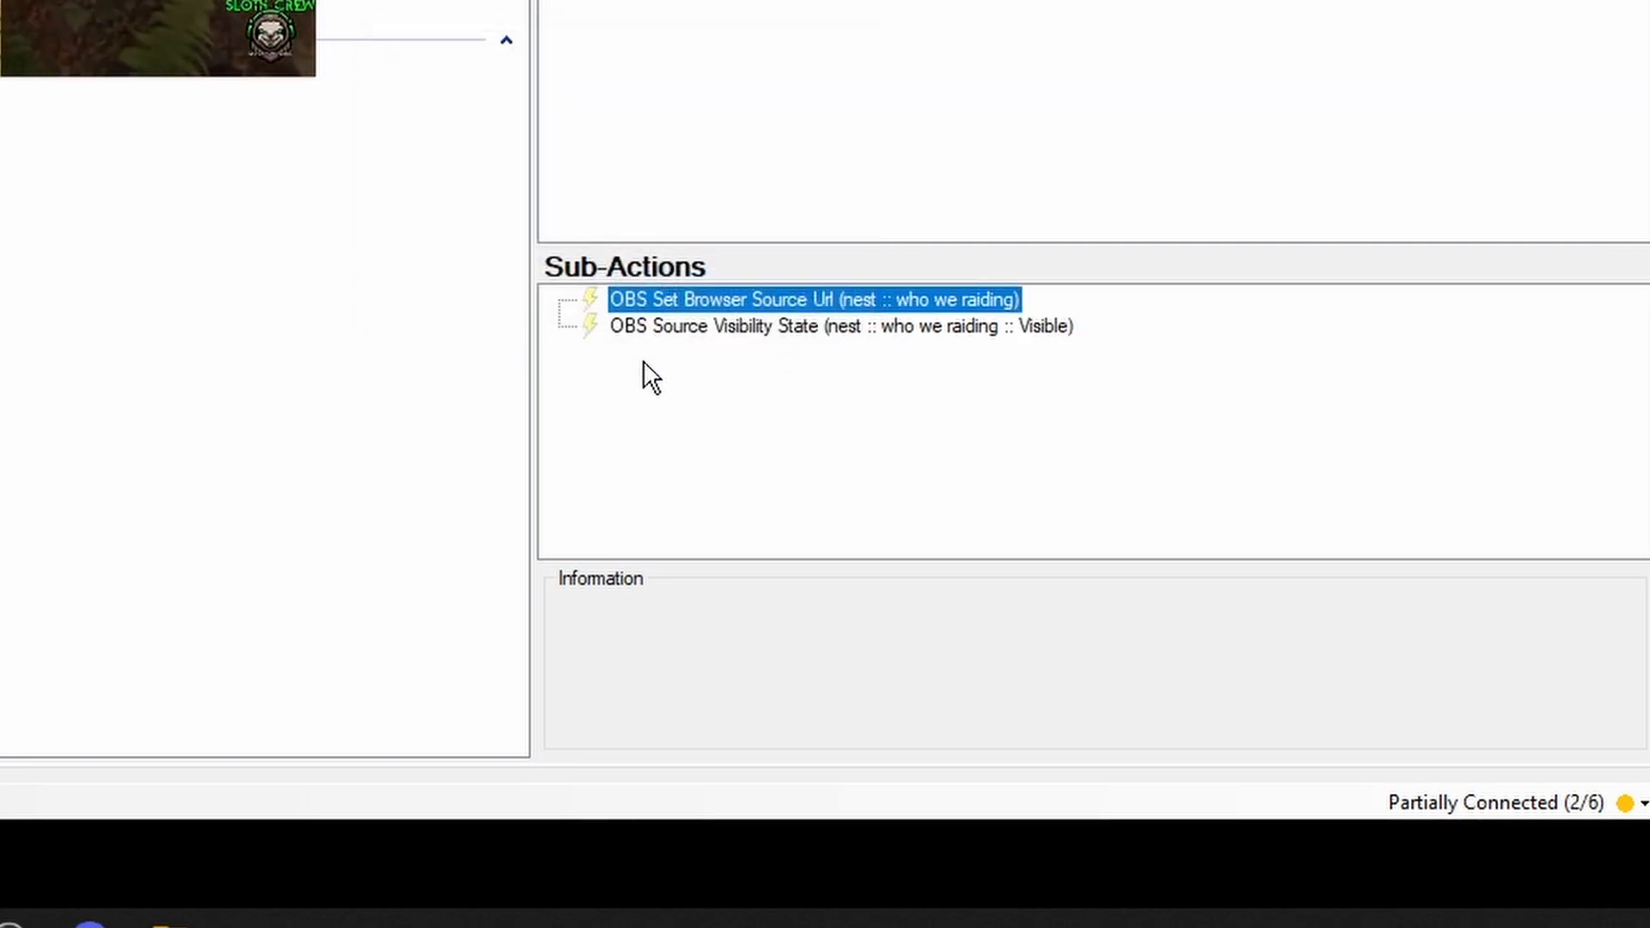
click(674, 348)
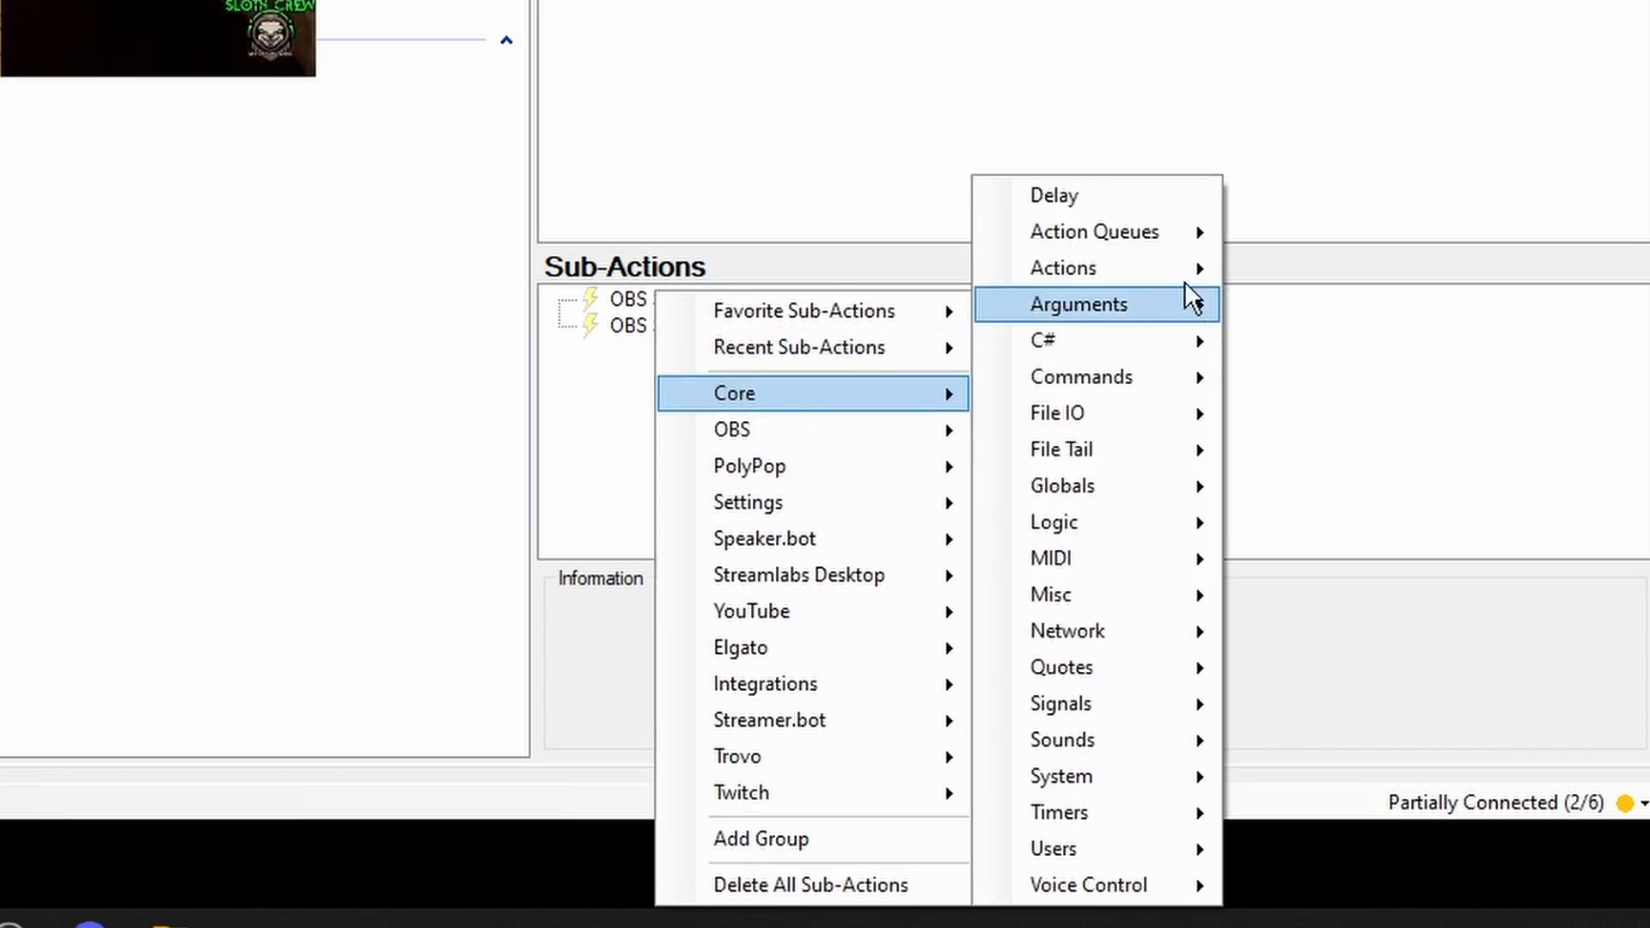
Step: Add a Core Delay sub-action of 90000 ms
click(1054, 195)
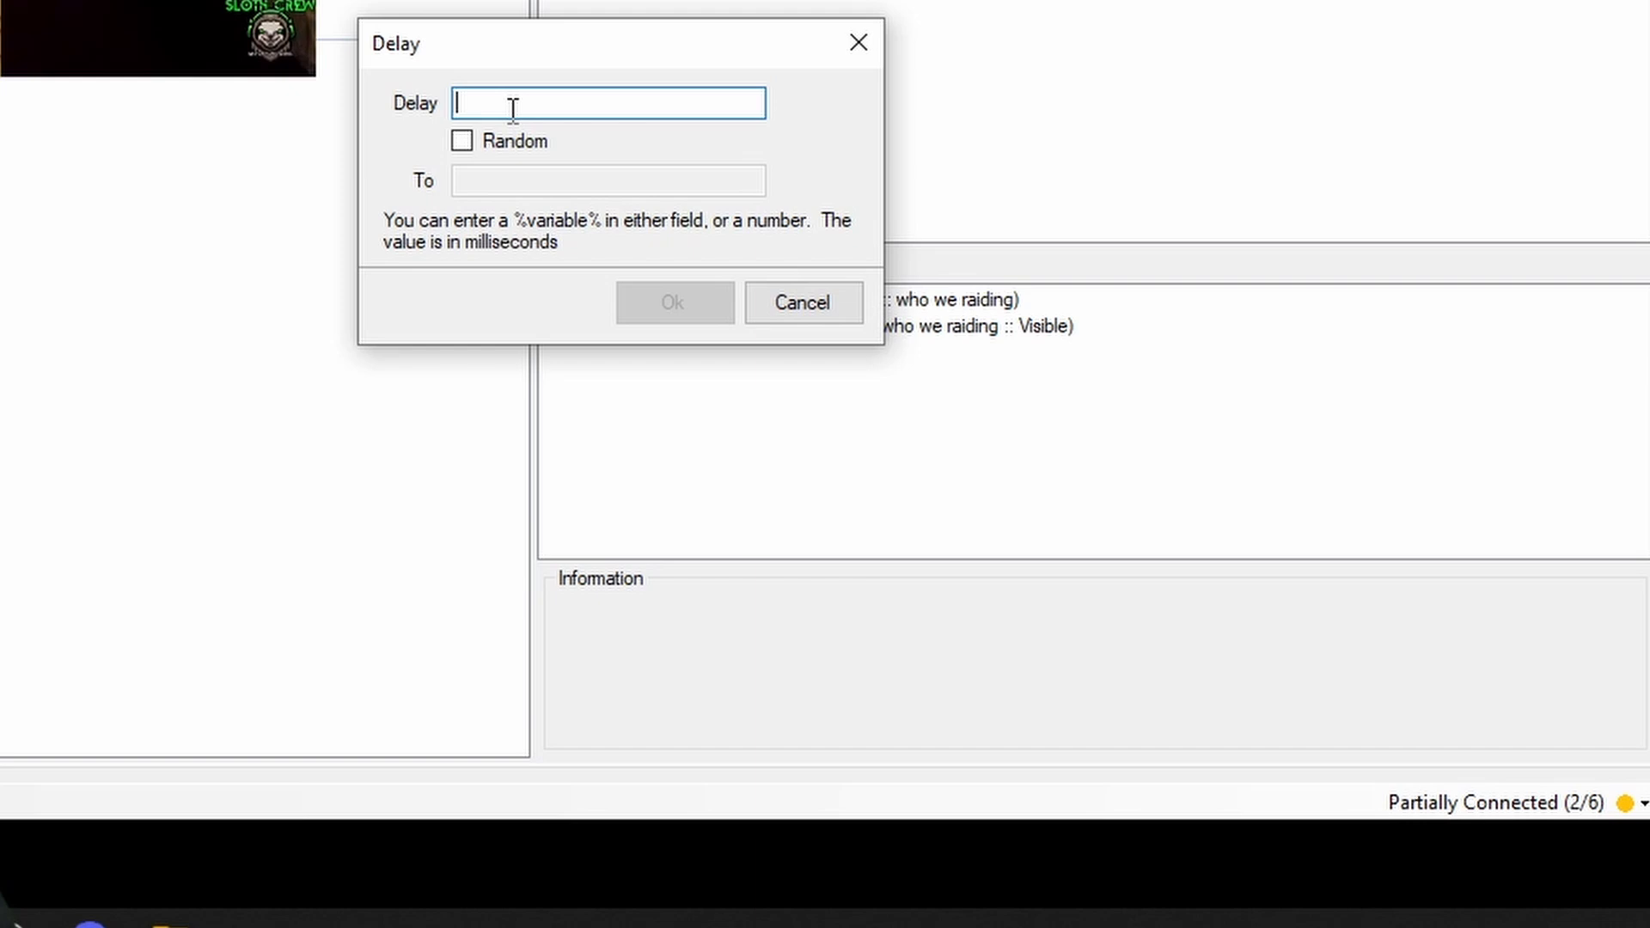
text(900)
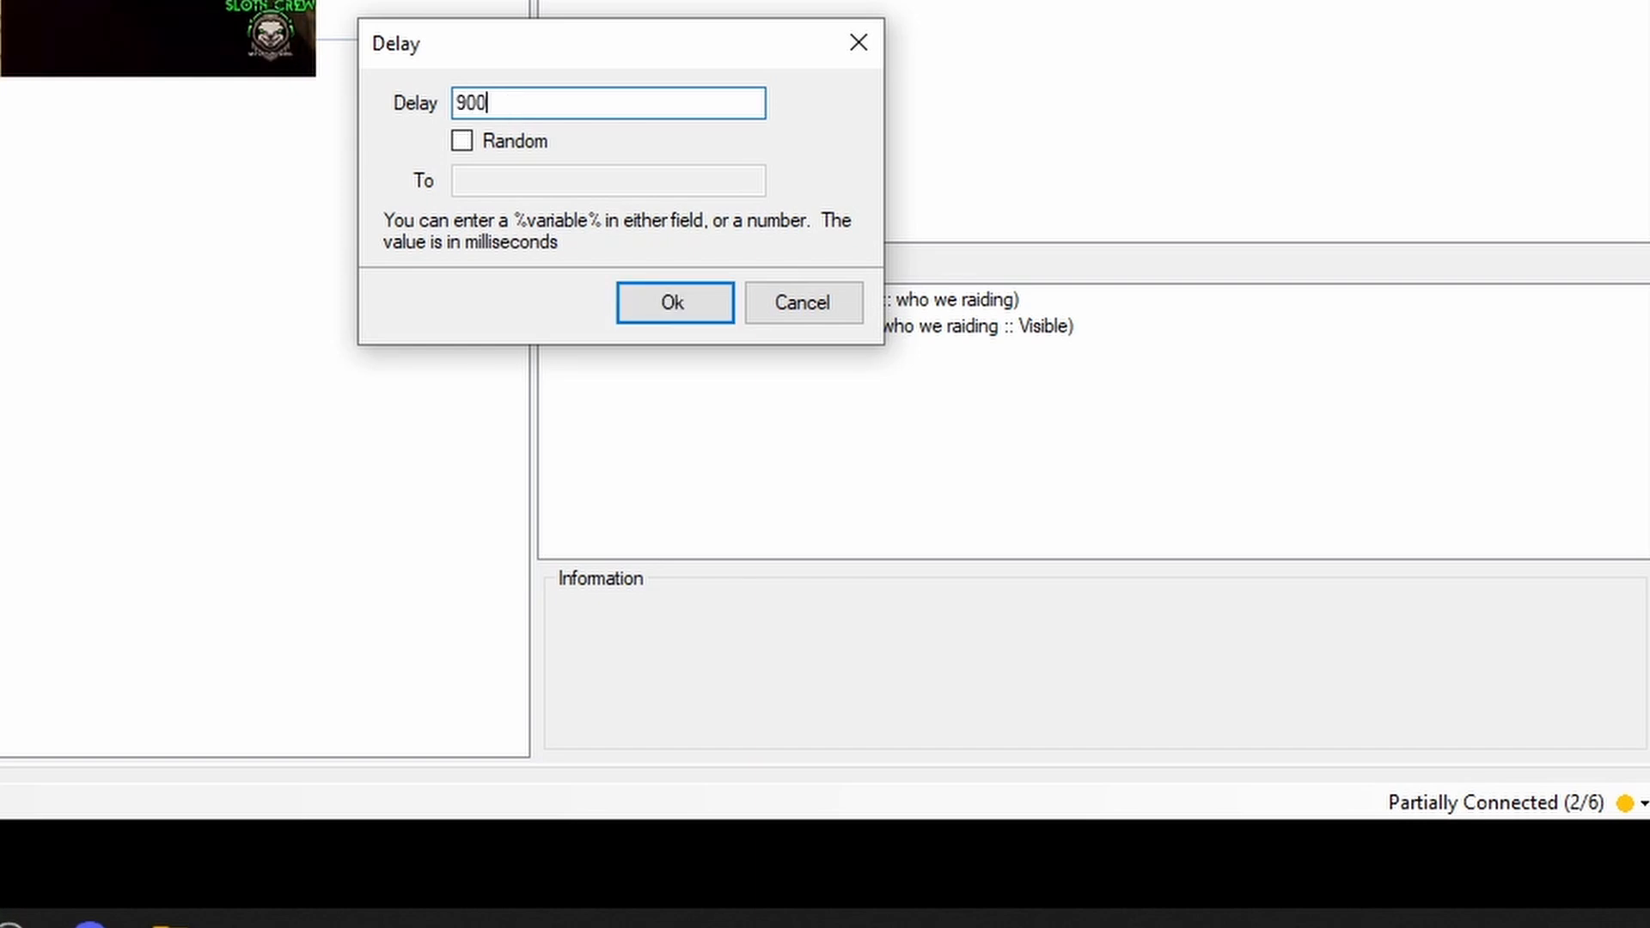
text(00)
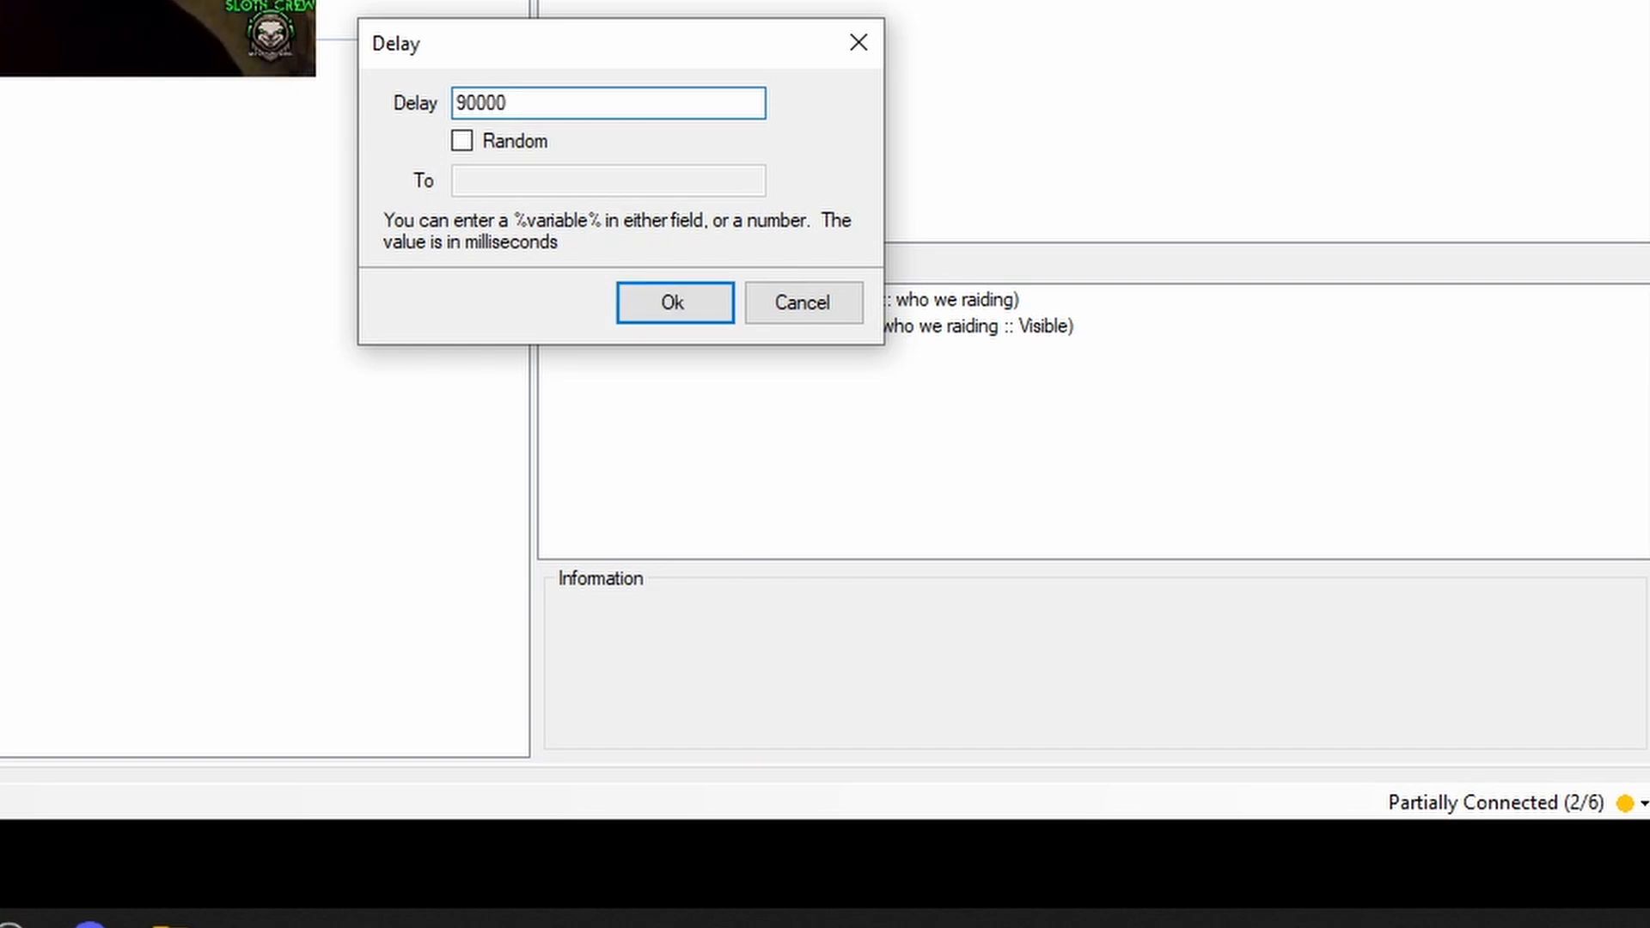
click(672, 302)
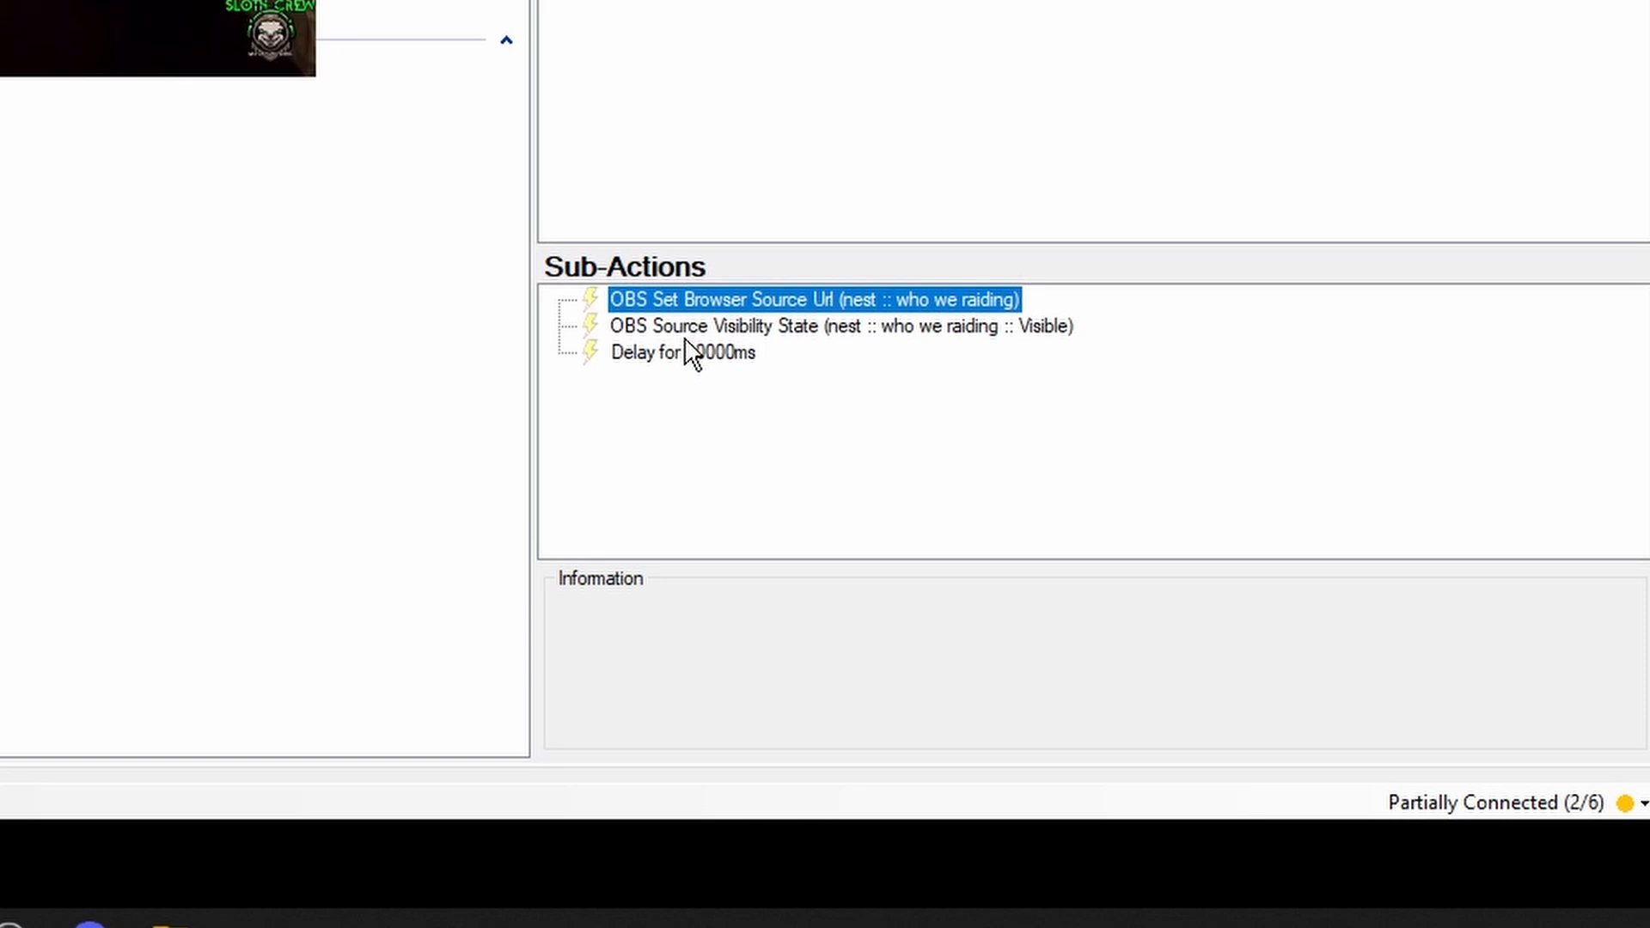
Step: Duplicate the visibility sub-action and change the copy's State to Hidden
click(736, 325)
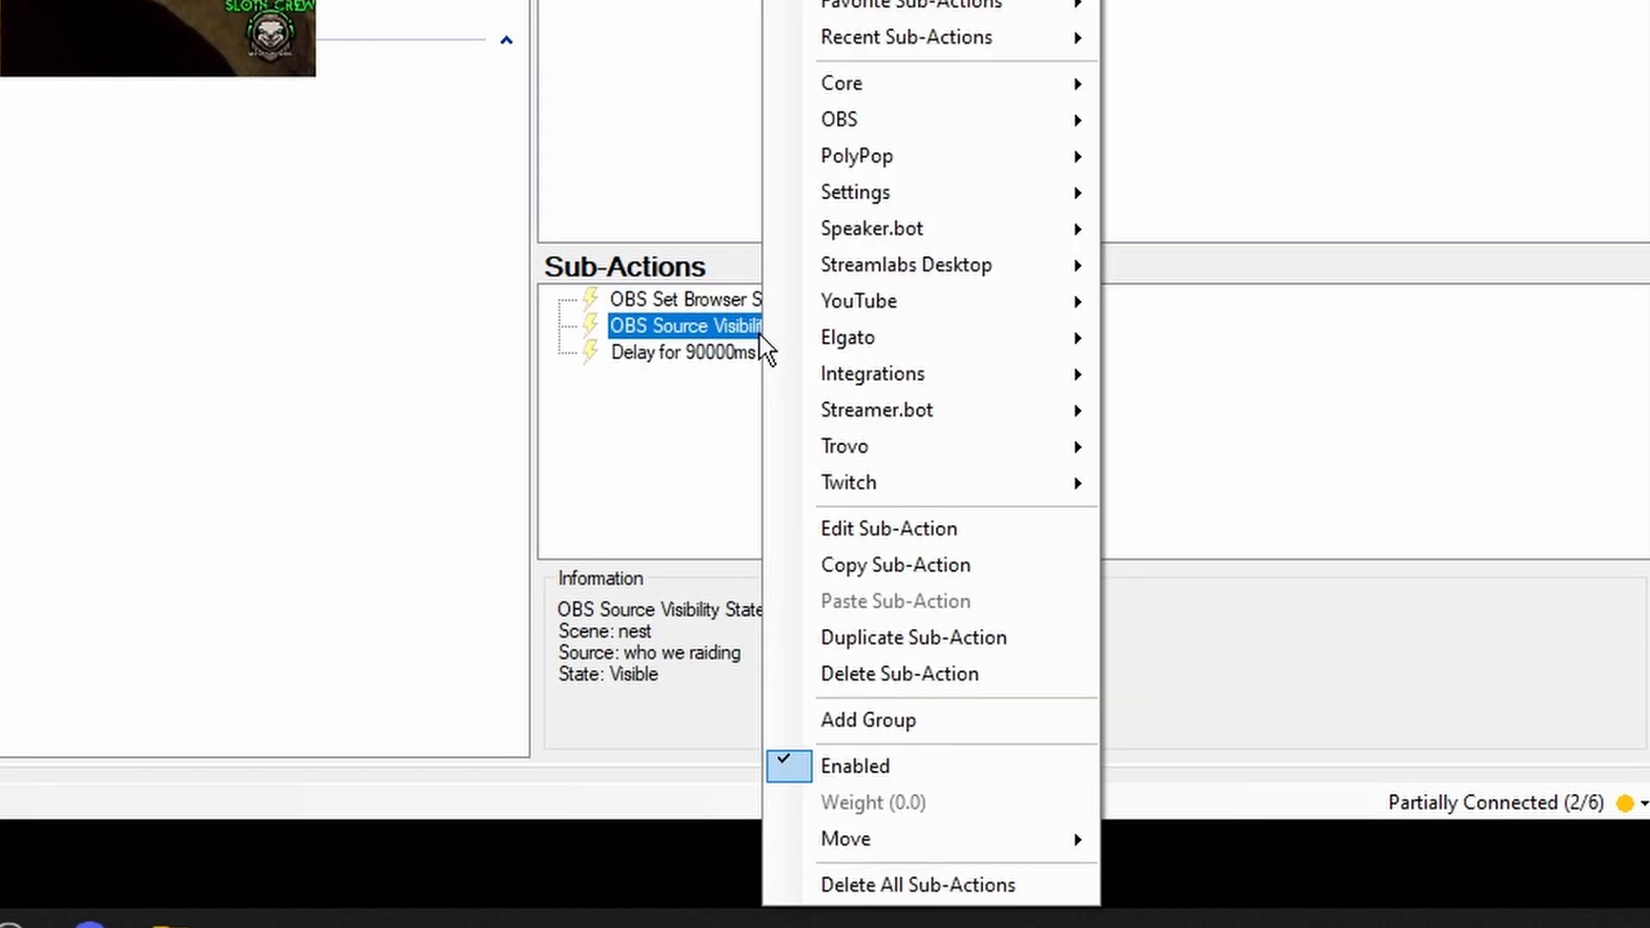
click(912, 637)
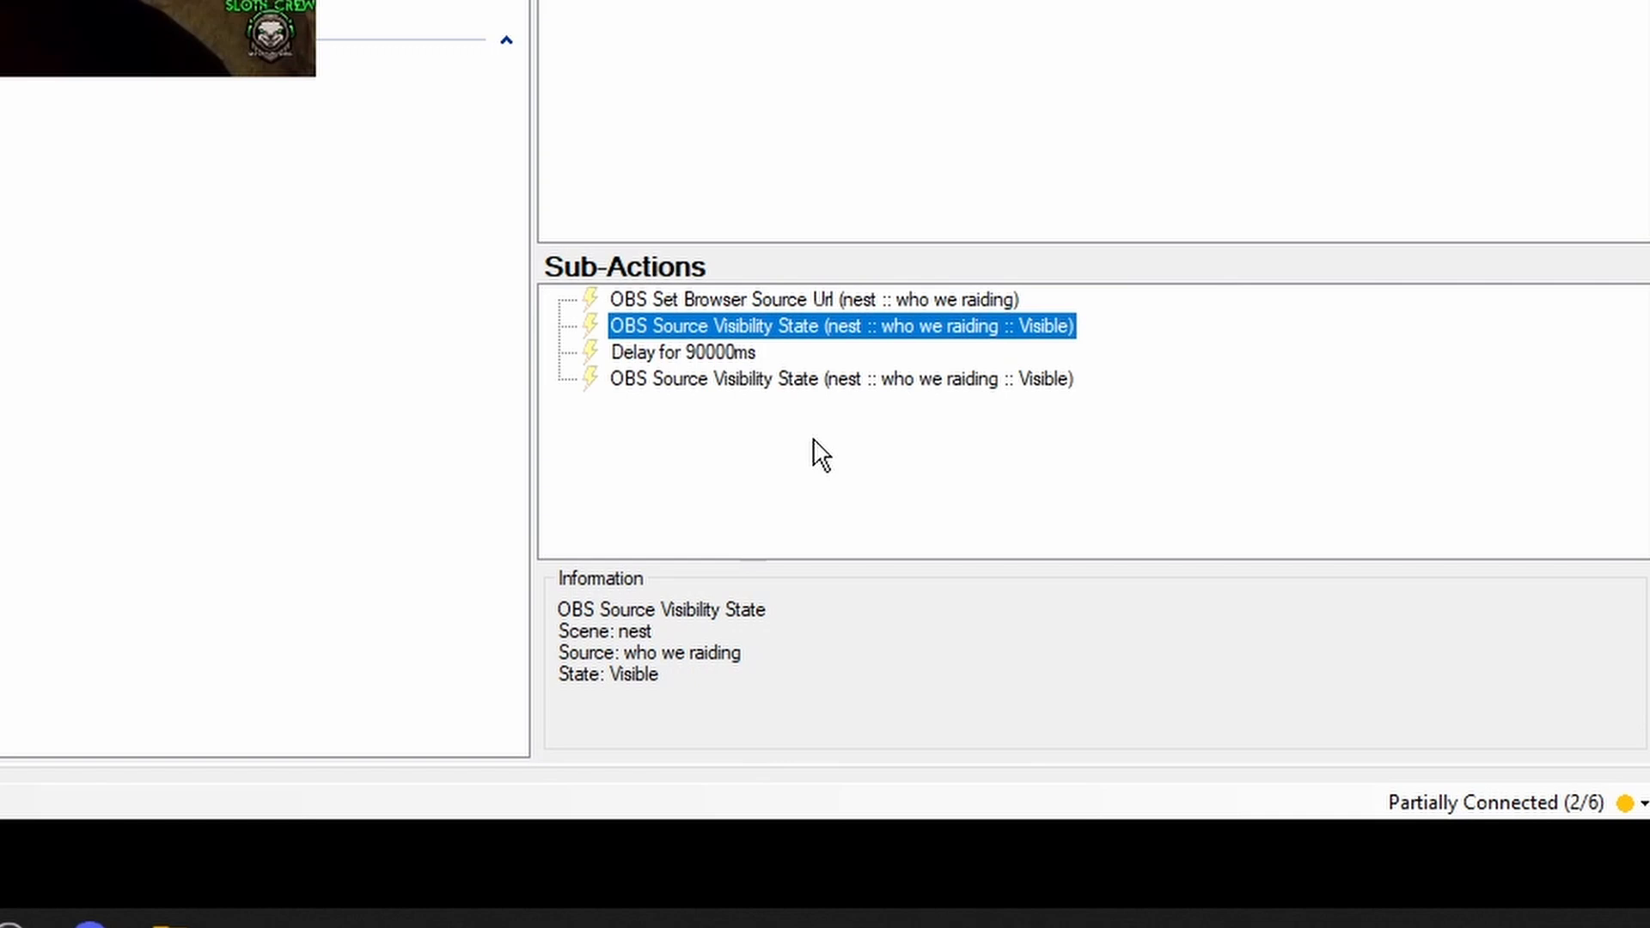
double_click(840, 324)
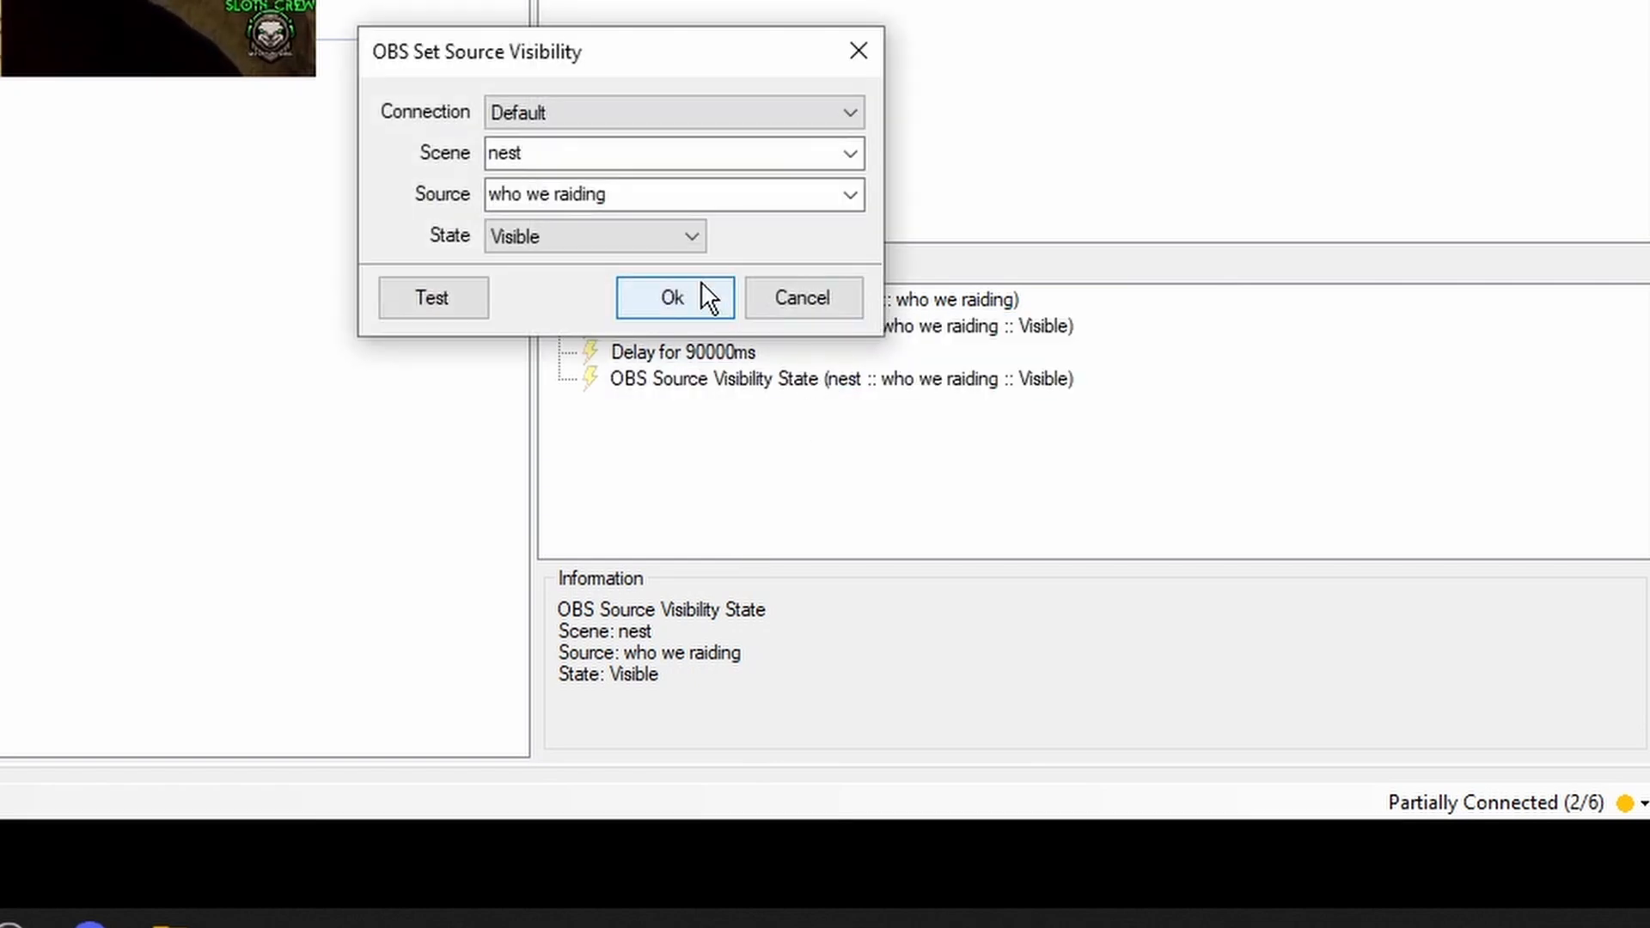
click(594, 236)
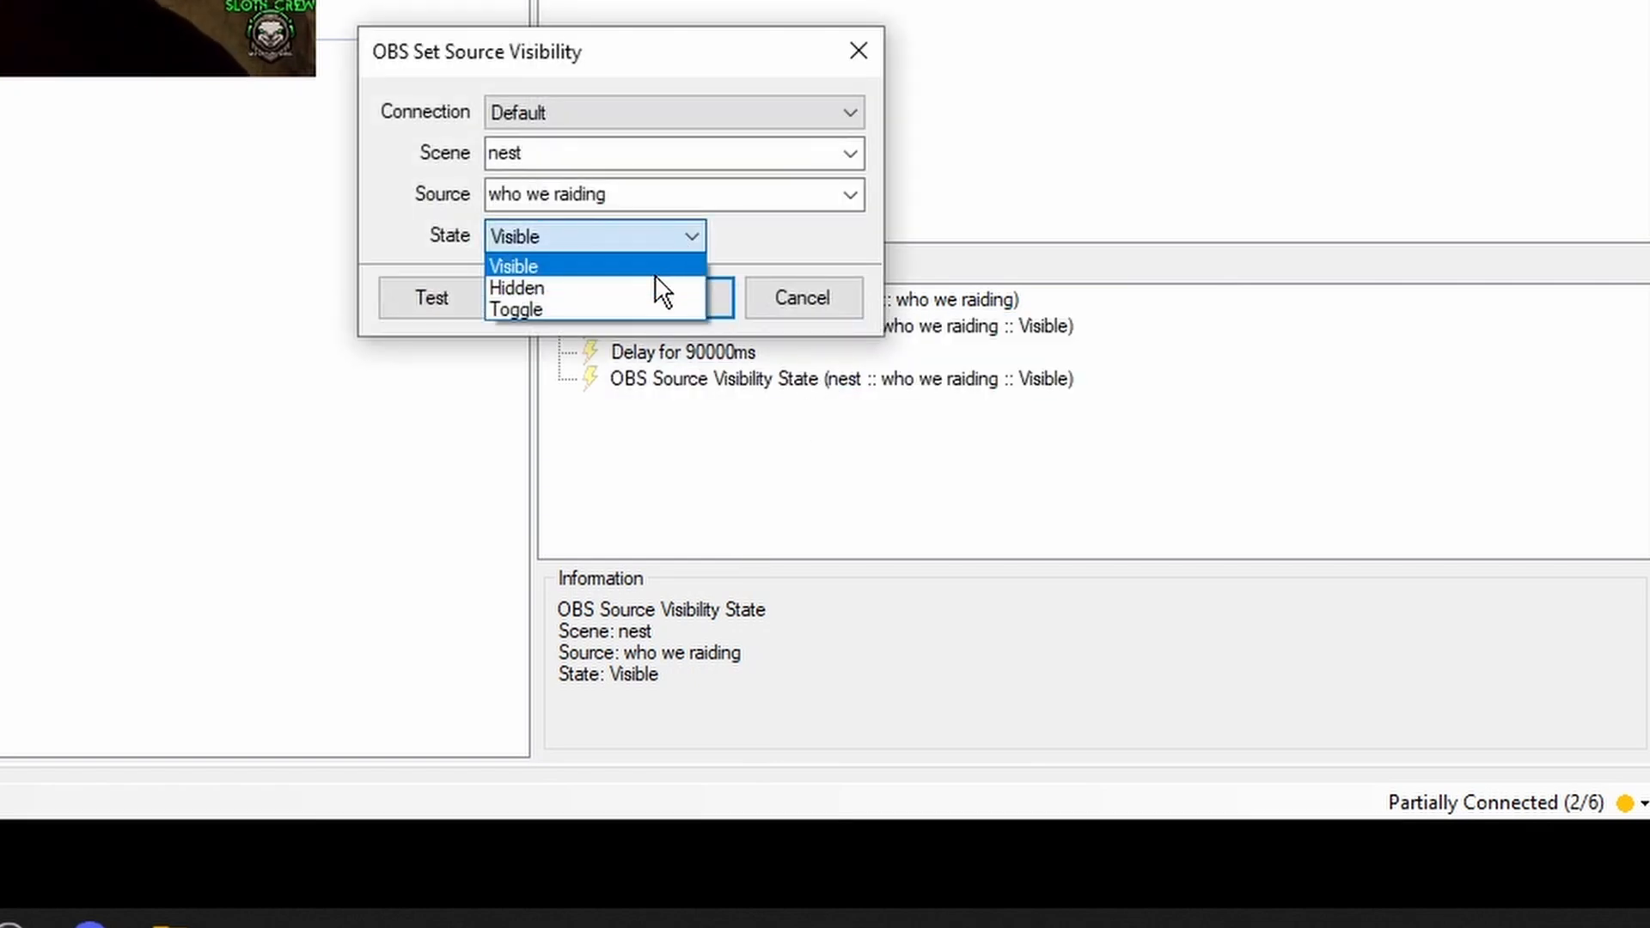
click(517, 287)
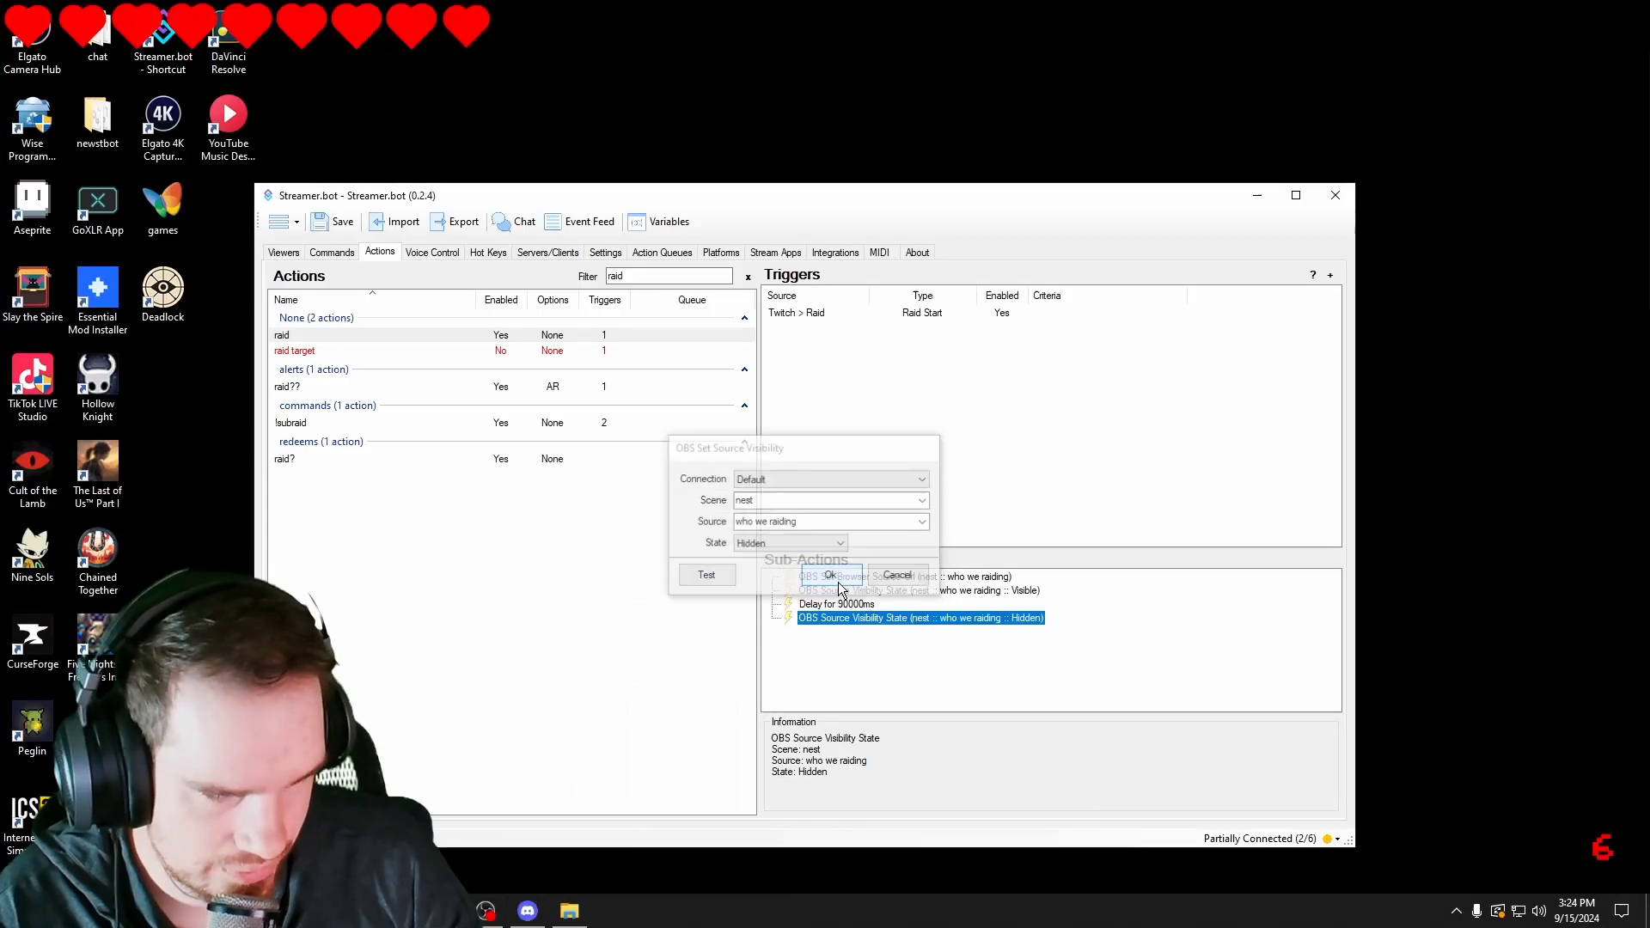
click(832, 576)
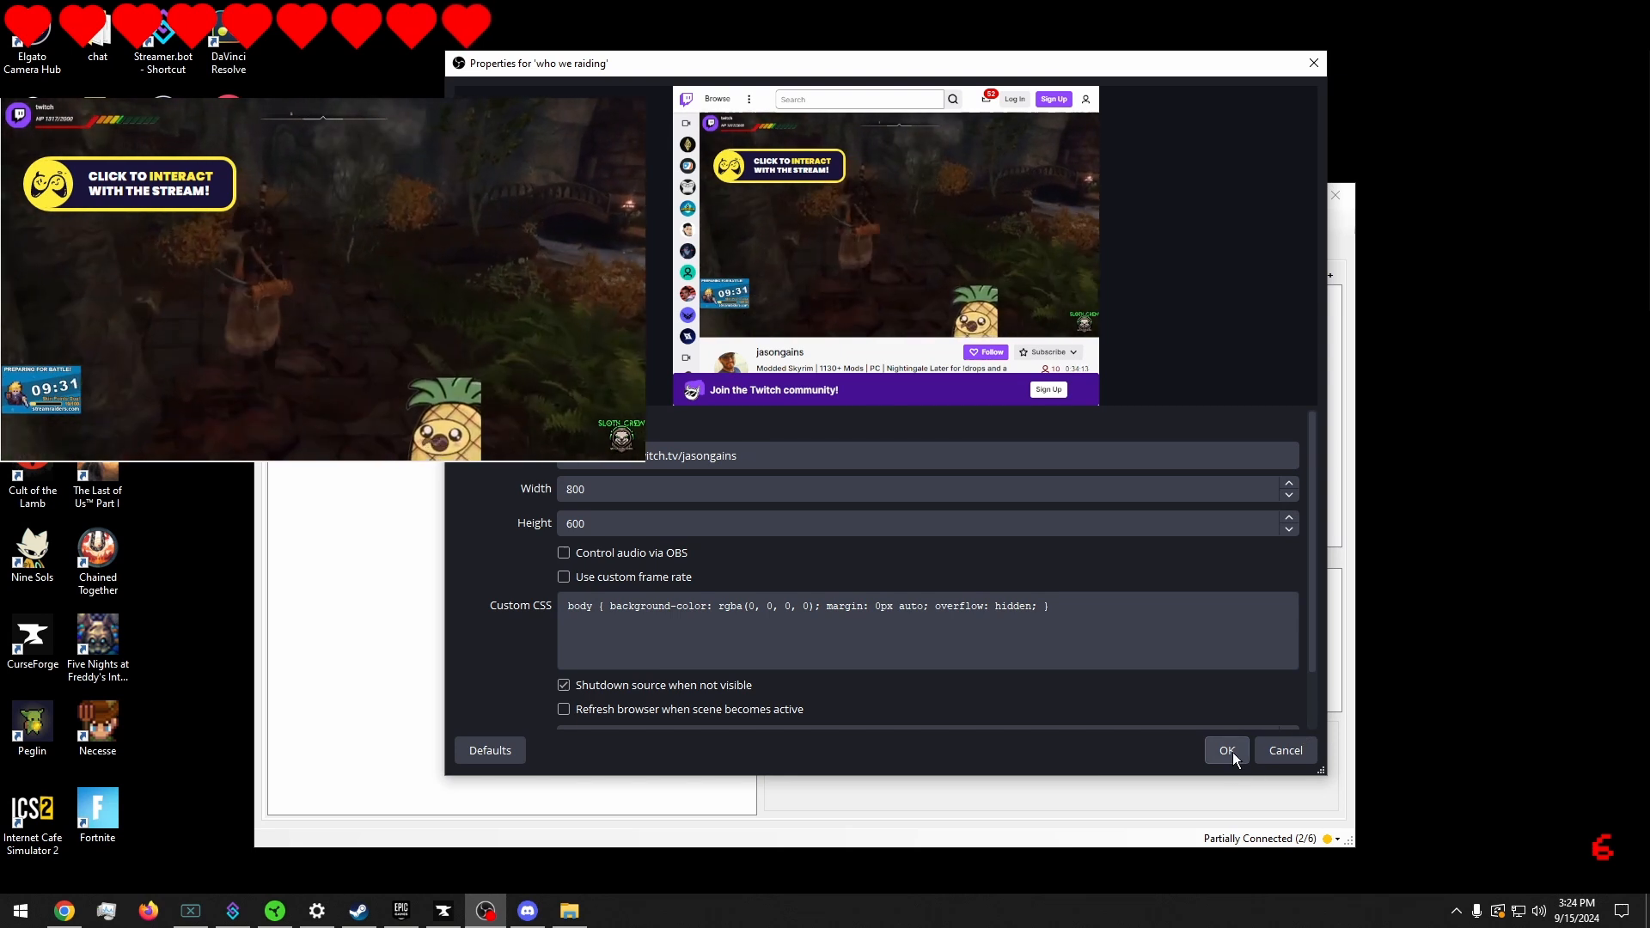
click(1225, 749)
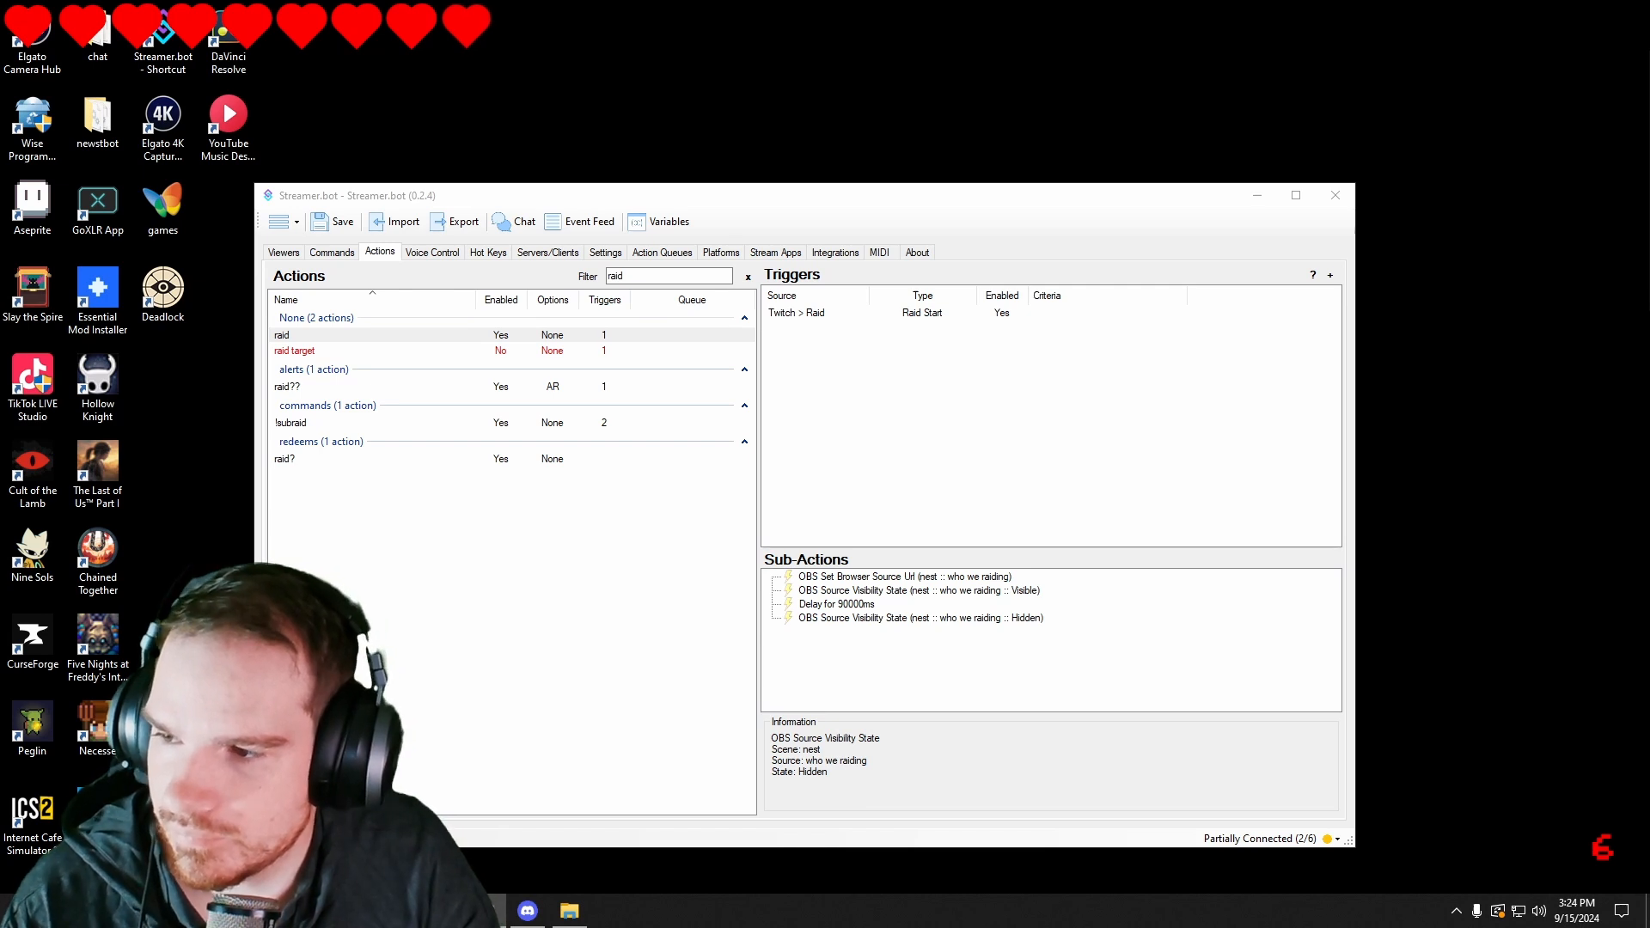
Step: Bring up Twitch stream chat and enter /raid in the message box
click(515, 221)
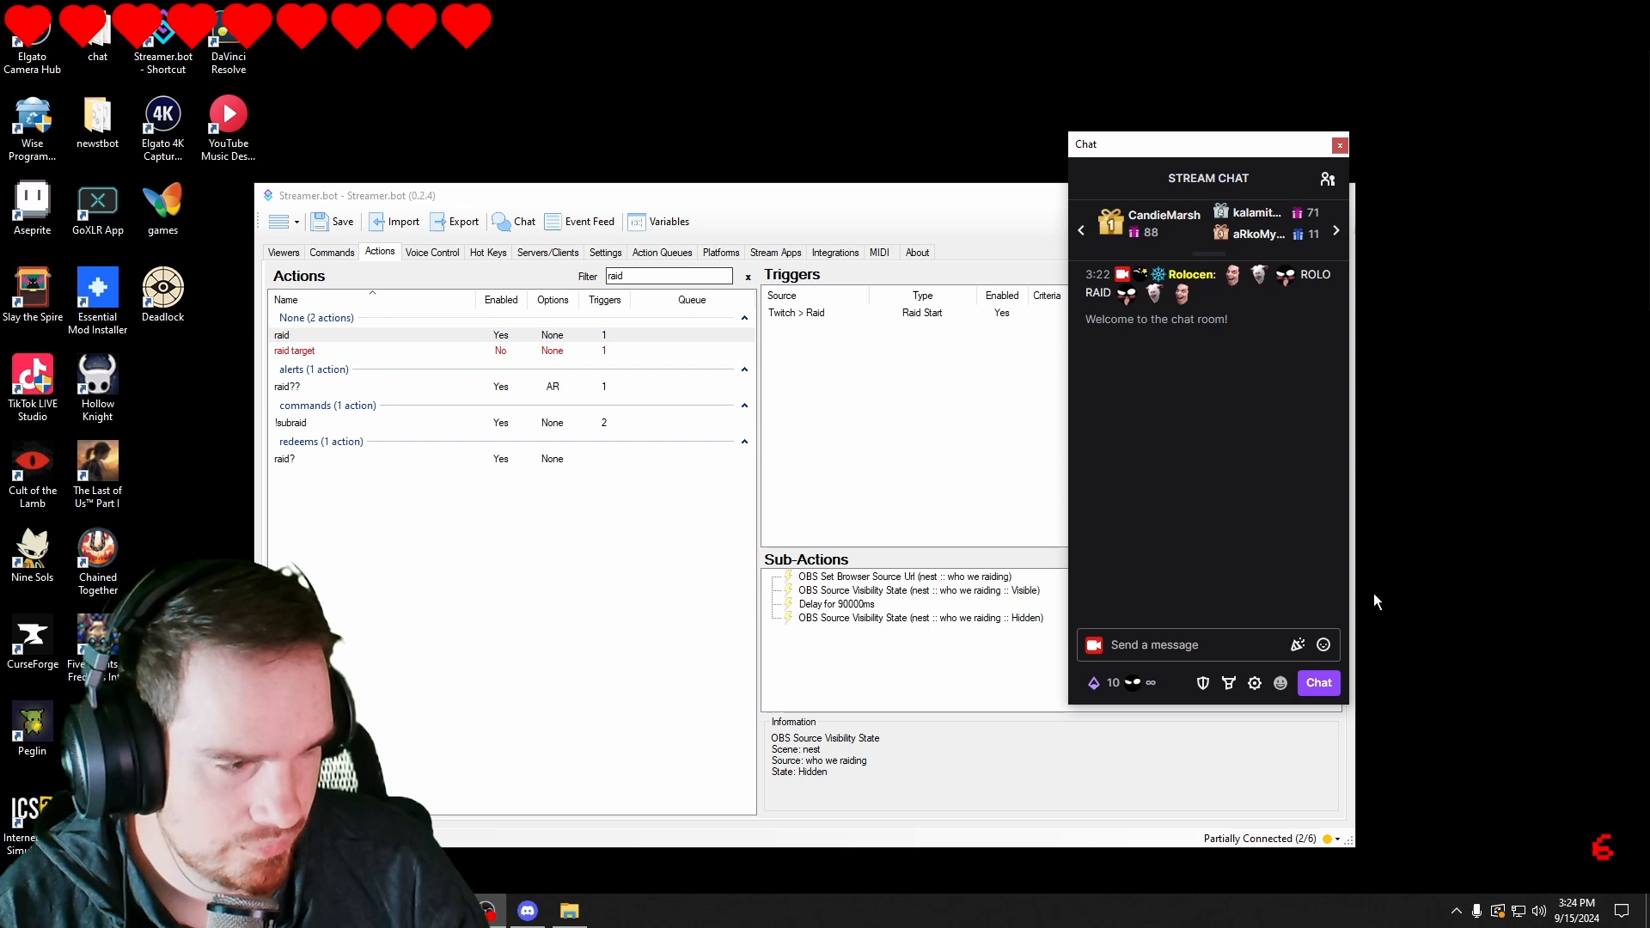
text(/)
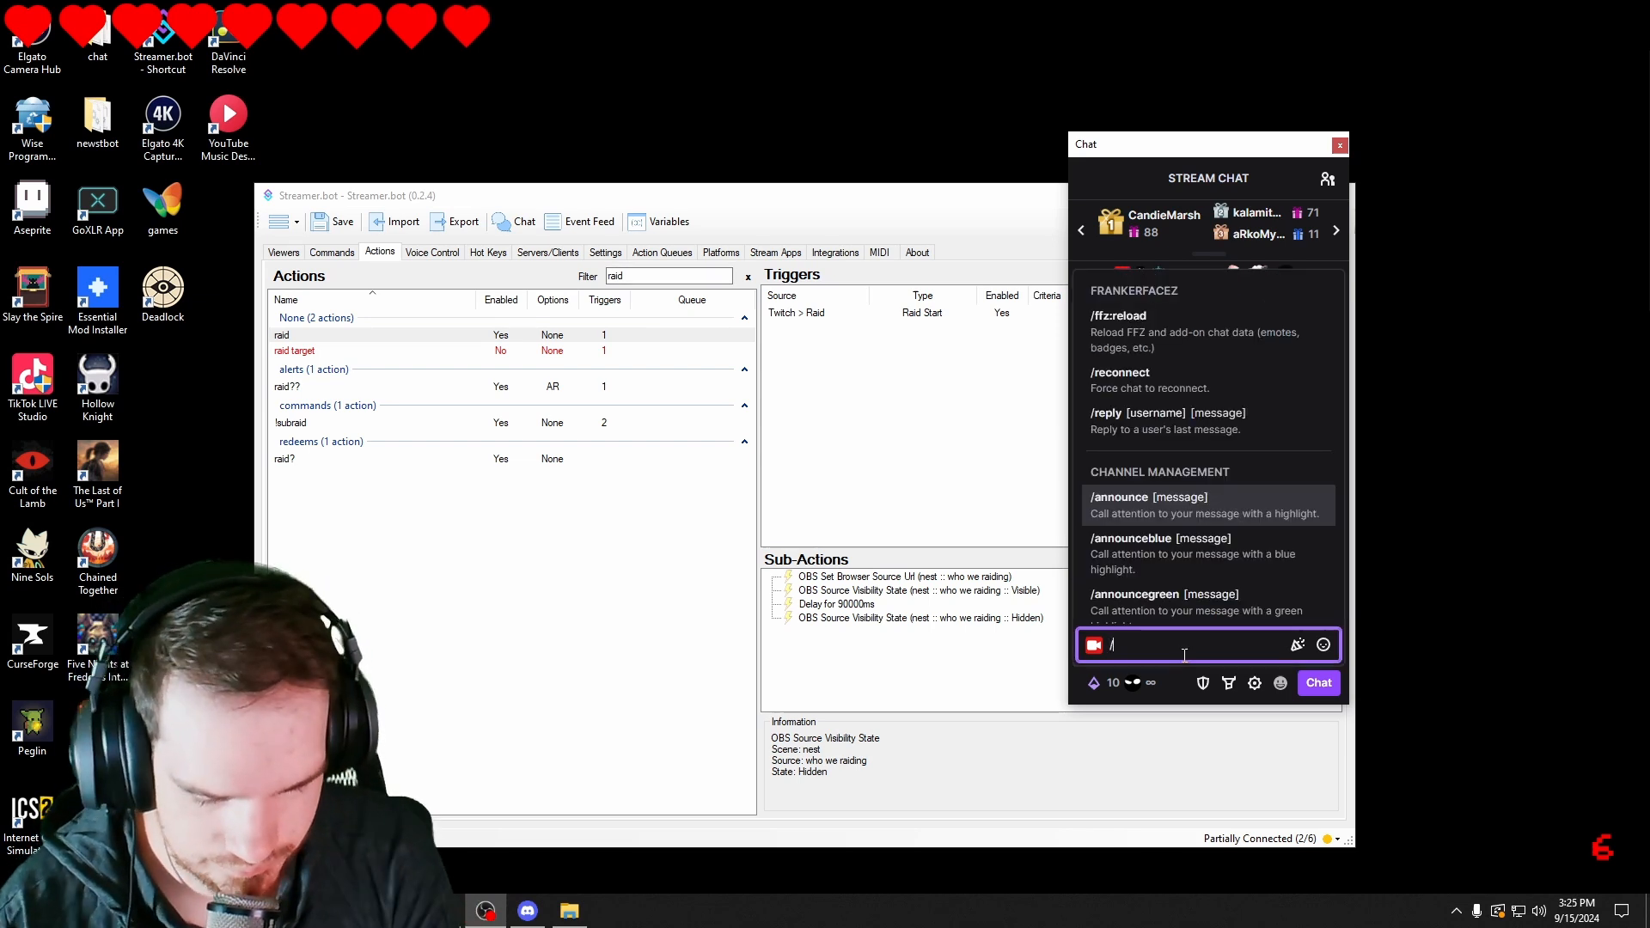
text(rai)
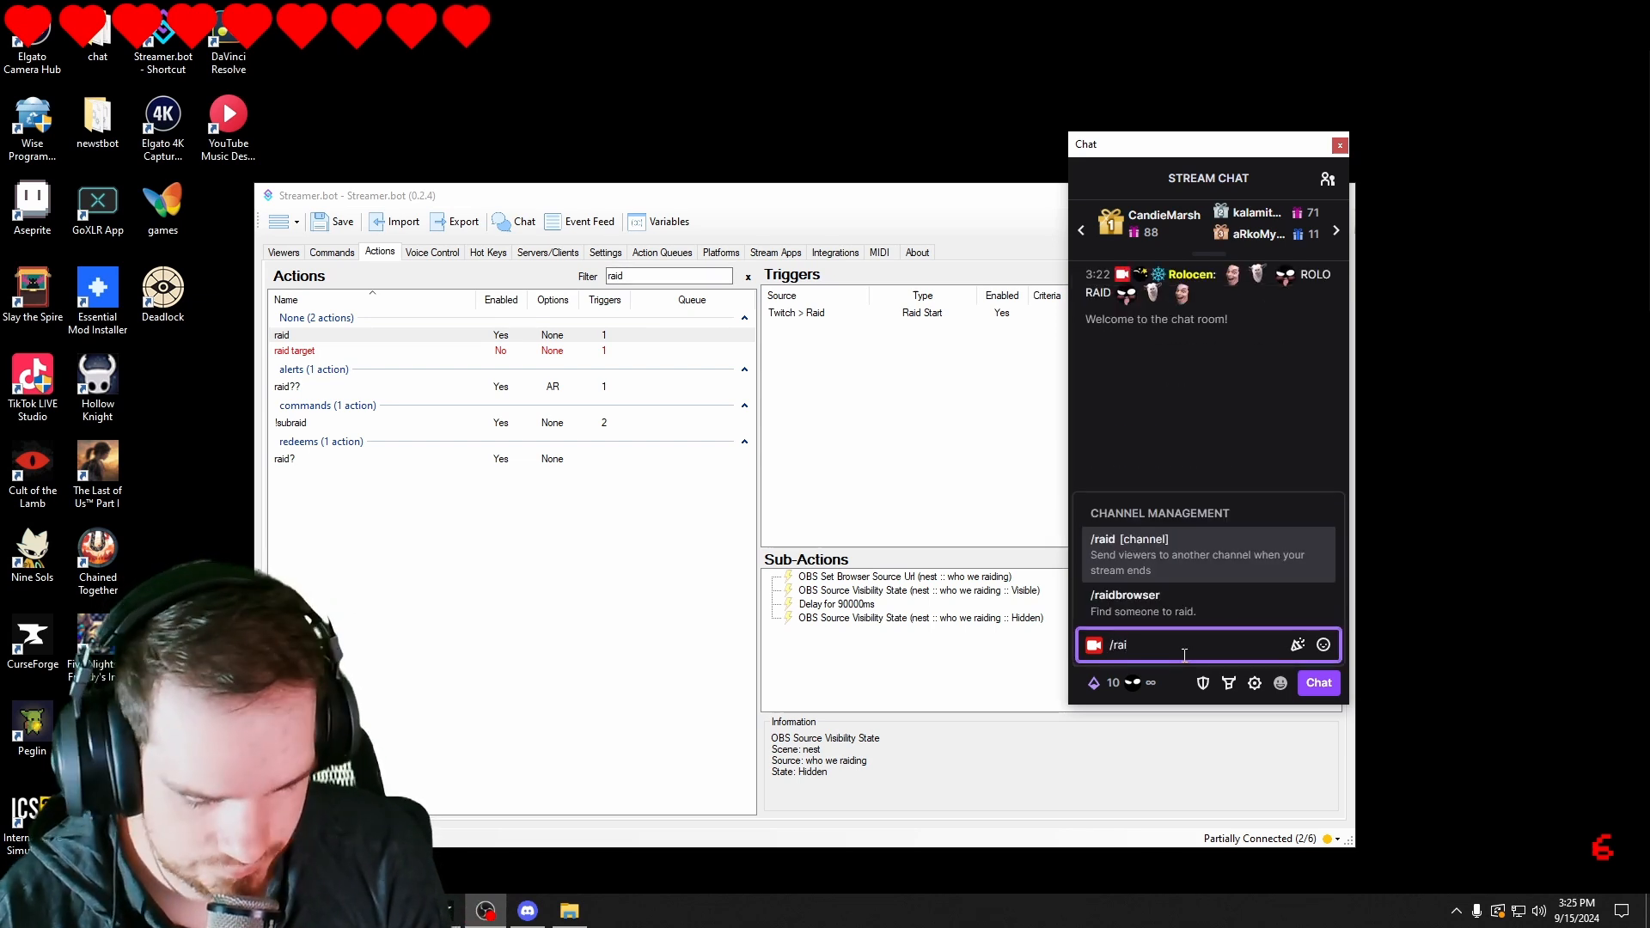
text(d)
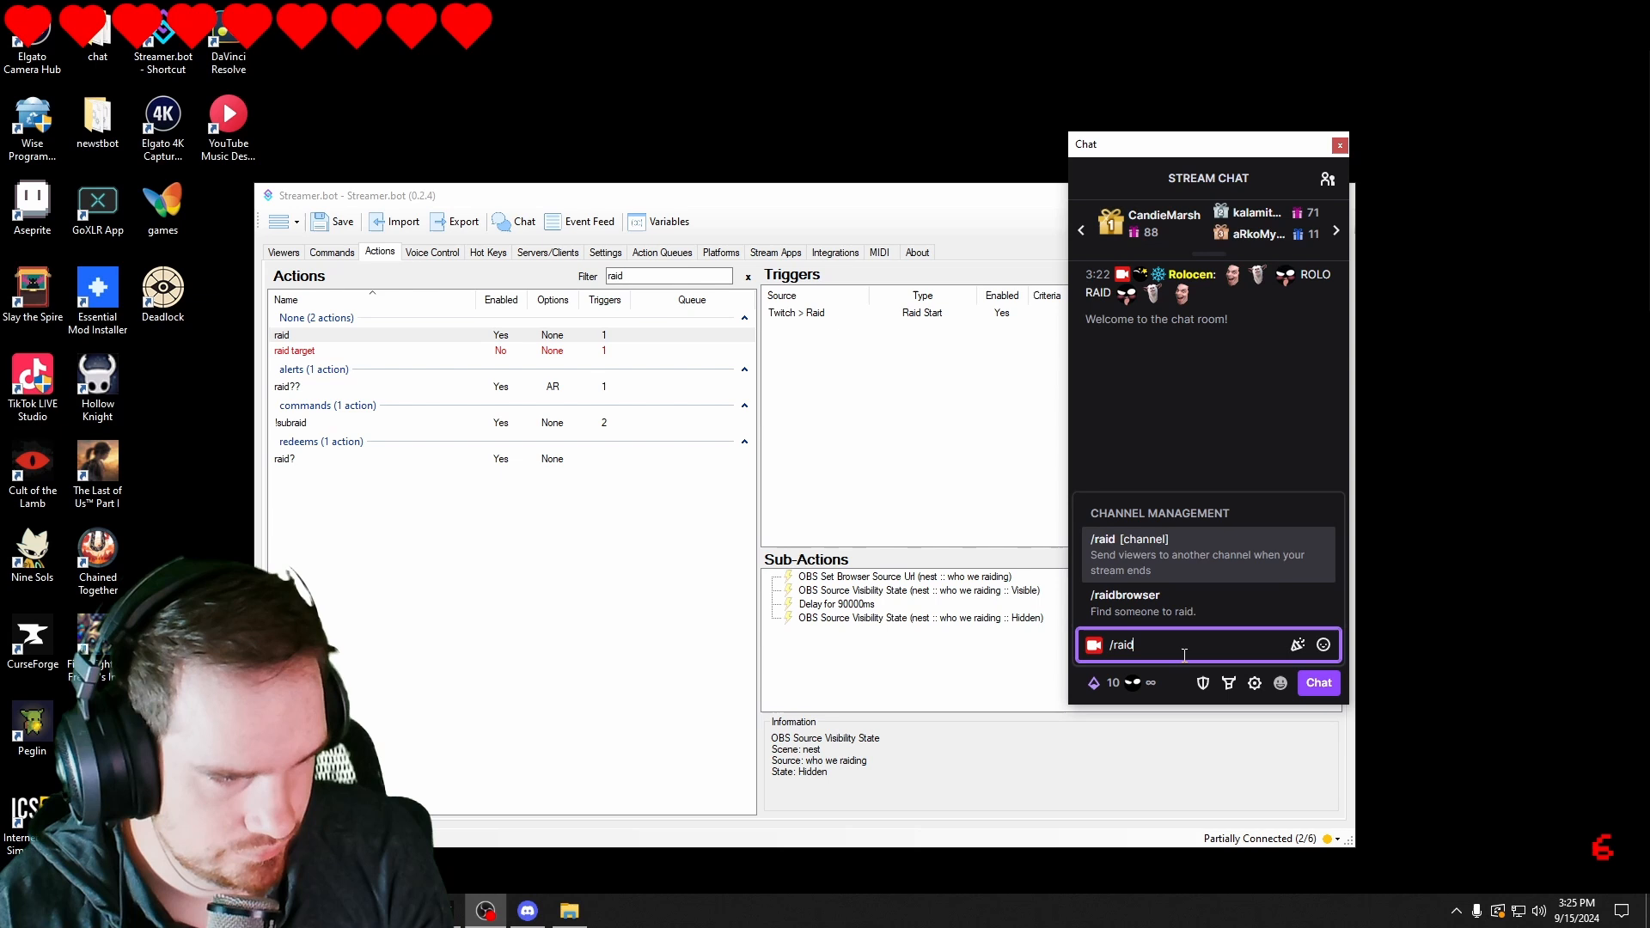